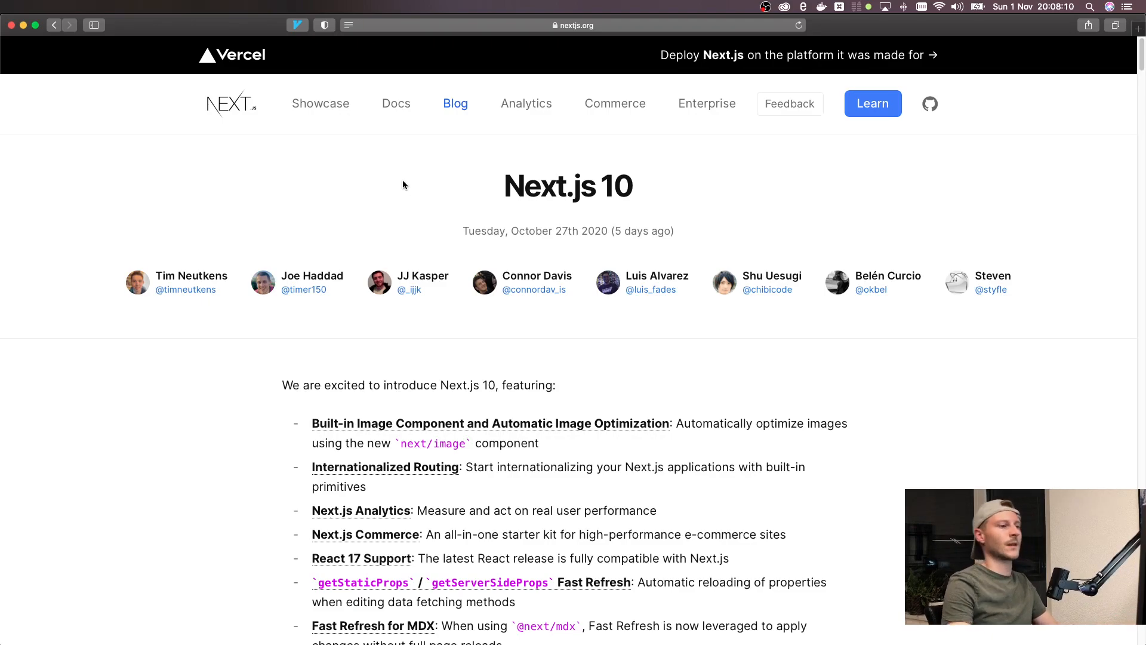
pyautogui.moveTo(359, 202)
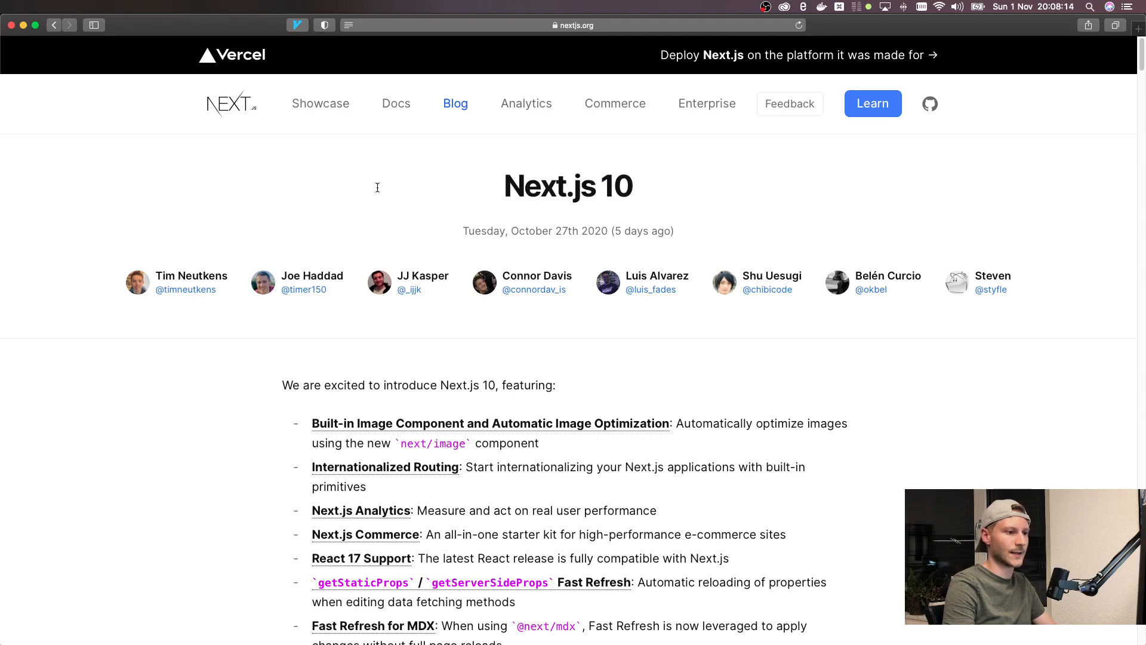
# Step: Scroll the article and highlight the sentence about images making up 50% of bytes
pyautogui.scroll(-3)
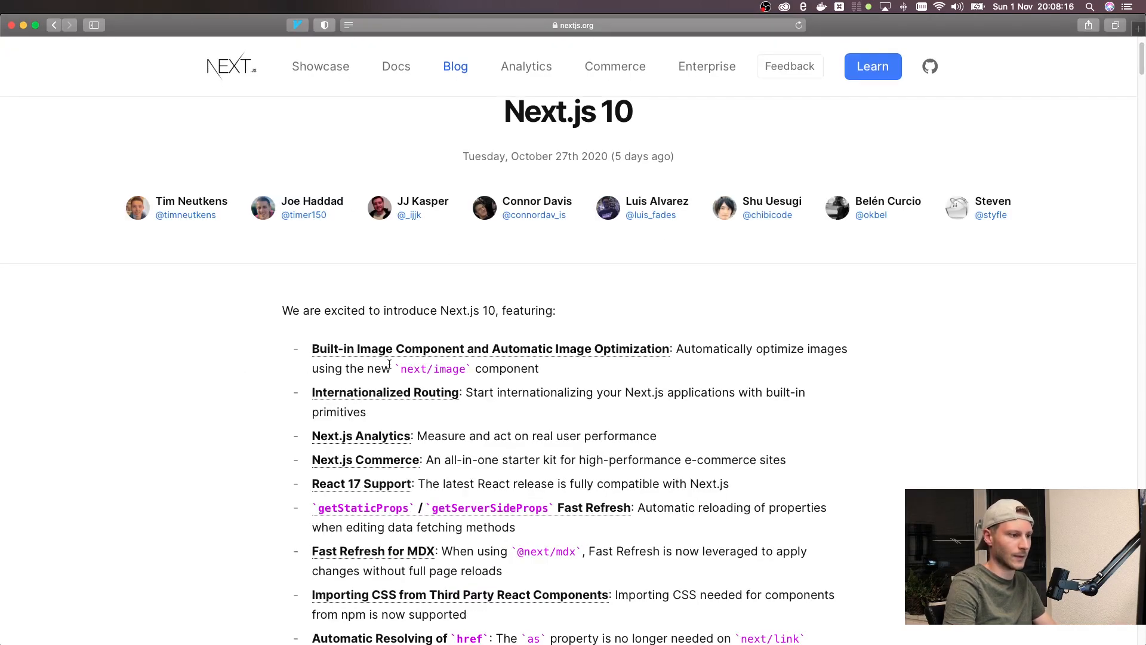
pyautogui.moveTo(515, 348)
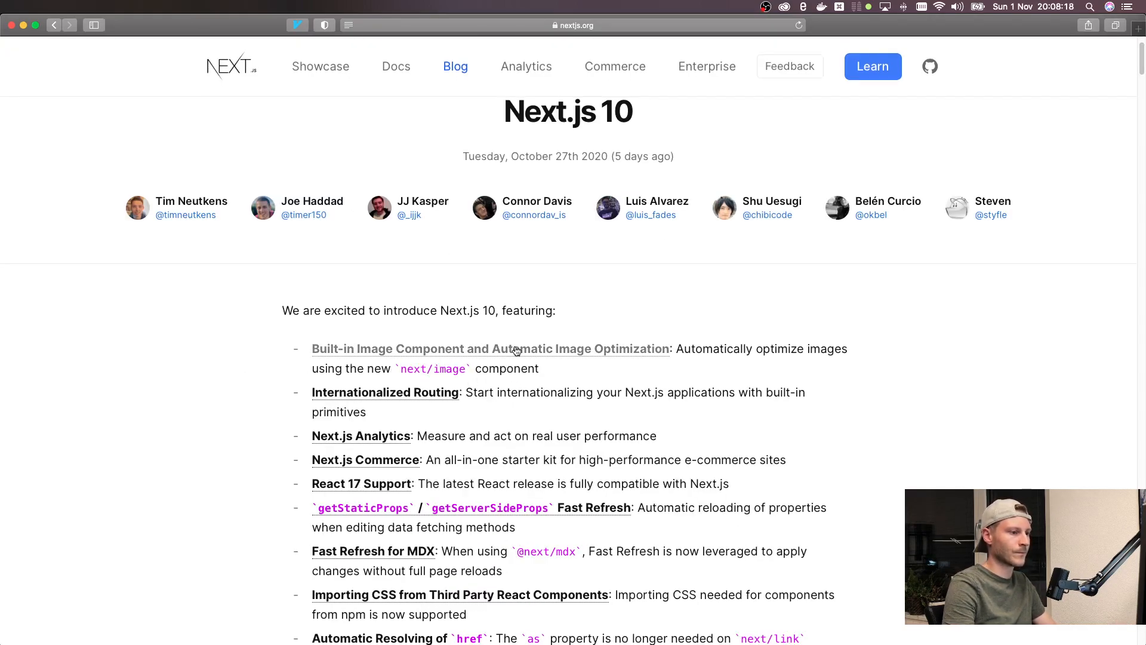
pyautogui.scroll(-3)
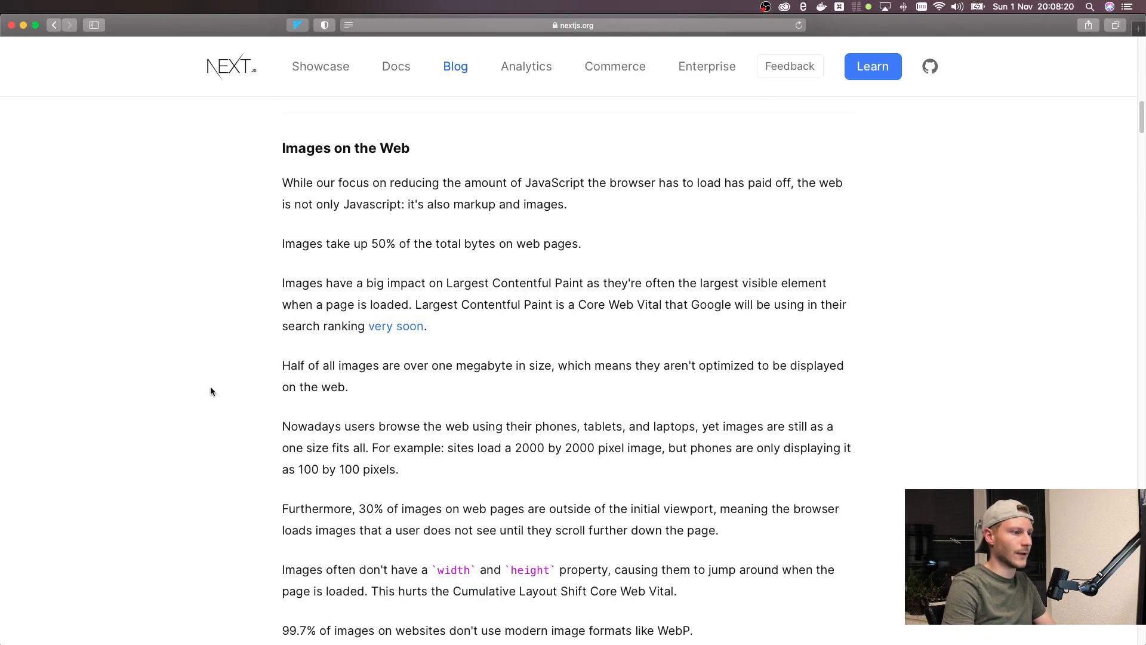
pyautogui.moveTo(282, 244); pyautogui.dragTo(389, 244)
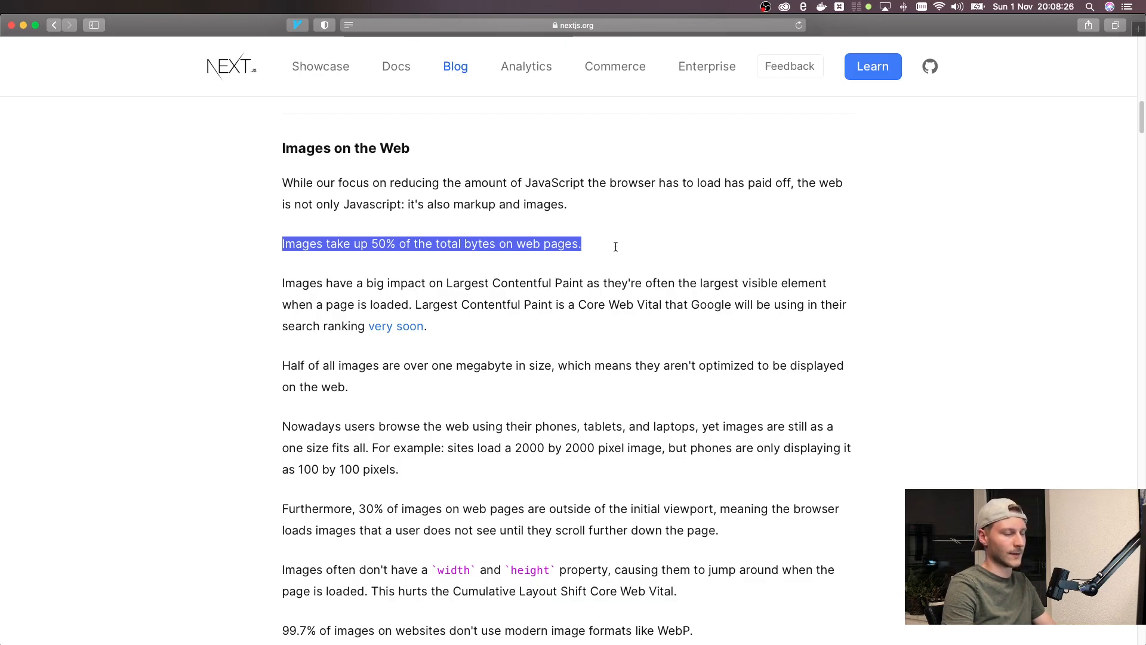
pyautogui.moveTo(224, 305)
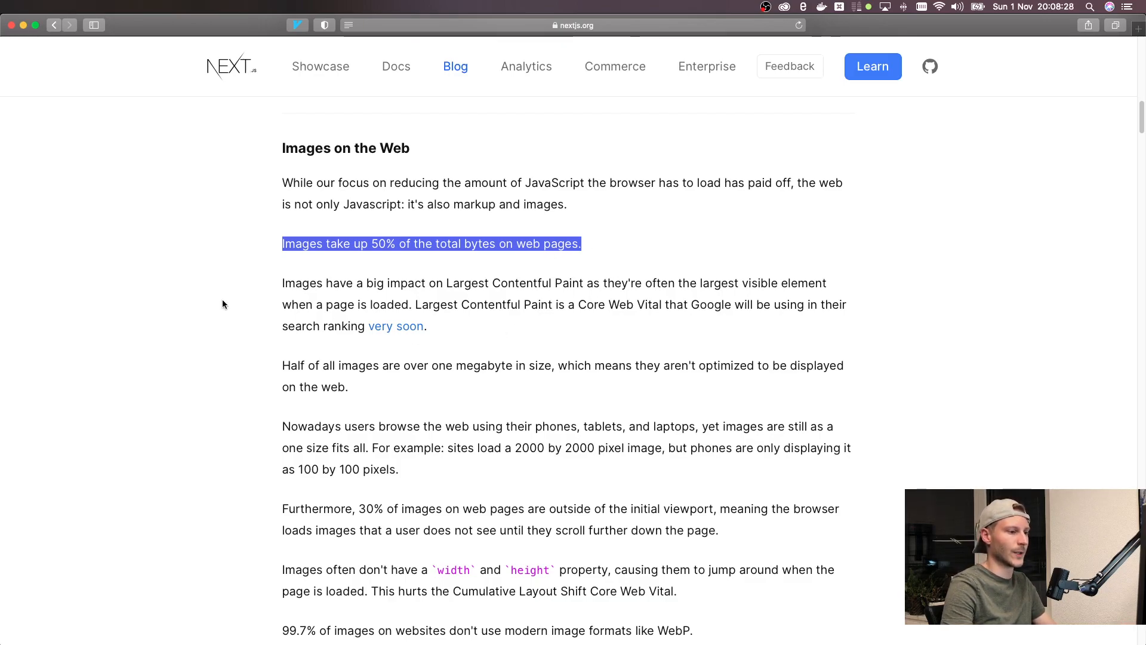
pyautogui.scroll(-3)
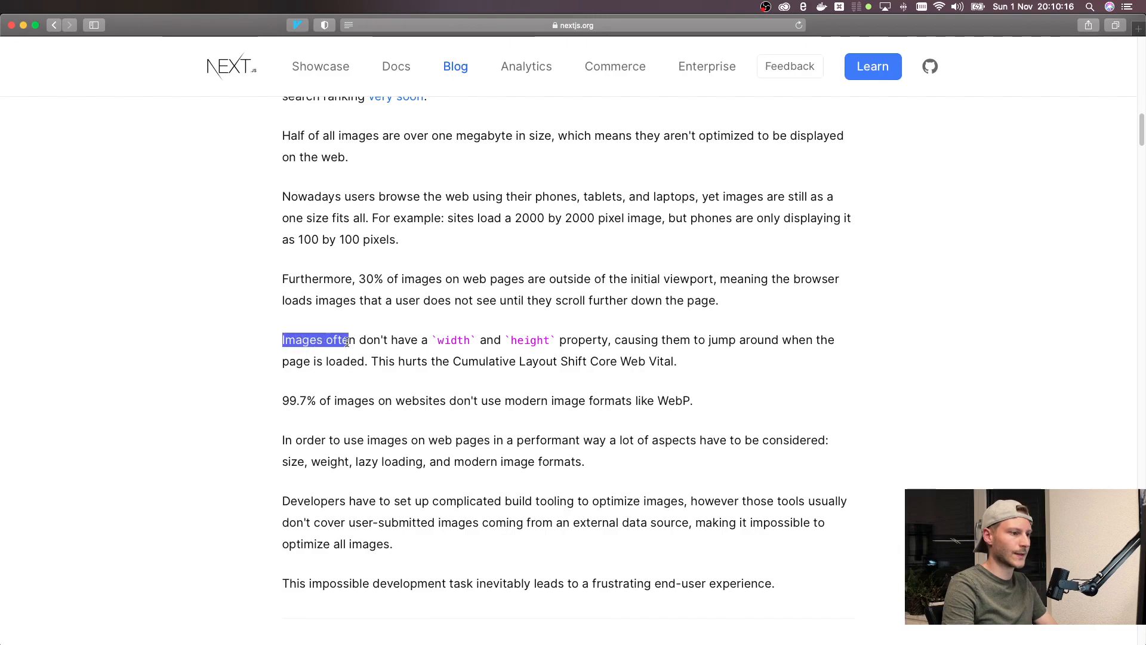
pyautogui.click(606, 339)
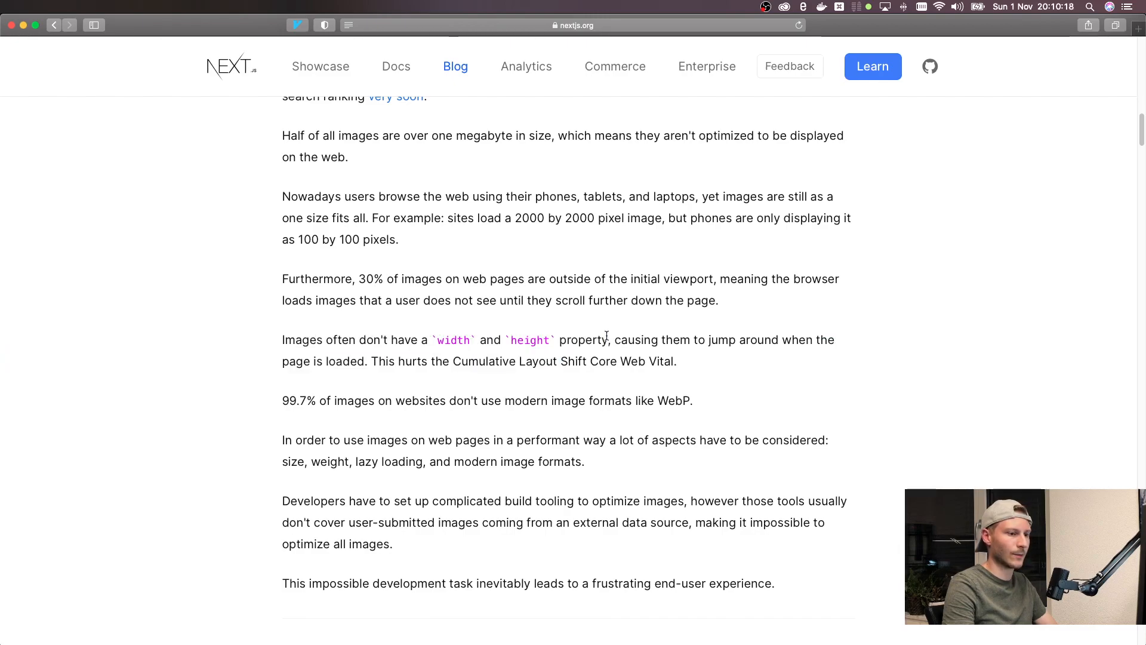
pyautogui.moveTo(781, 364)
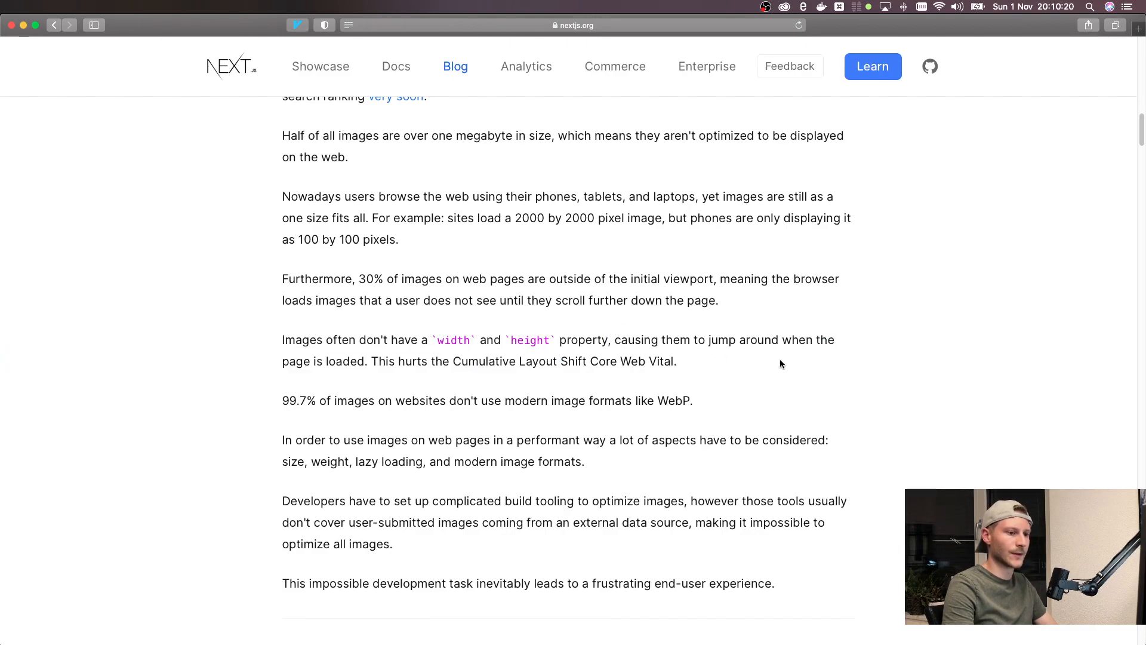
pyautogui.moveTo(508, 382)
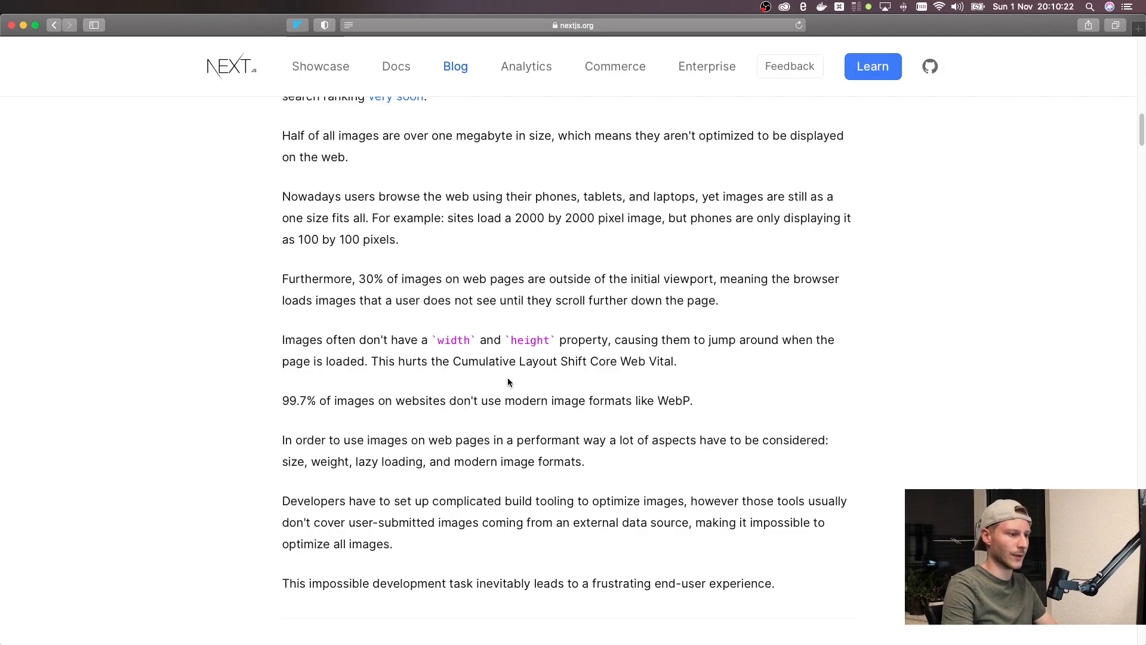
pyautogui.scroll(-3)
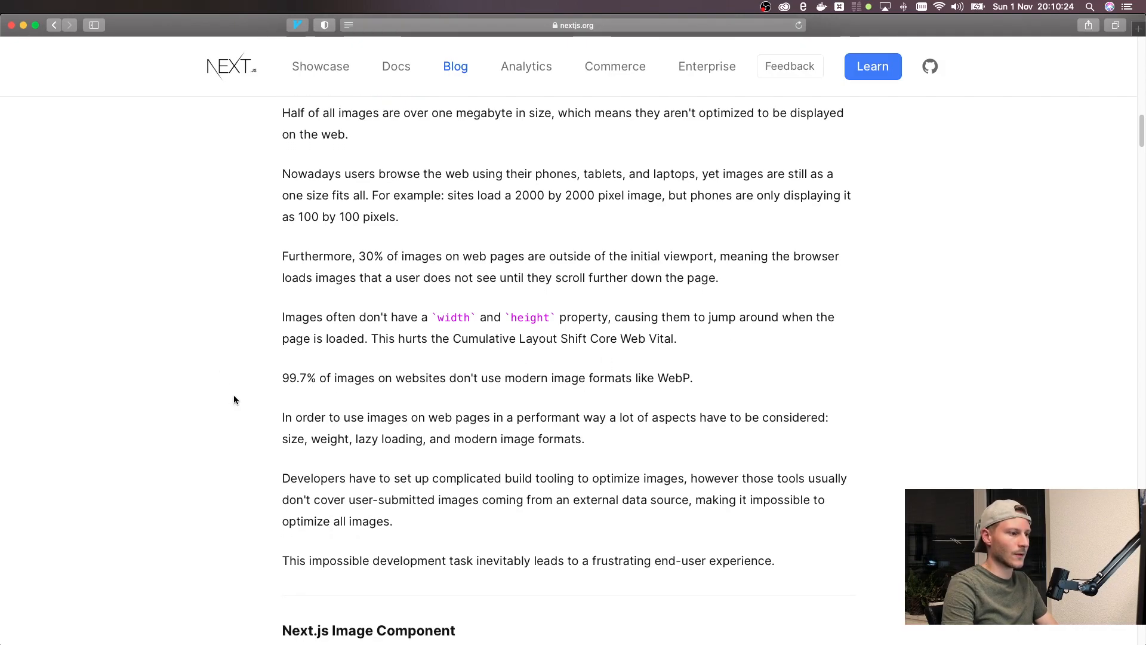
pyautogui.moveTo(369, 398)
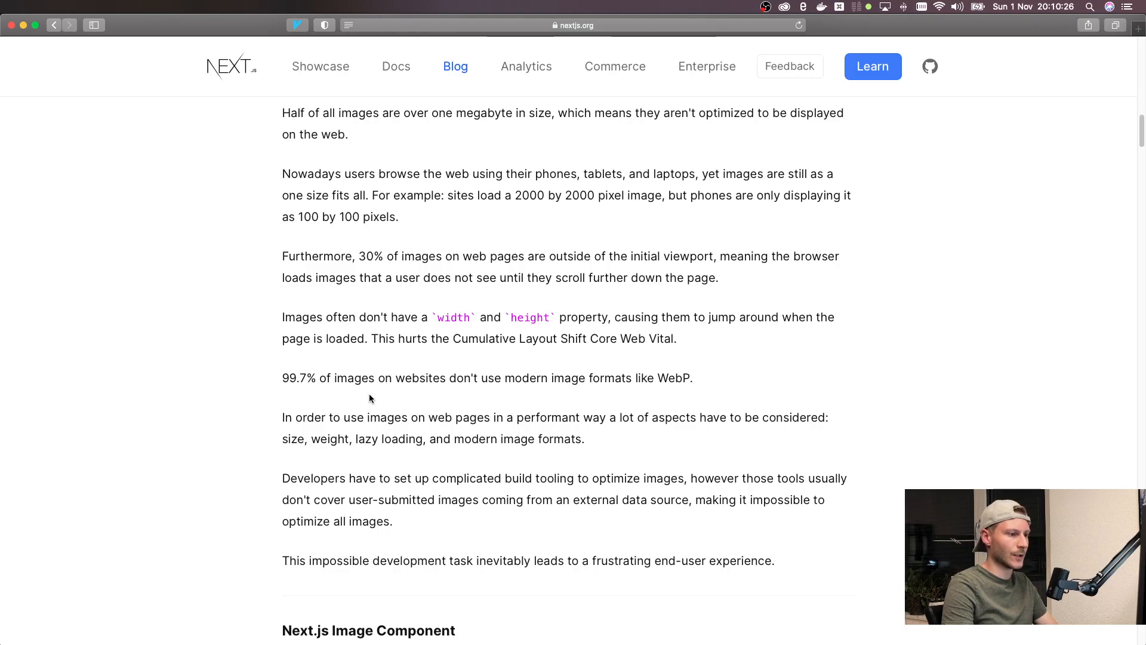
pyautogui.moveTo(585, 391)
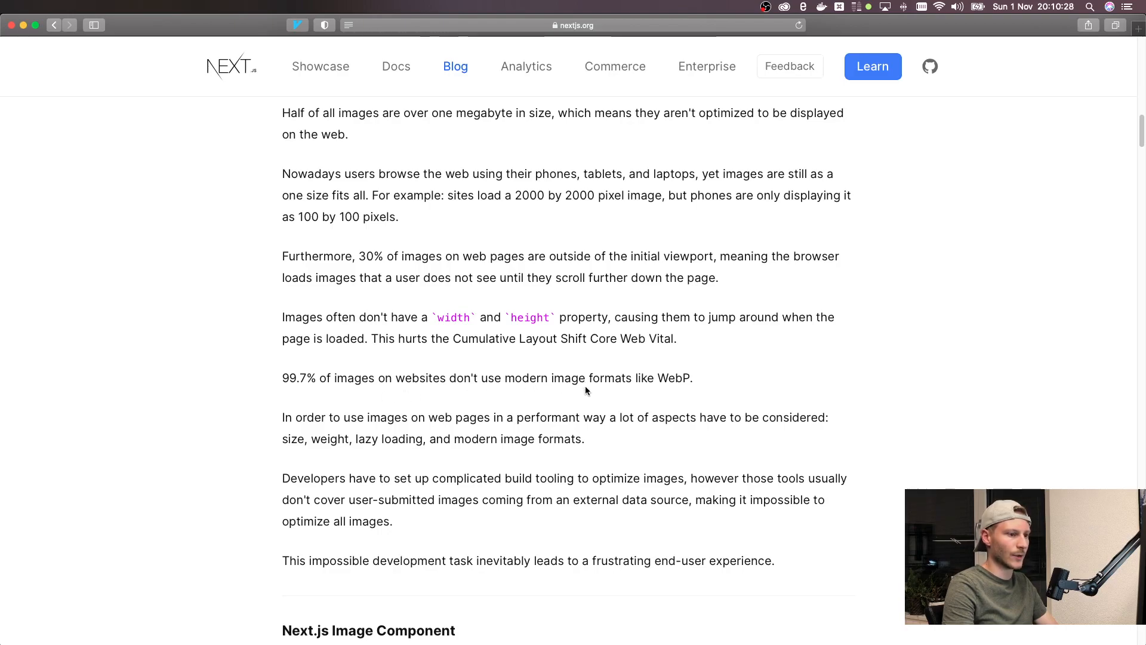
# Step: Add an import of Image from 'next/image' below the styles import in index.js
pyautogui.doubleClick(673, 378)
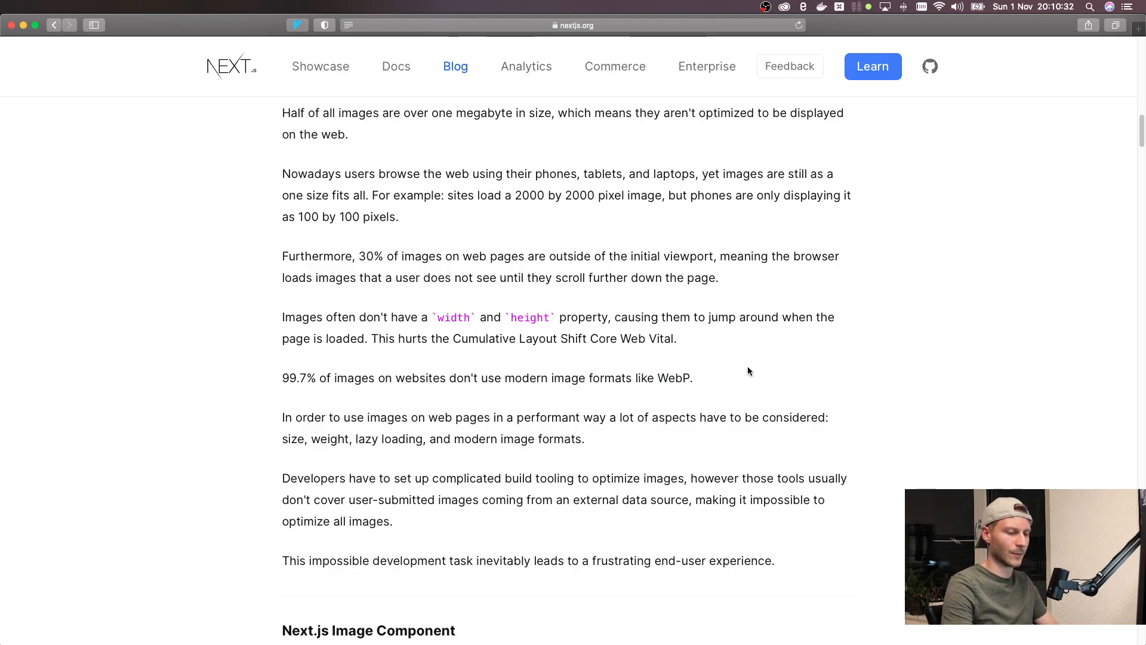
pyautogui.moveTo(748, 380)
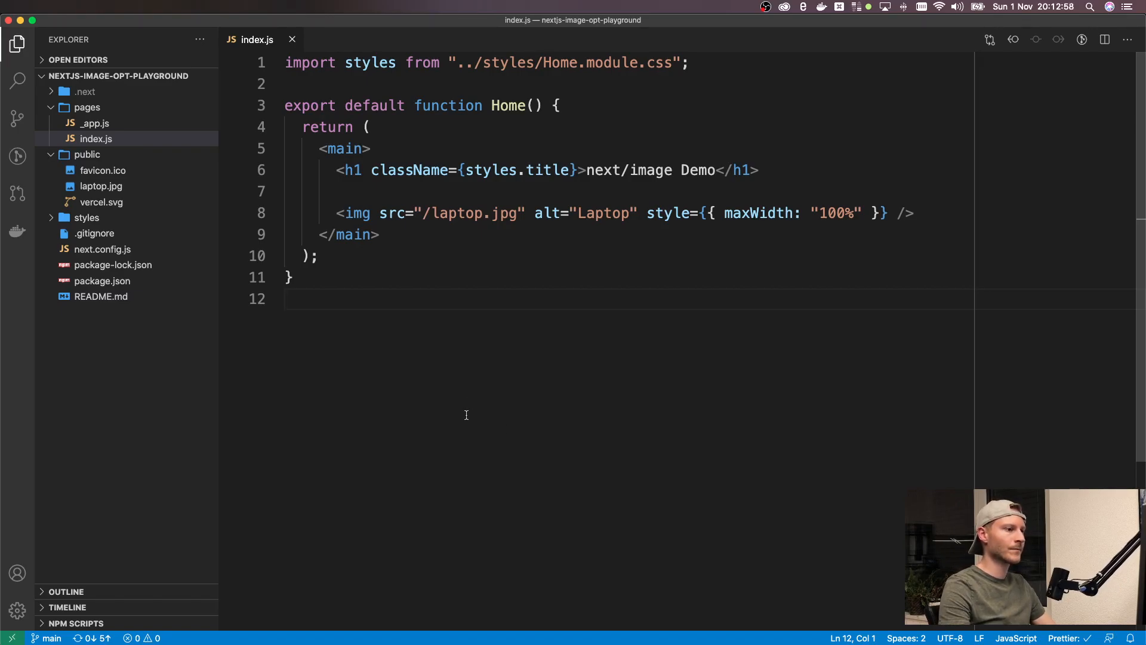
pyautogui.click(582, 169)
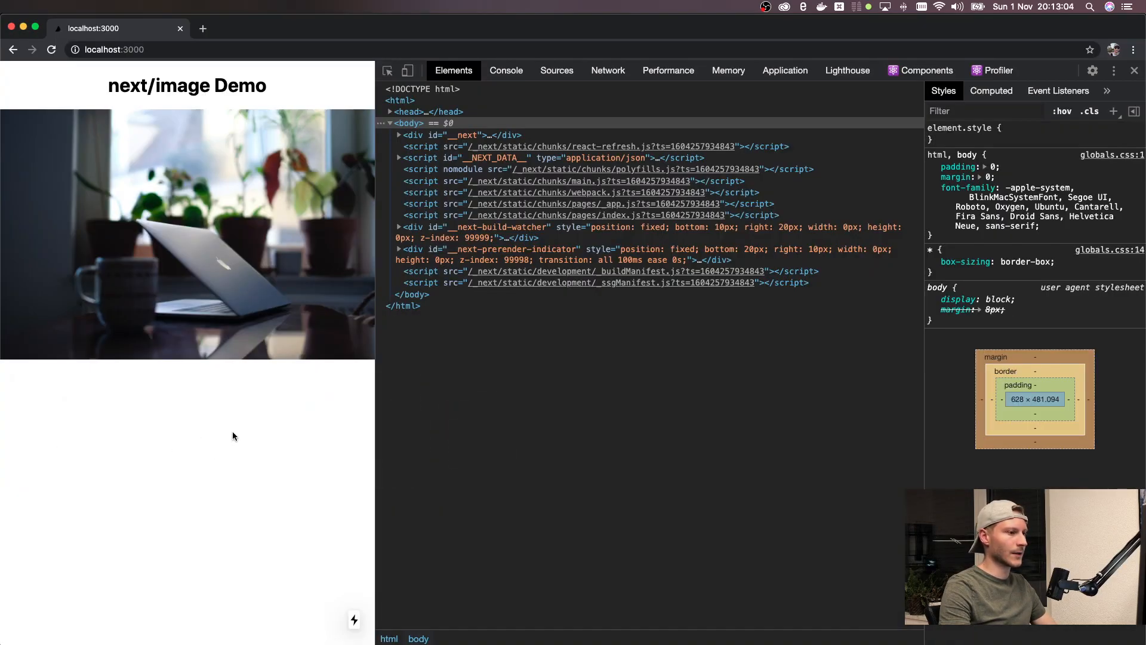
pyautogui.moveTo(327, 335)
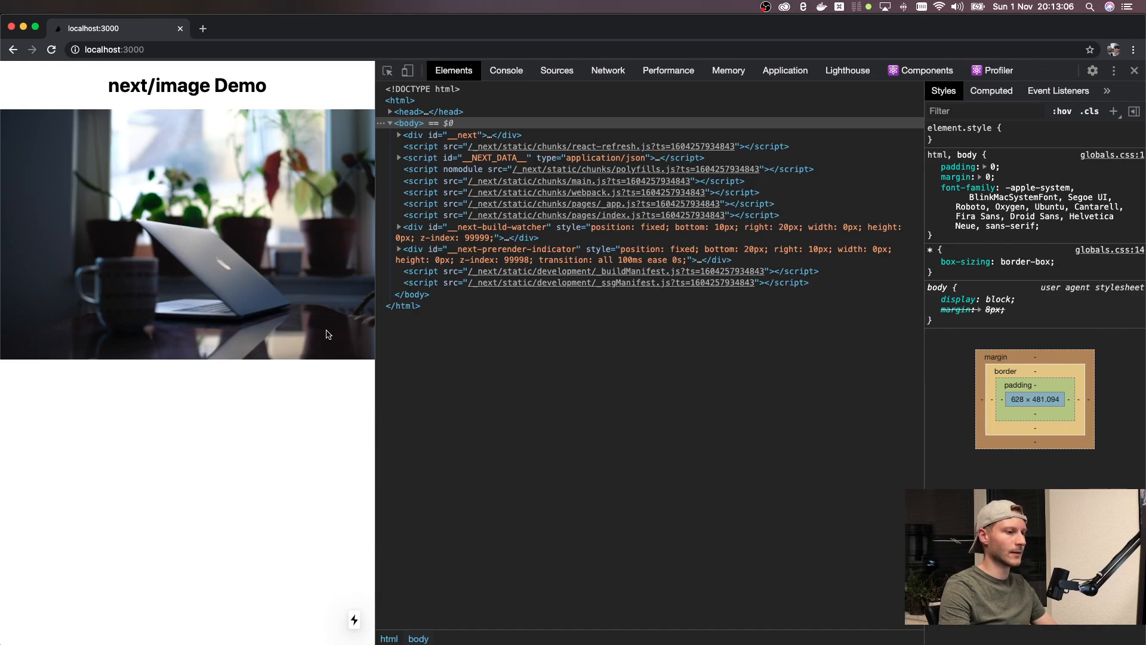
pyautogui.moveTo(268, 430)
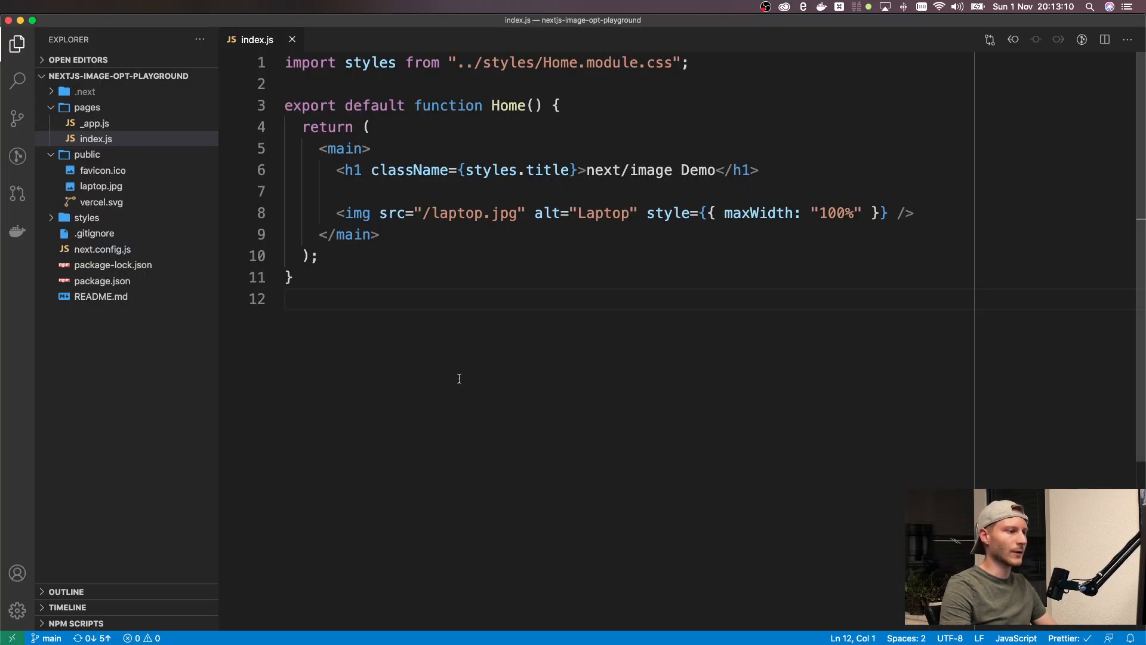
pyautogui.press('enter')
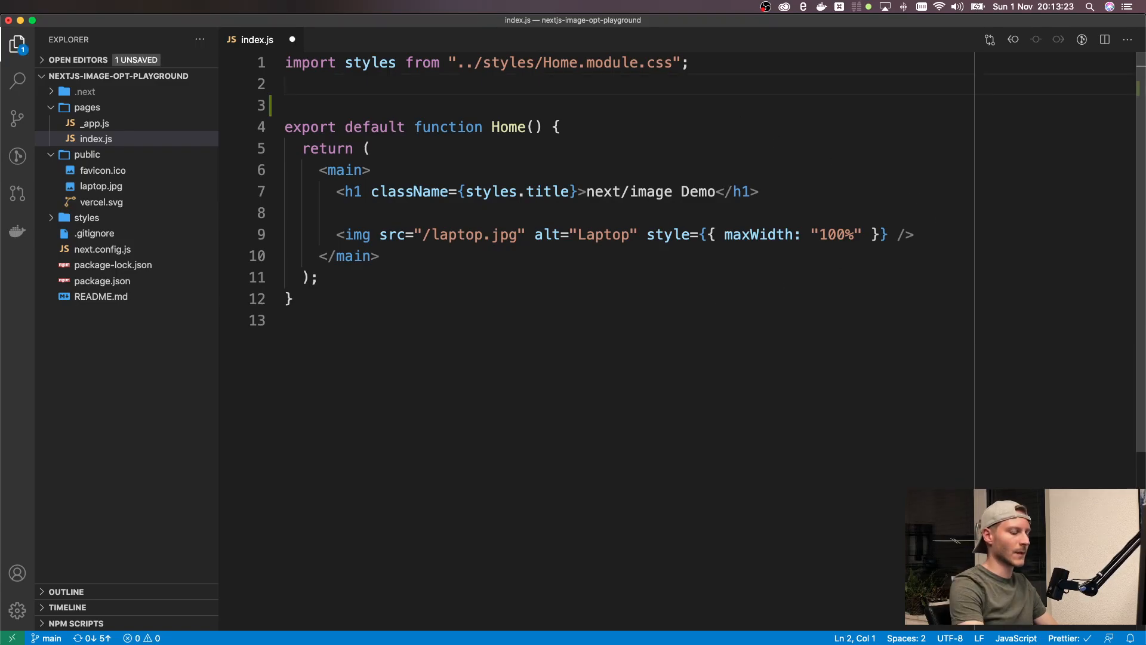
pyautogui.write('import Image')
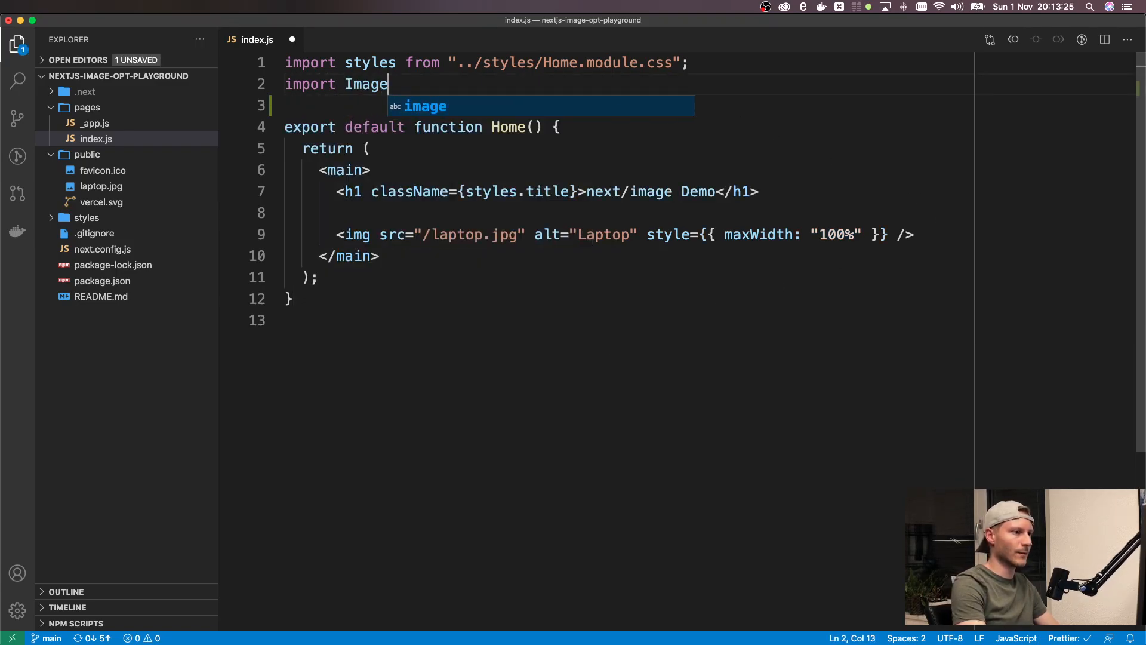
pyautogui.write("from 'next/image")
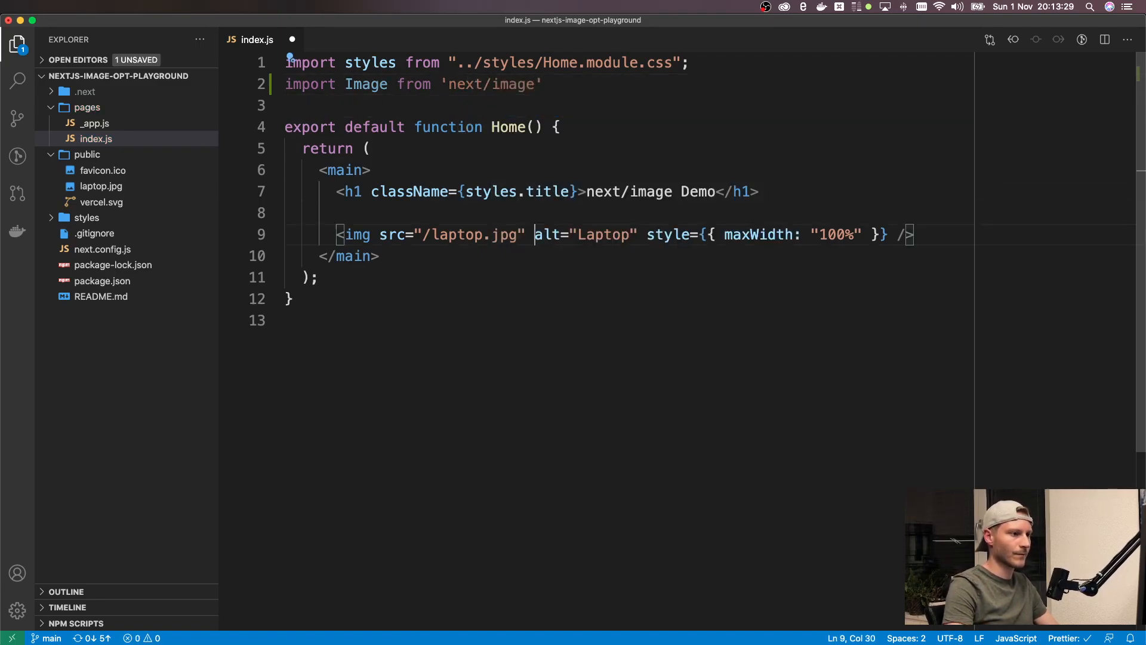
# Step: Add <Image src='/laptop.jpg' alt='Laptop' width={6000} height={4000} /> under the img tag
pyautogui.write('<Image')
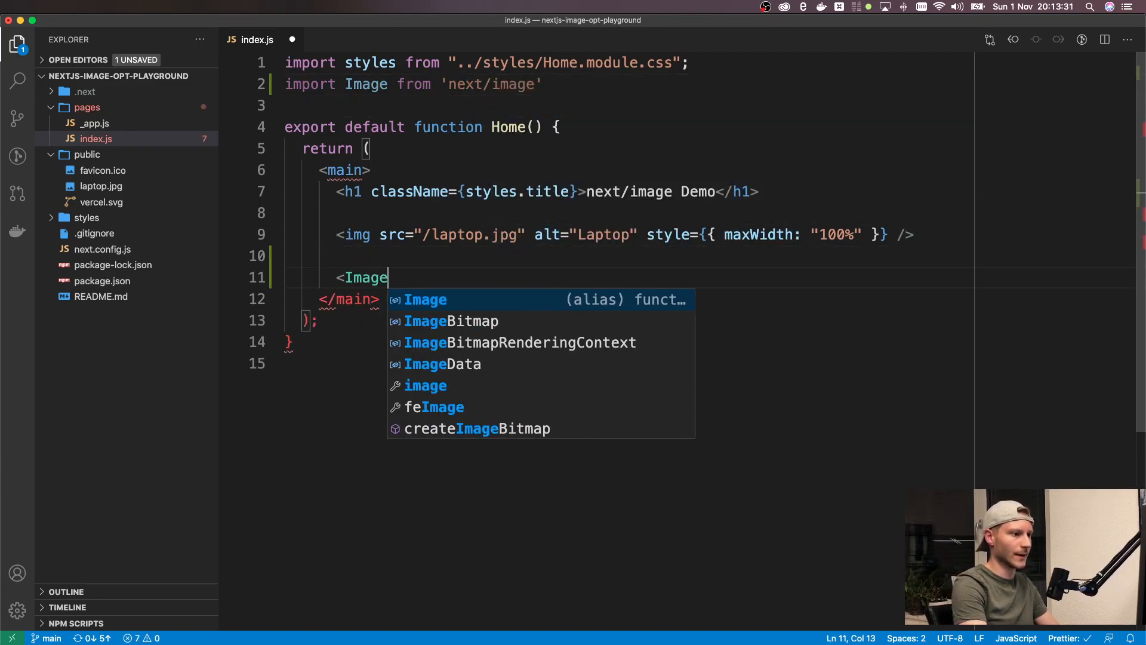
pyautogui.write("src=''")
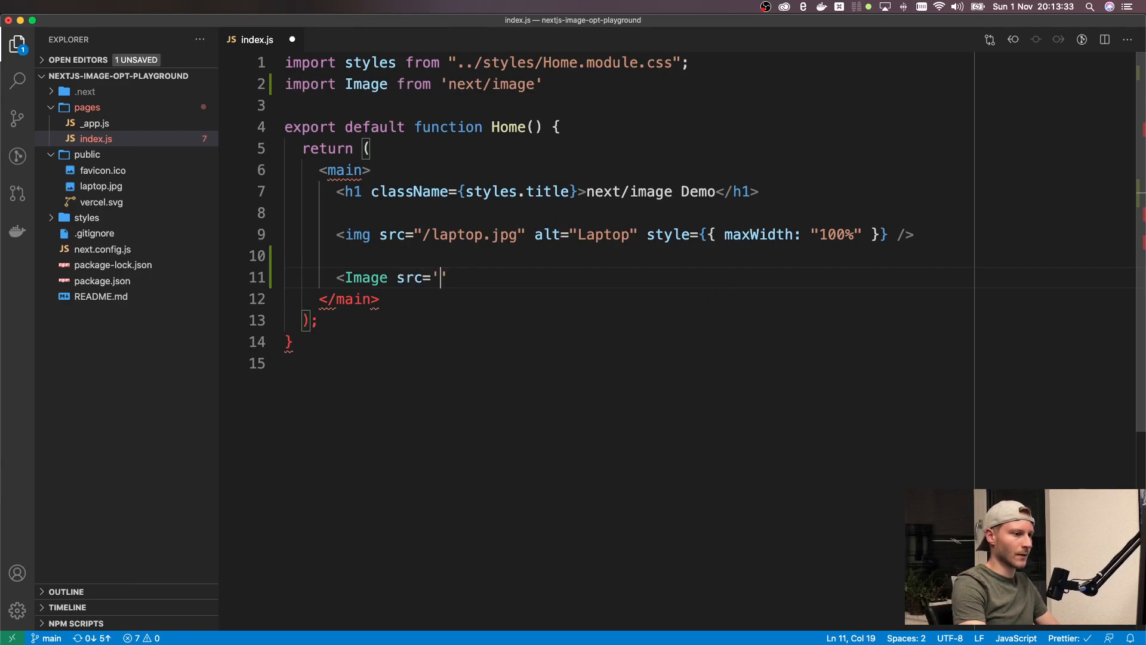
pyautogui.write('/laptop.jpg')
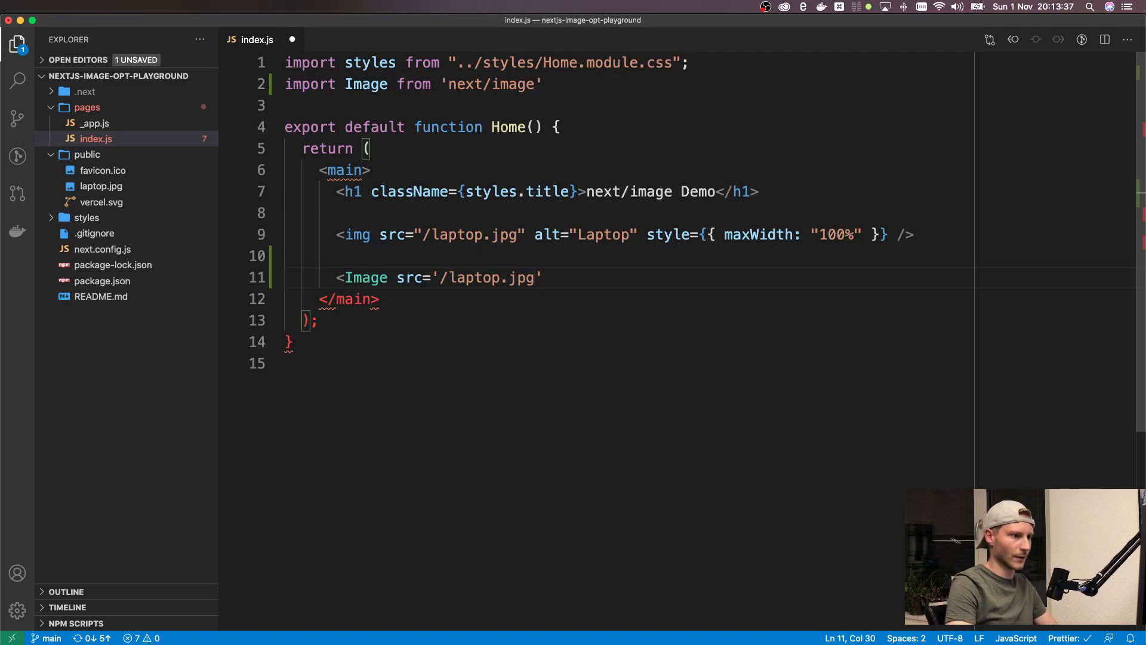
pyautogui.write('alt=')
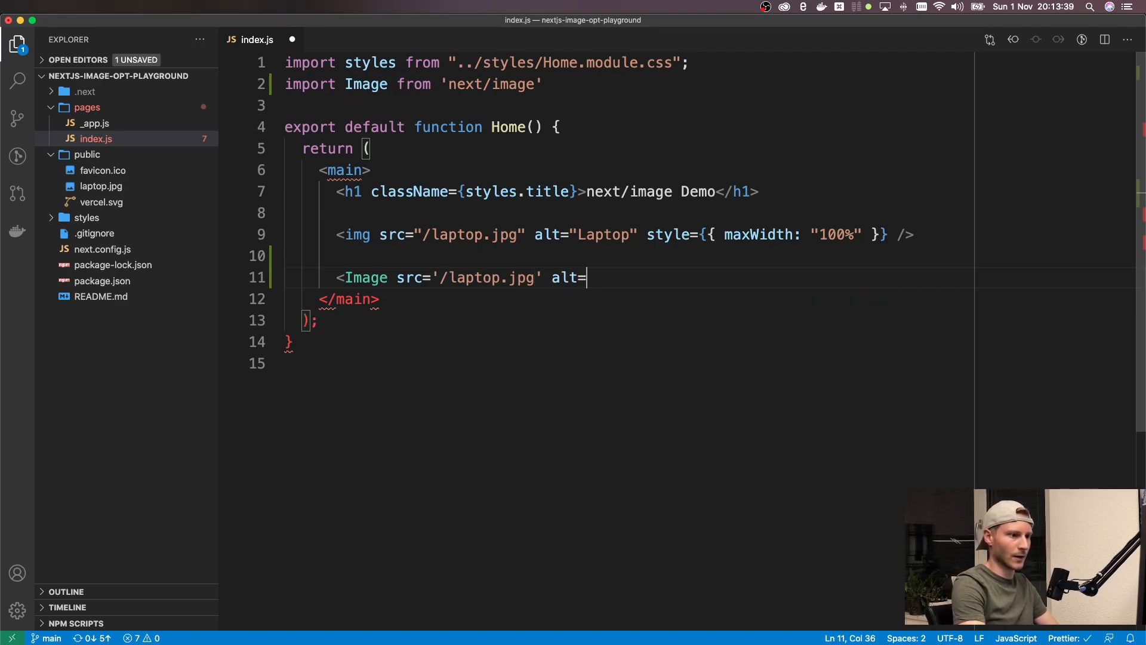
pyautogui.write("'L")
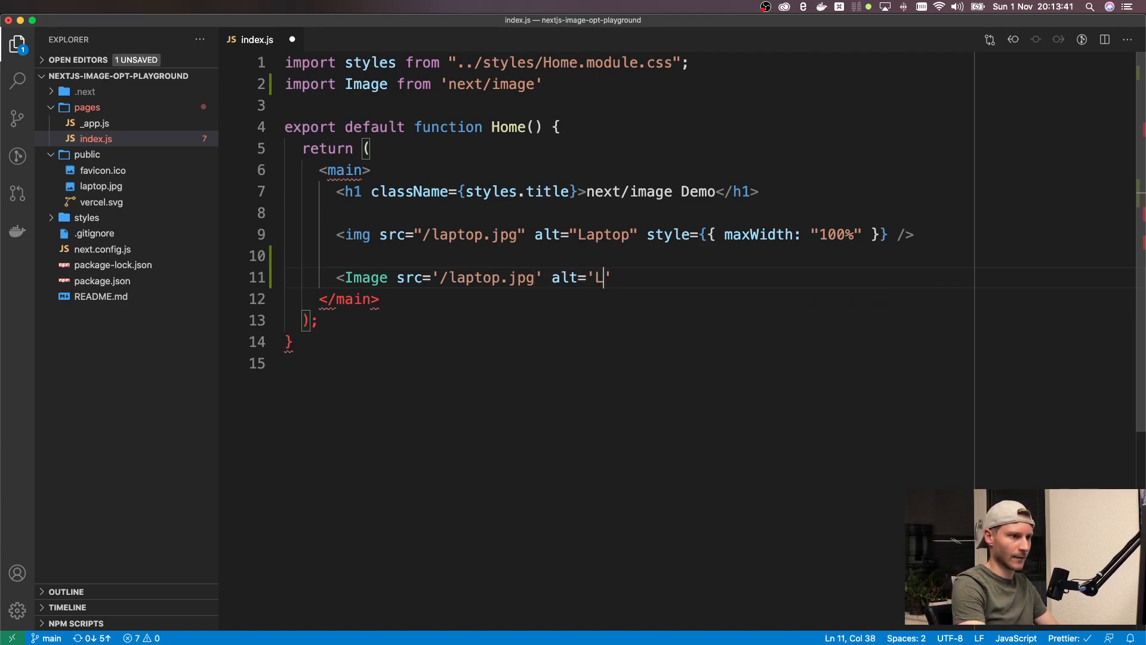
pyautogui.write('aptop')
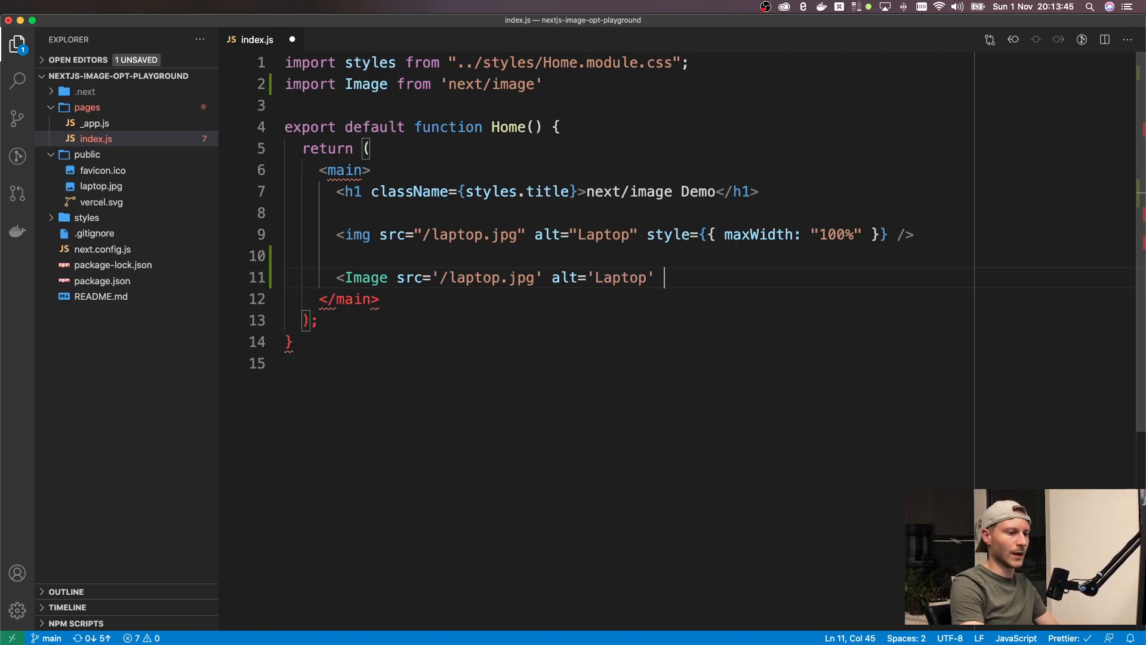
pyautogui.write('width={')
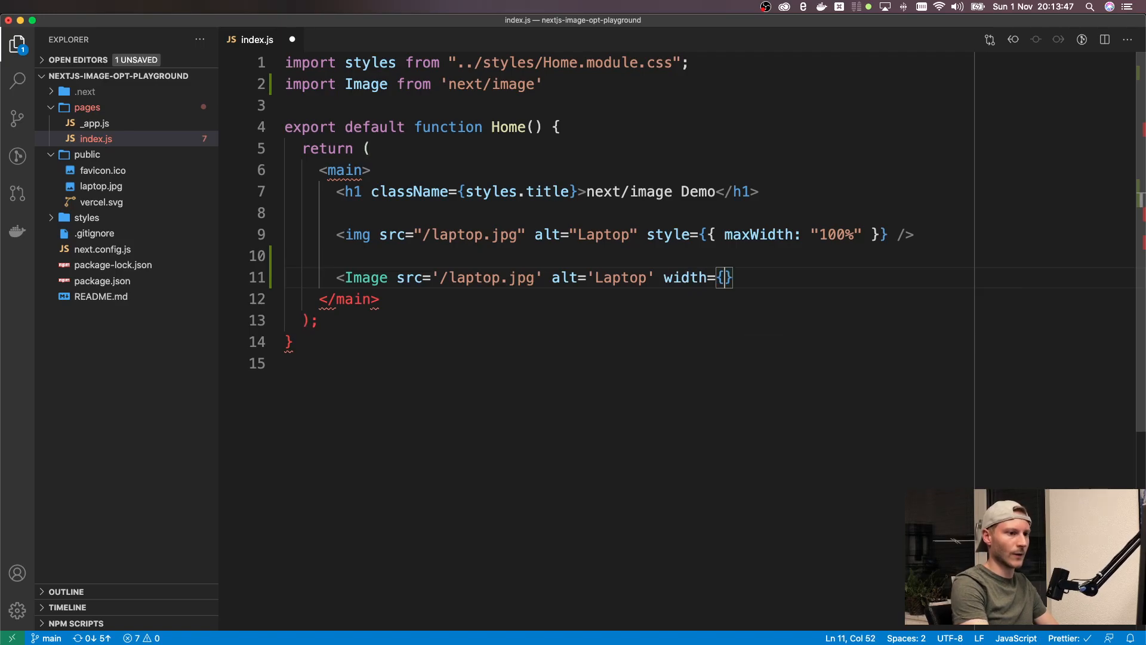
pyautogui.write('6000')
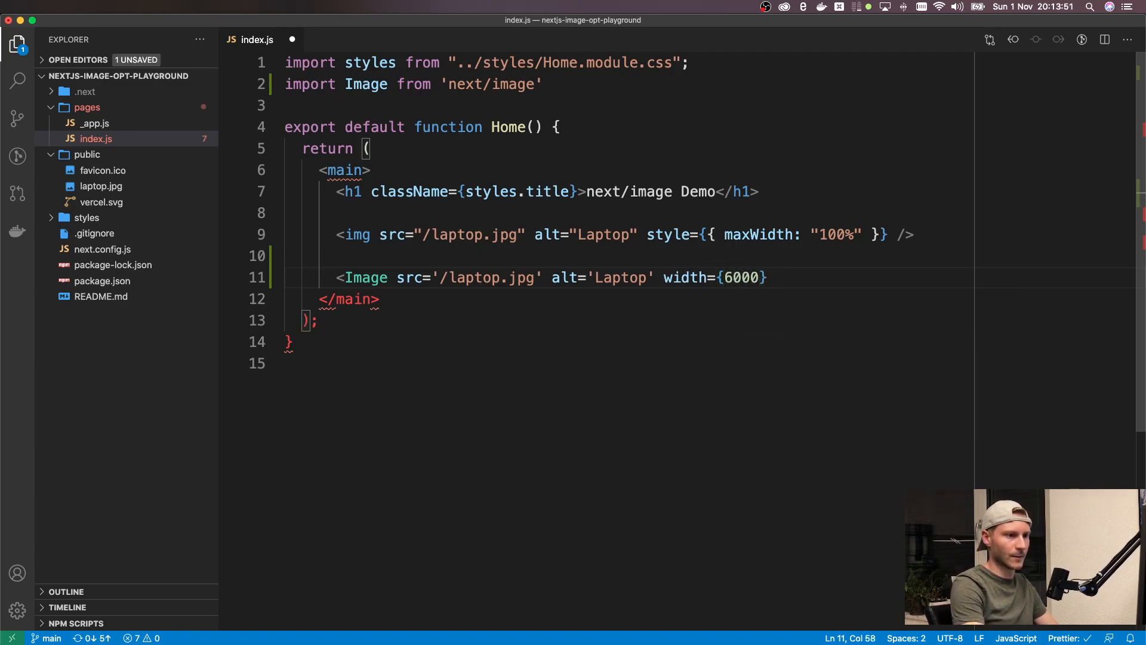
pyautogui.write('height')
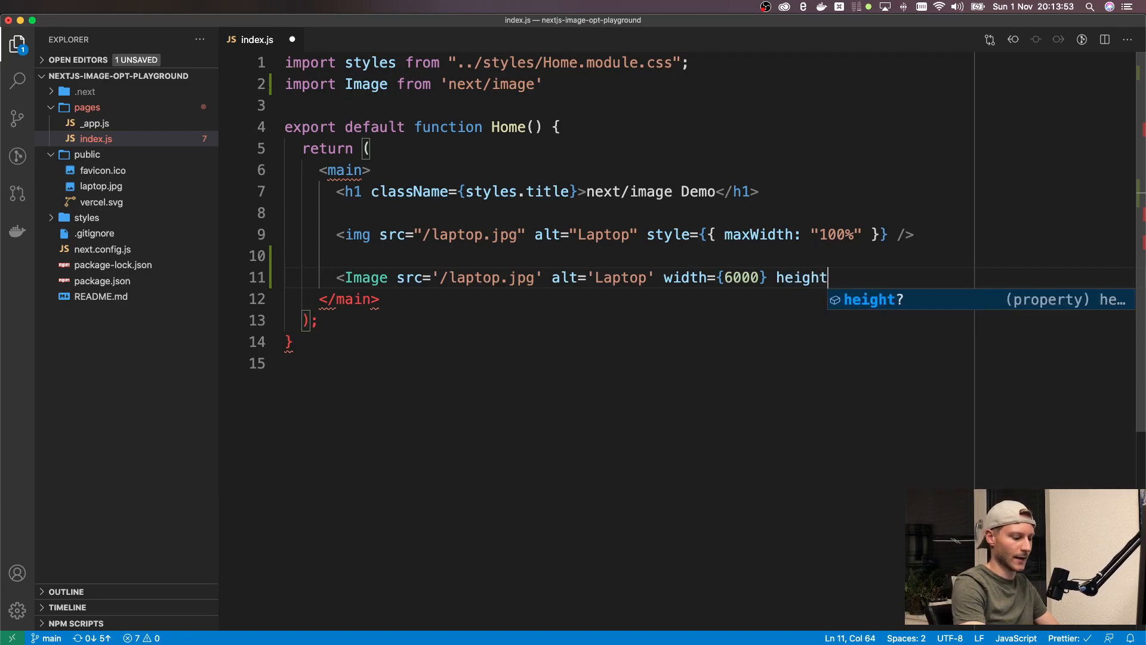
pyautogui.write('={4000}')
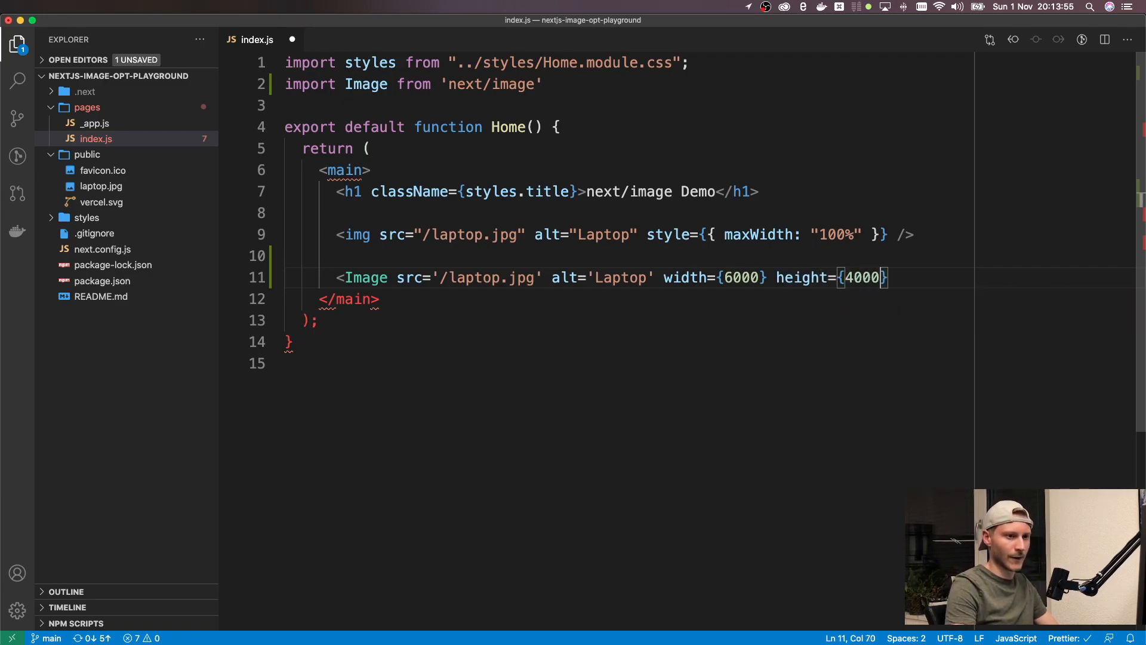
pyautogui.write('/>')
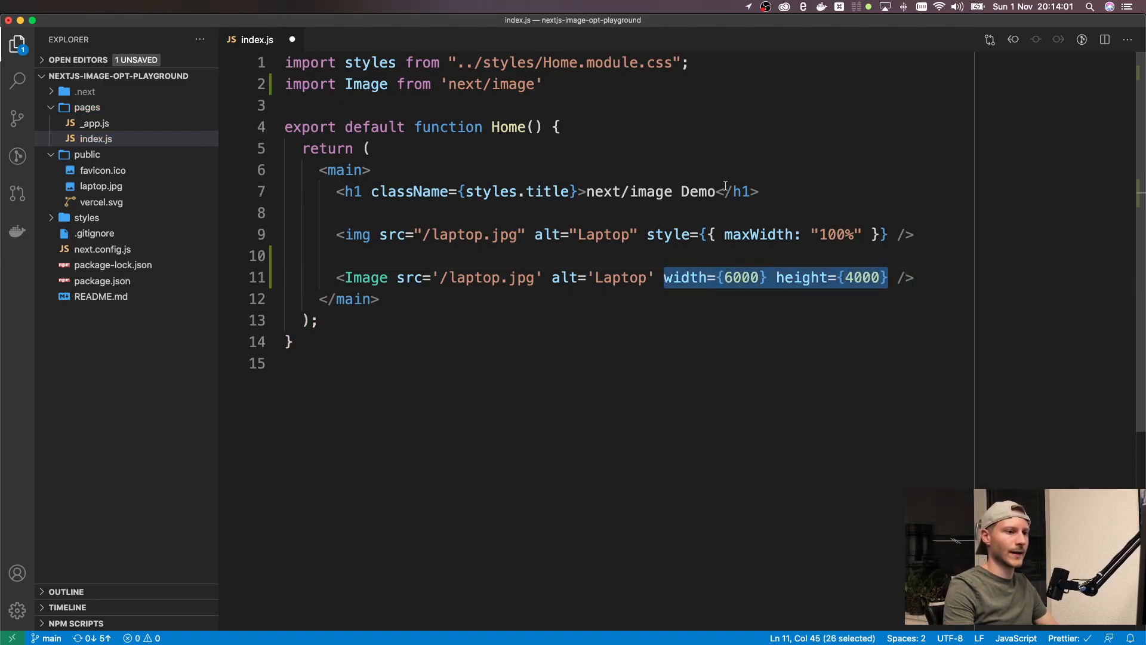
pyautogui.click(897, 277)
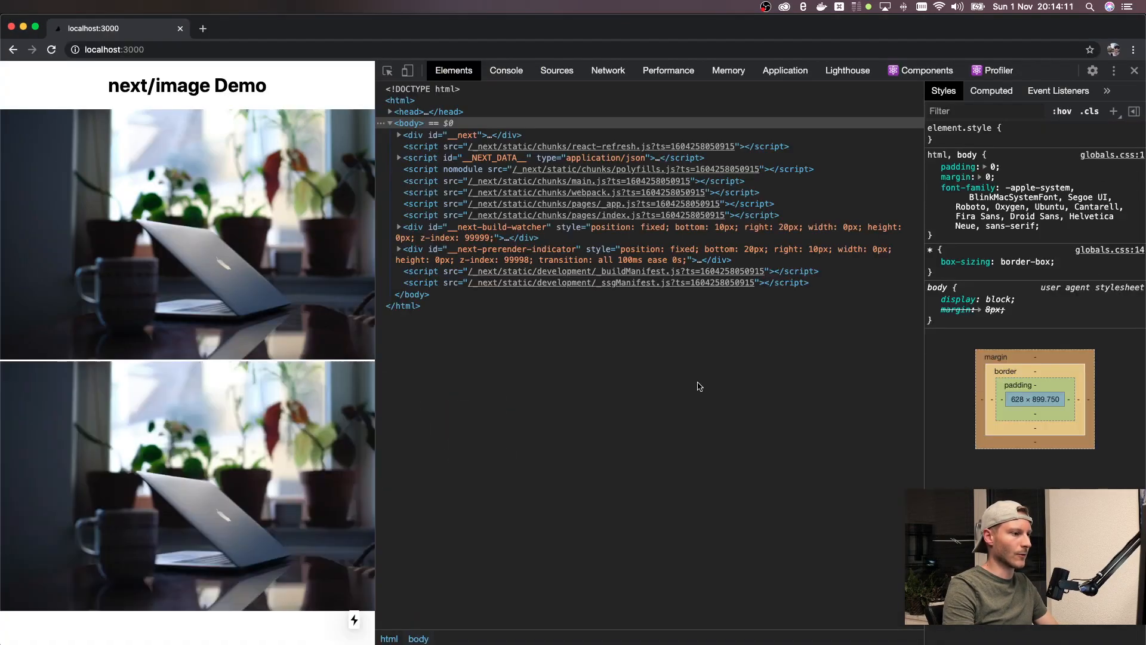
pyautogui.moveTo(521, 402)
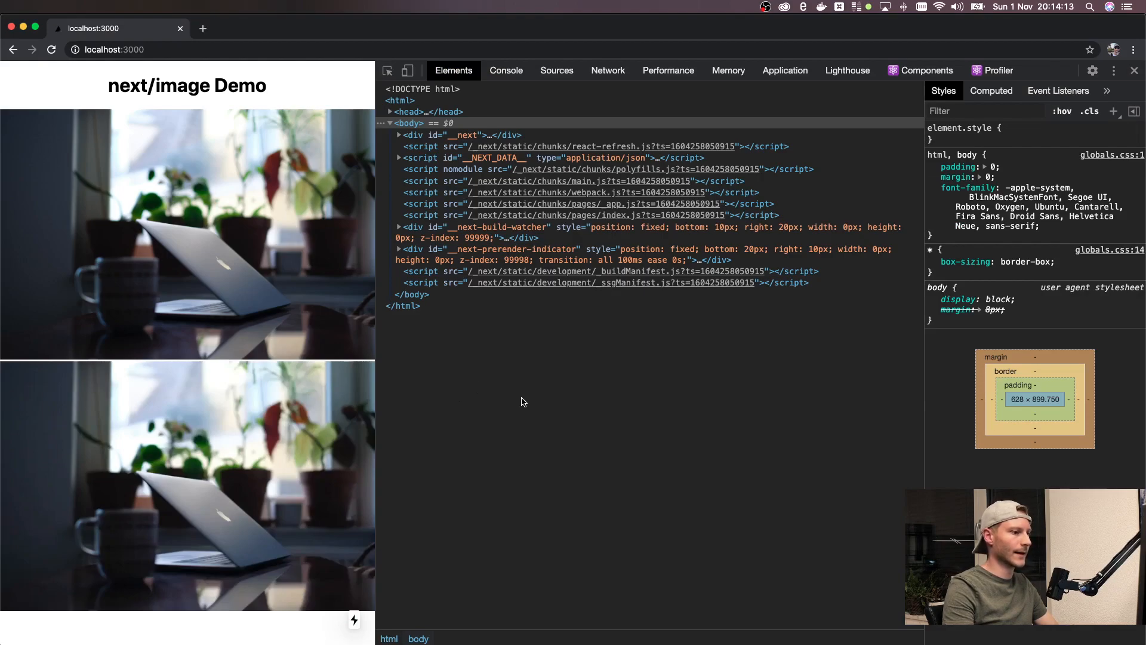
pyautogui.moveTo(503, 408)
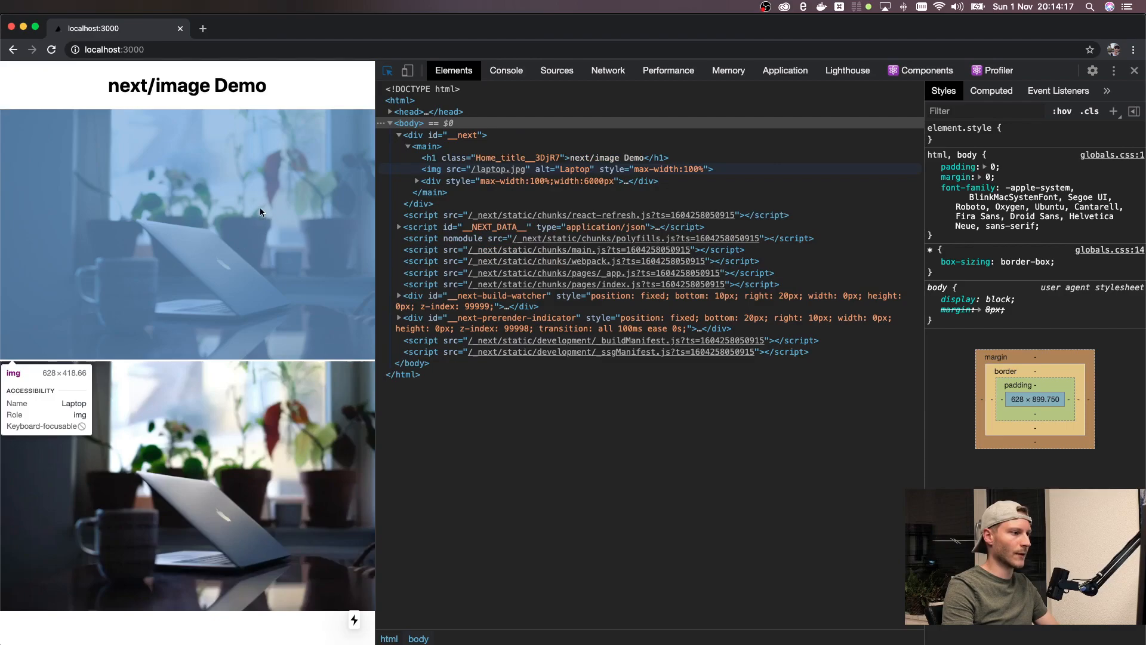
# Step: Expand the 6000px-wide Image wrapper div in the DevTools element tree
pyautogui.click(417, 181)
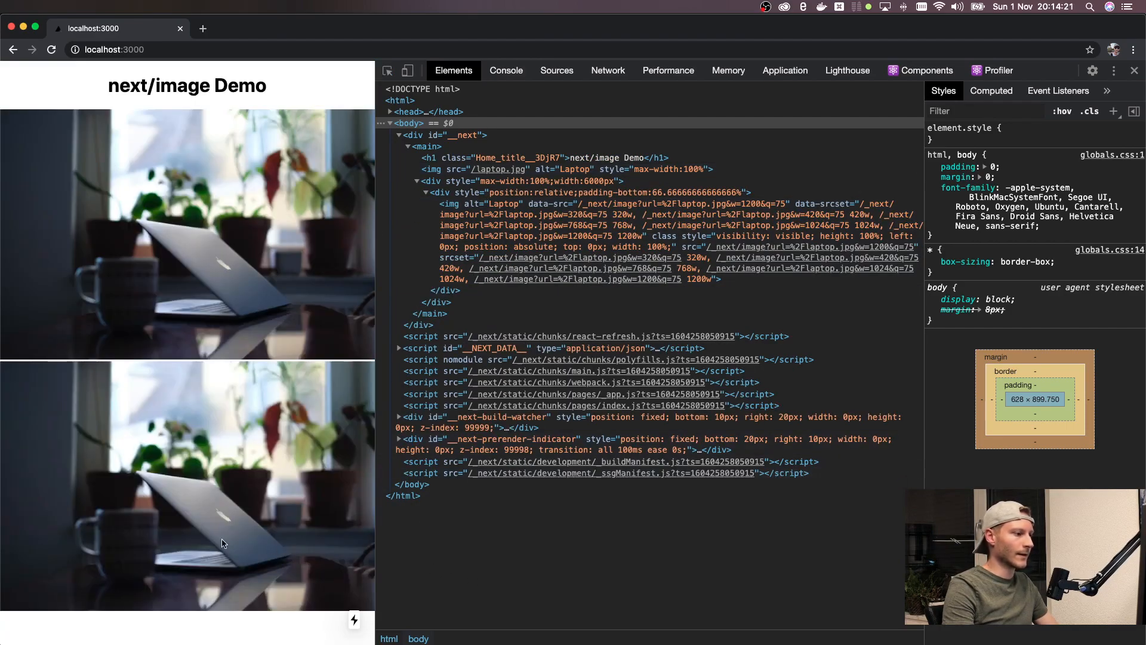
pyautogui.moveTo(7, 567)
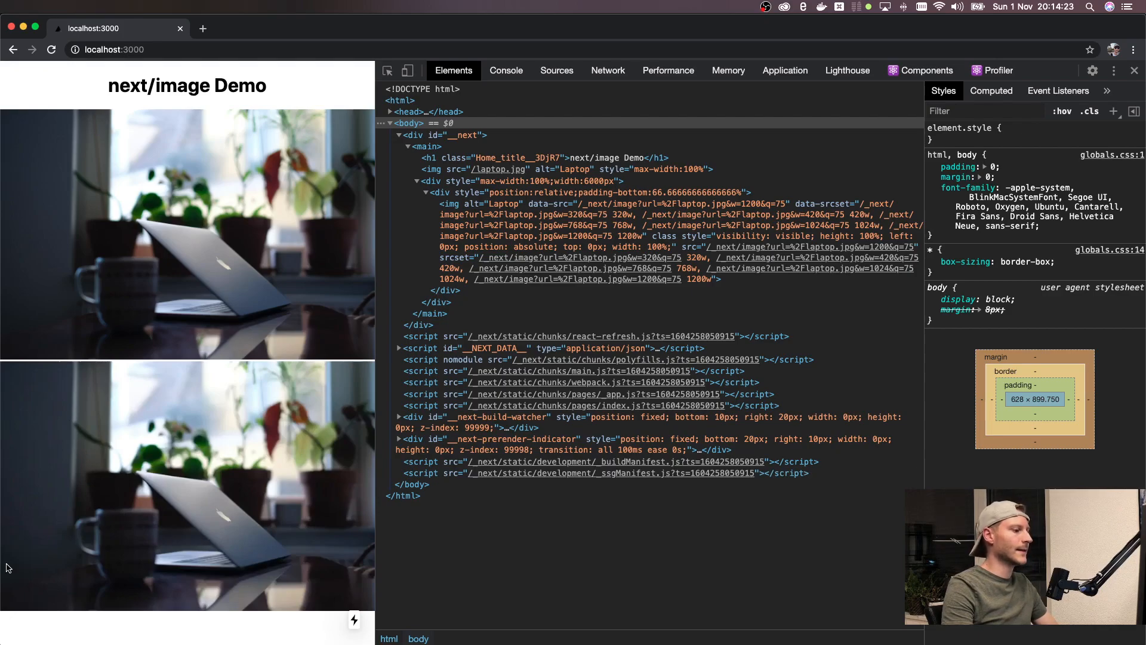
pyautogui.moveTo(37, 595)
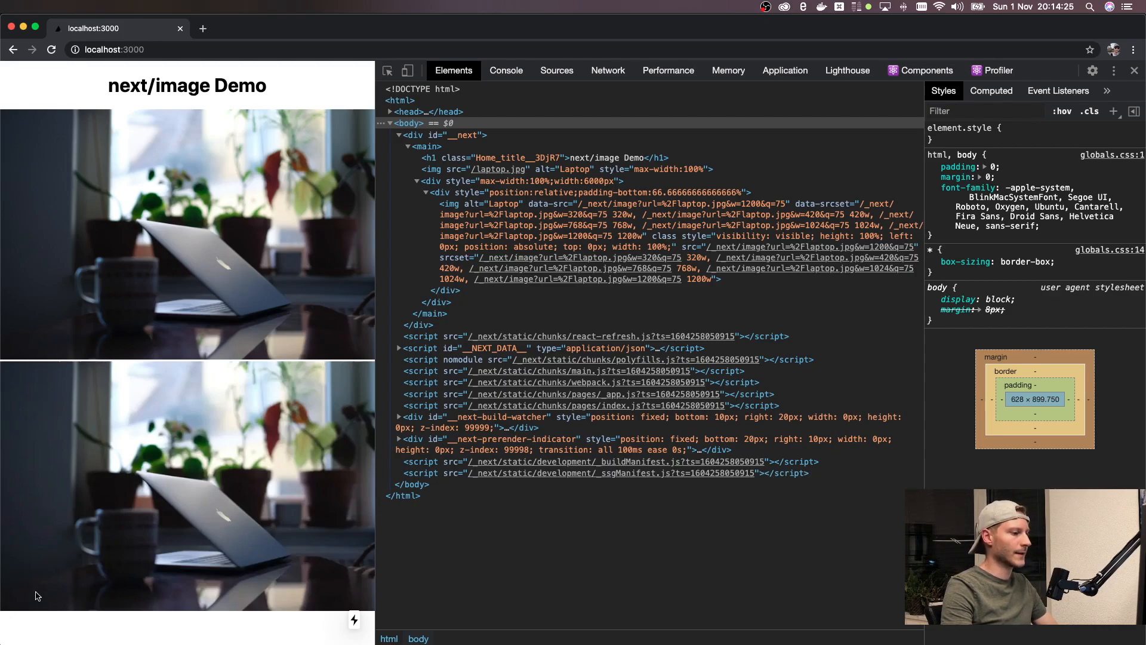
pyautogui.moveTo(518, 581)
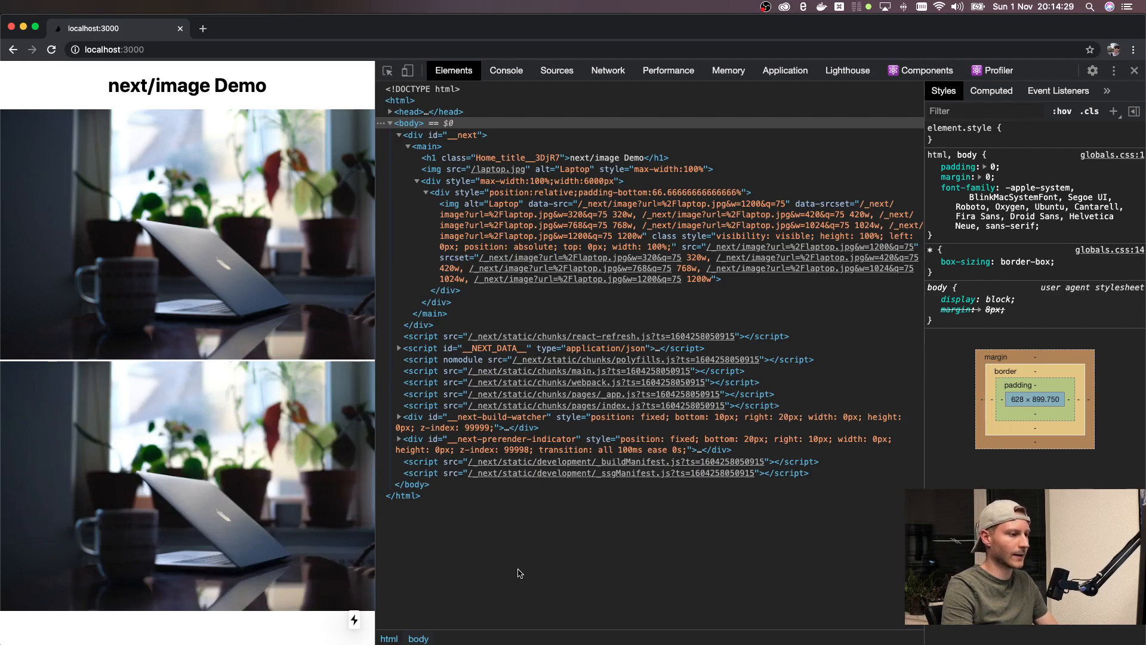
# Step: Filter the Network log to images: laptop.jpg at 1.1 MB and a 12.3 kB webp
pyautogui.click(607, 71)
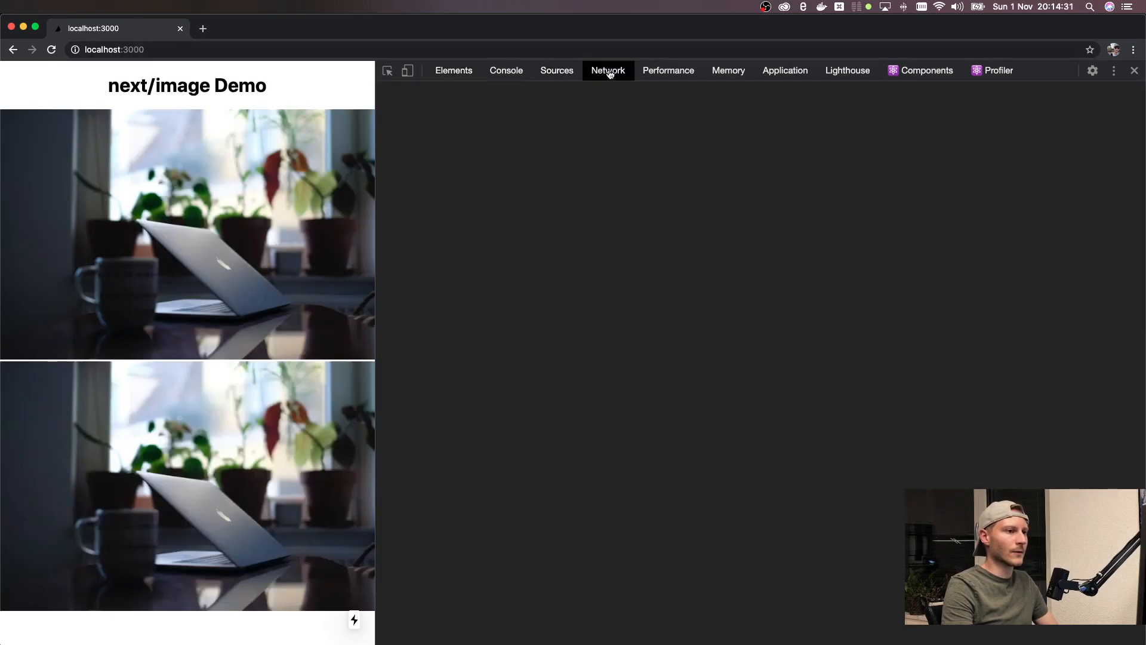
pyautogui.click(607, 70)
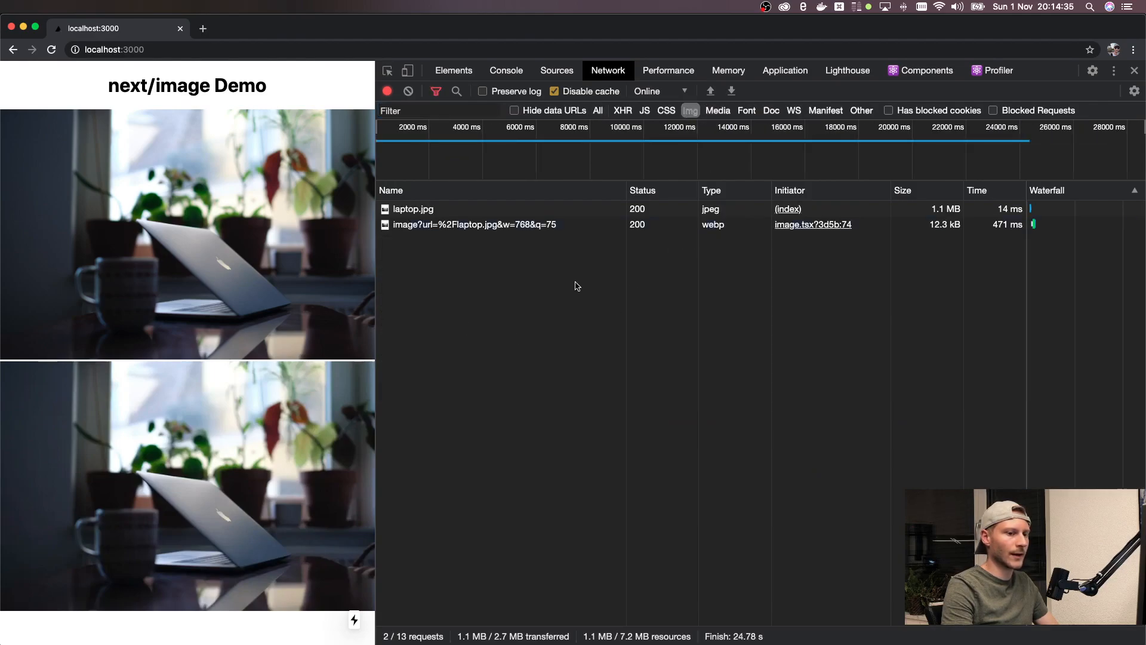
pyautogui.moveTo(709, 210)
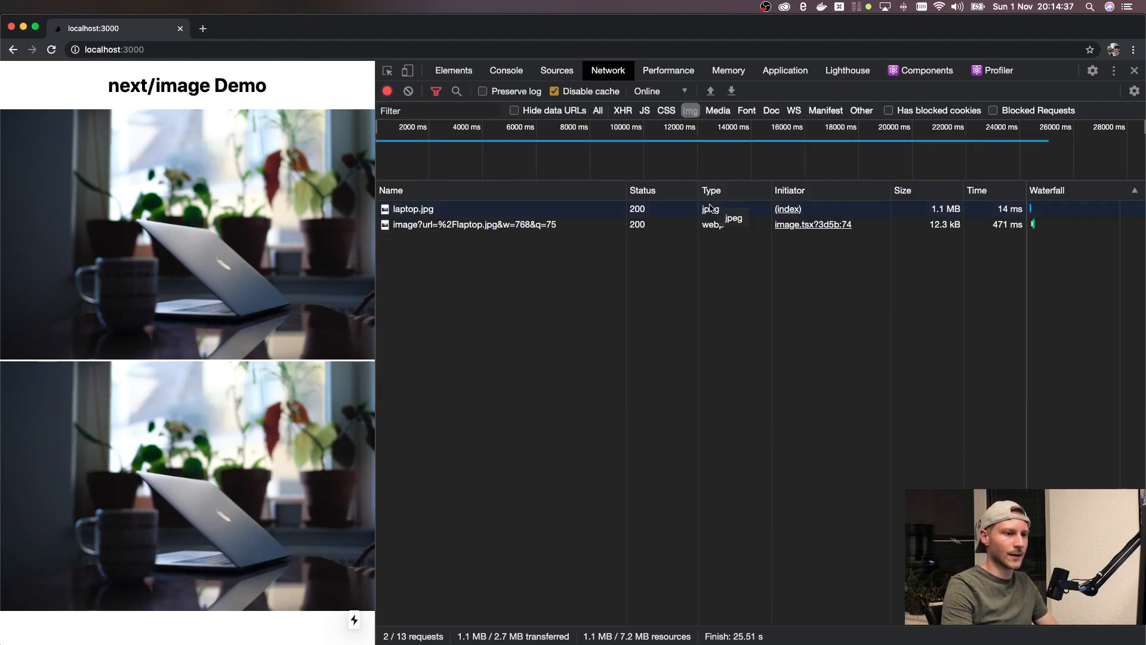
pyautogui.moveTo(943, 273)
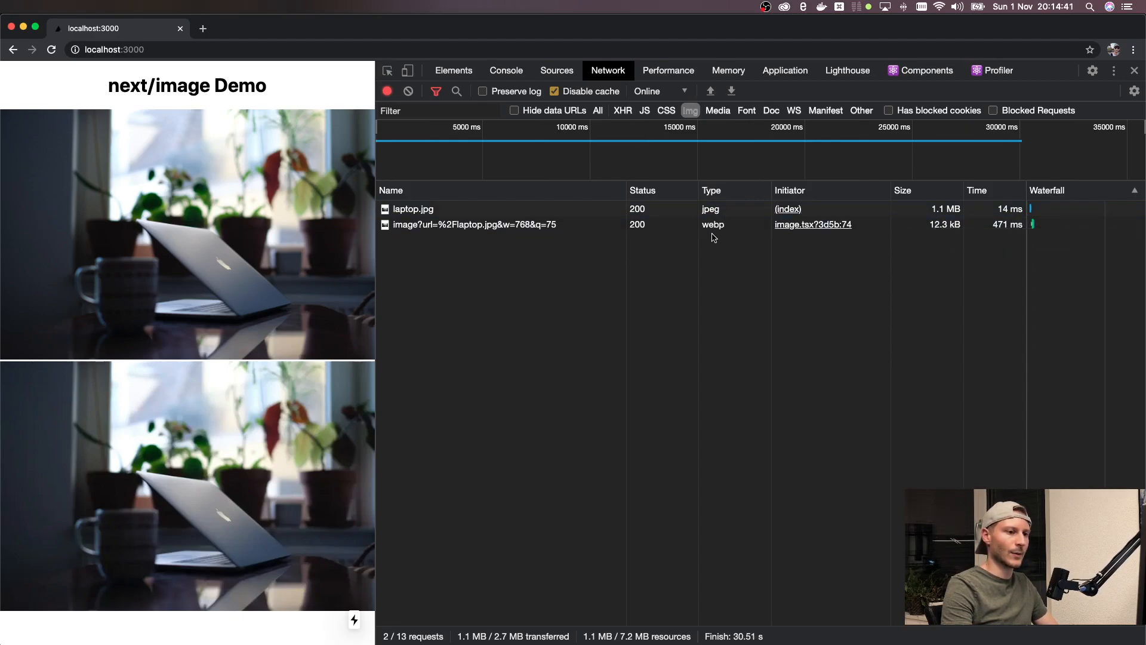
pyautogui.moveTo(939, 238)
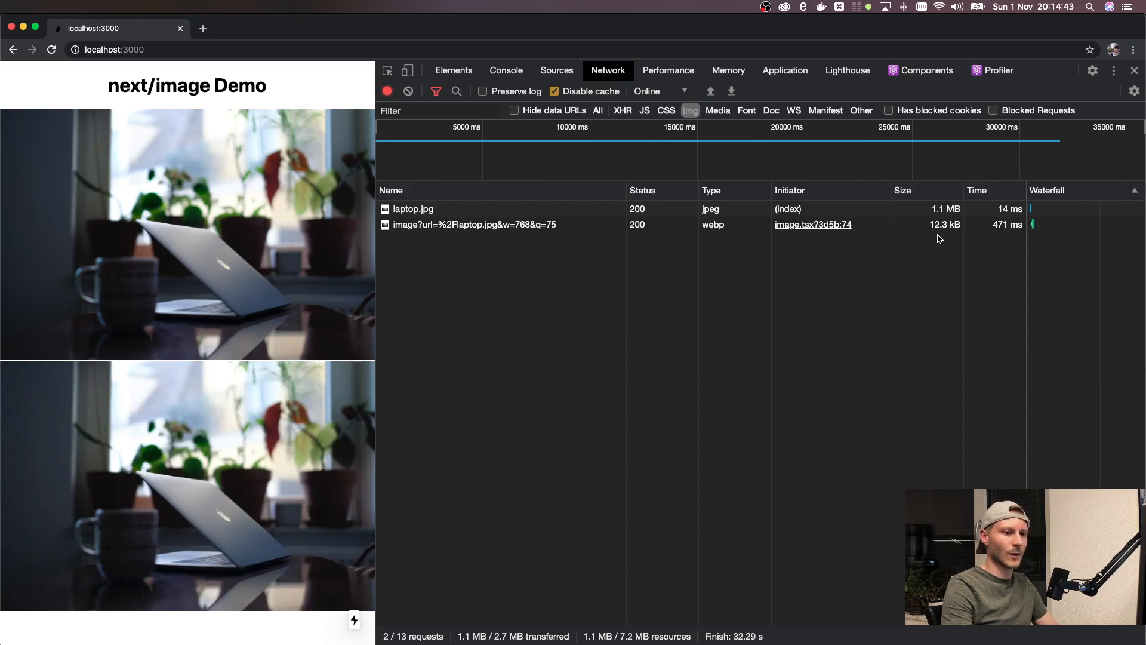
pyautogui.moveTo(530, 284)
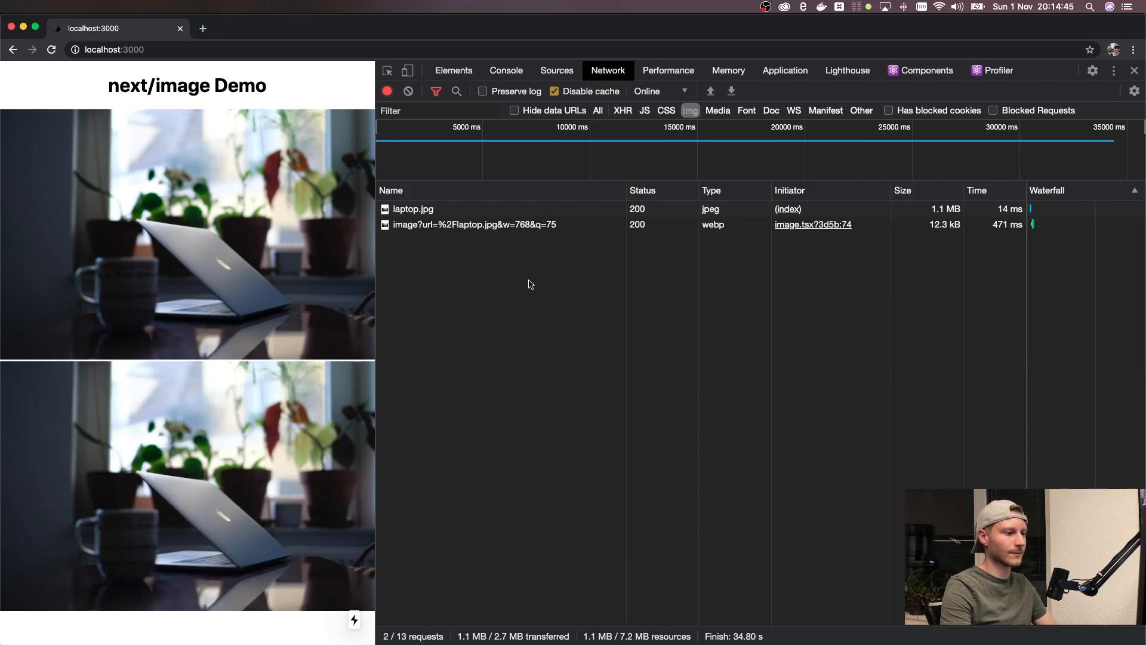
pyautogui.moveTo(453, 70)
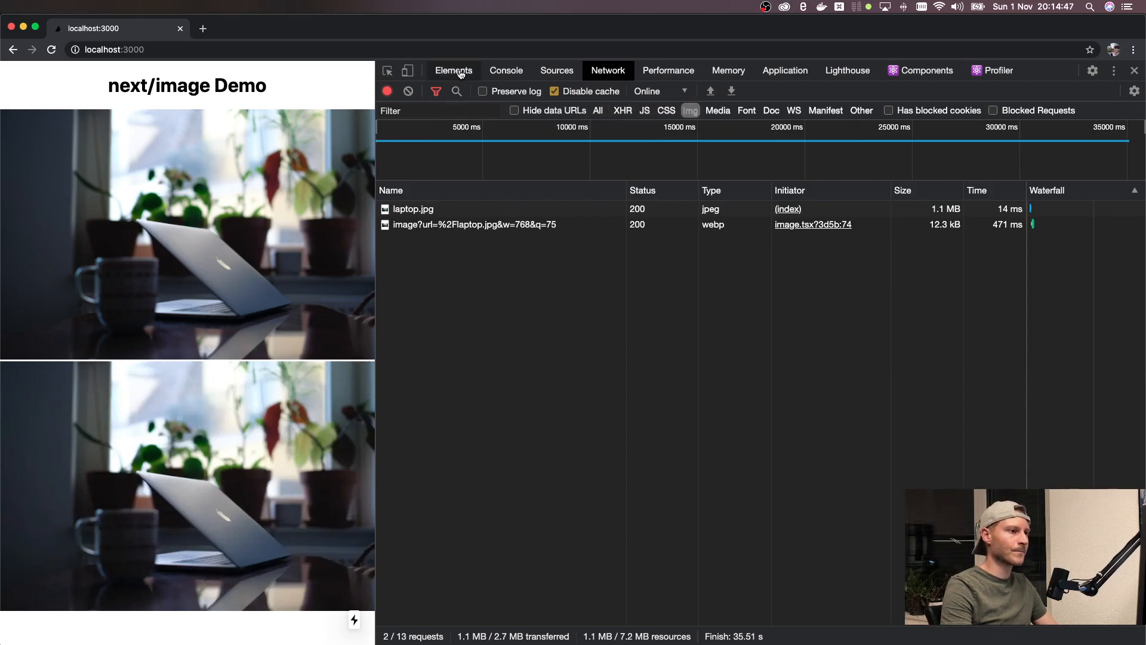
# Step: Select the Image wrapper div with padding-bottom 66.67% in the Elements tree
pyautogui.click(453, 70)
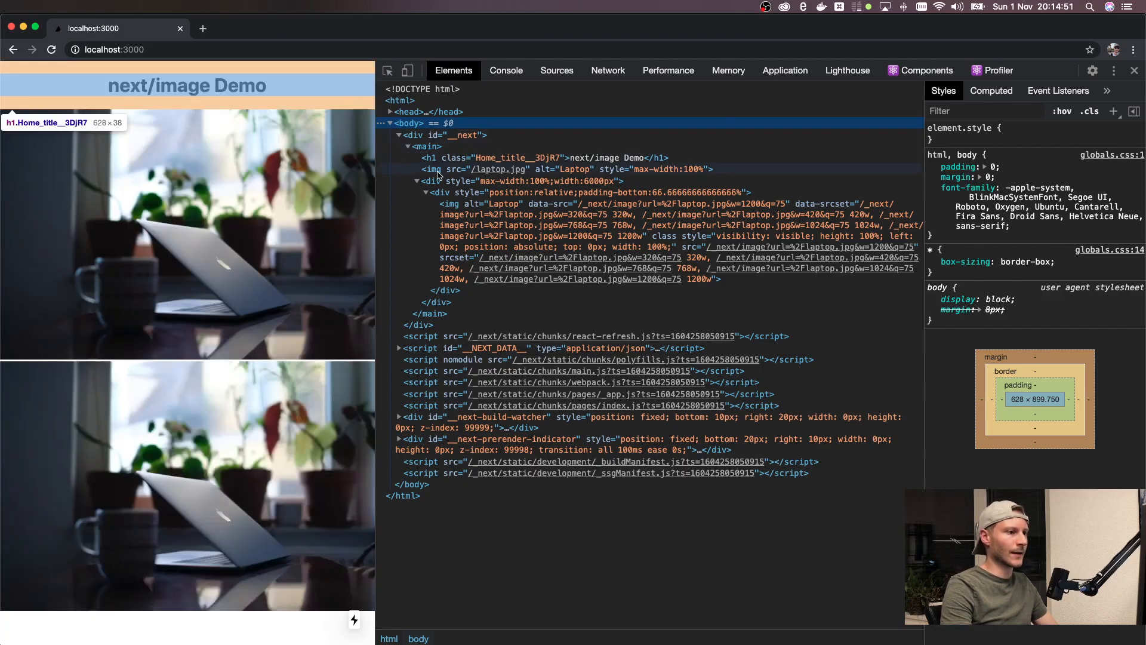
pyautogui.click(468, 169)
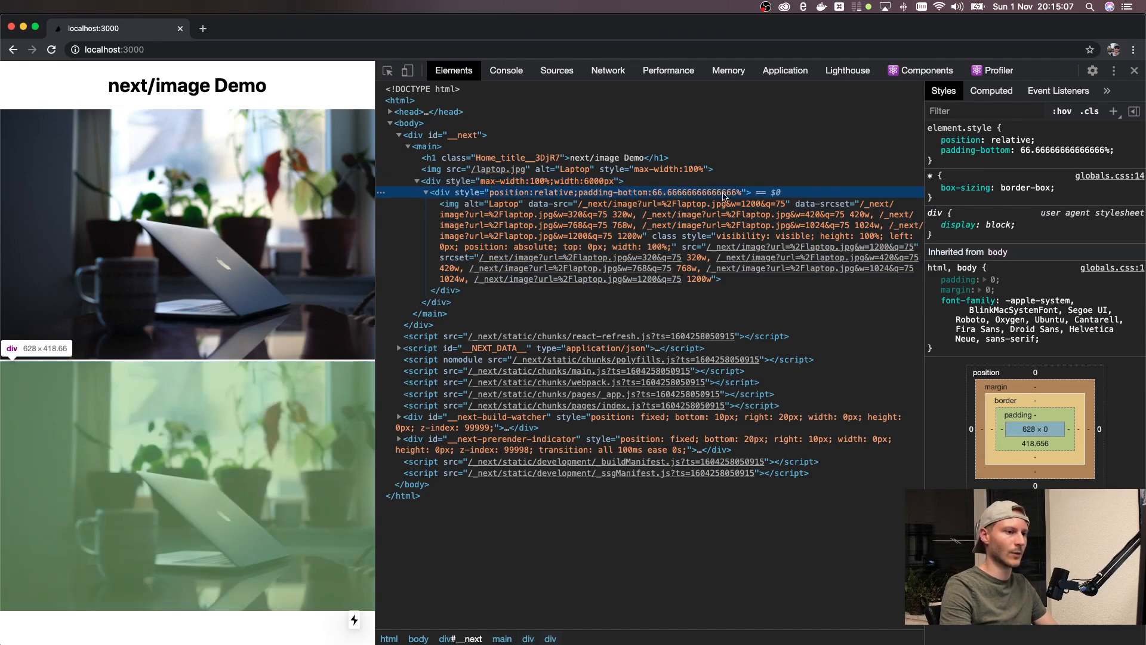
pyautogui.moveTo(610, 201)
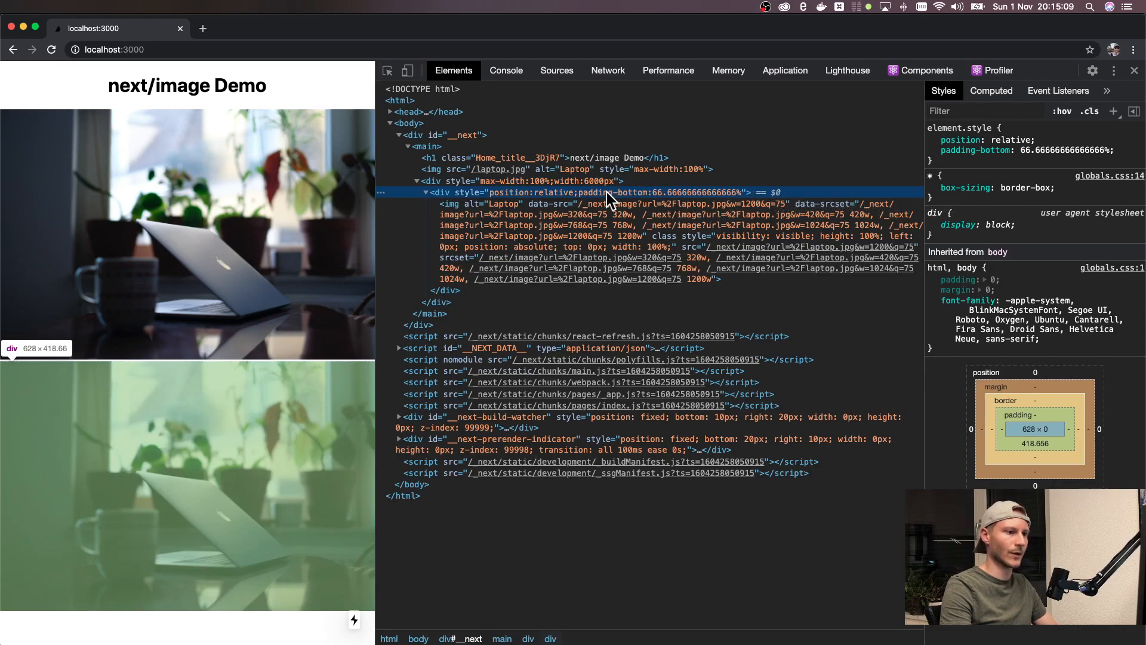
pyautogui.moveTo(708, 198)
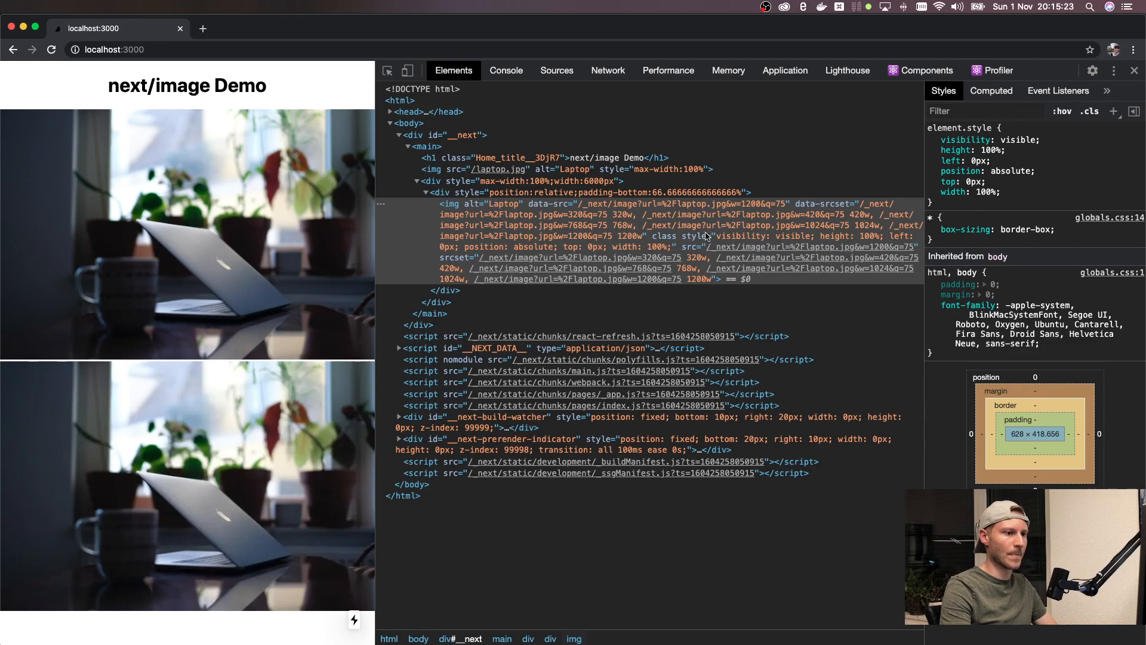
pyautogui.moveTo(464, 263)
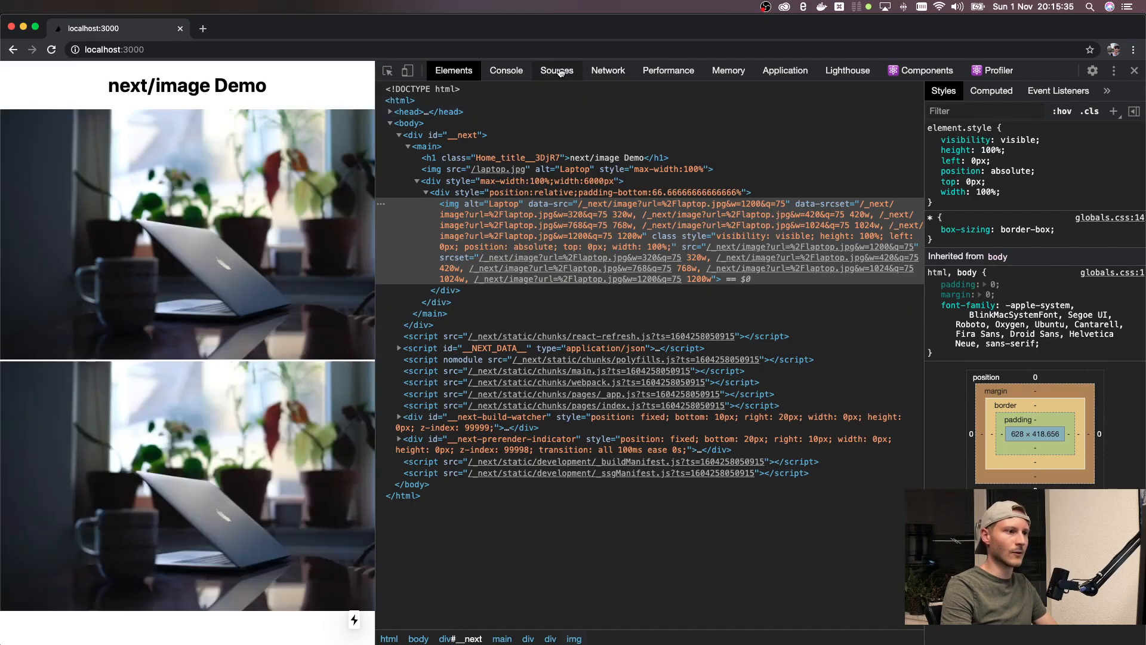
# Step: In Network, load the narrow page's w=420 webp, then widen to ~615px for w=768
pyautogui.click(607, 71)
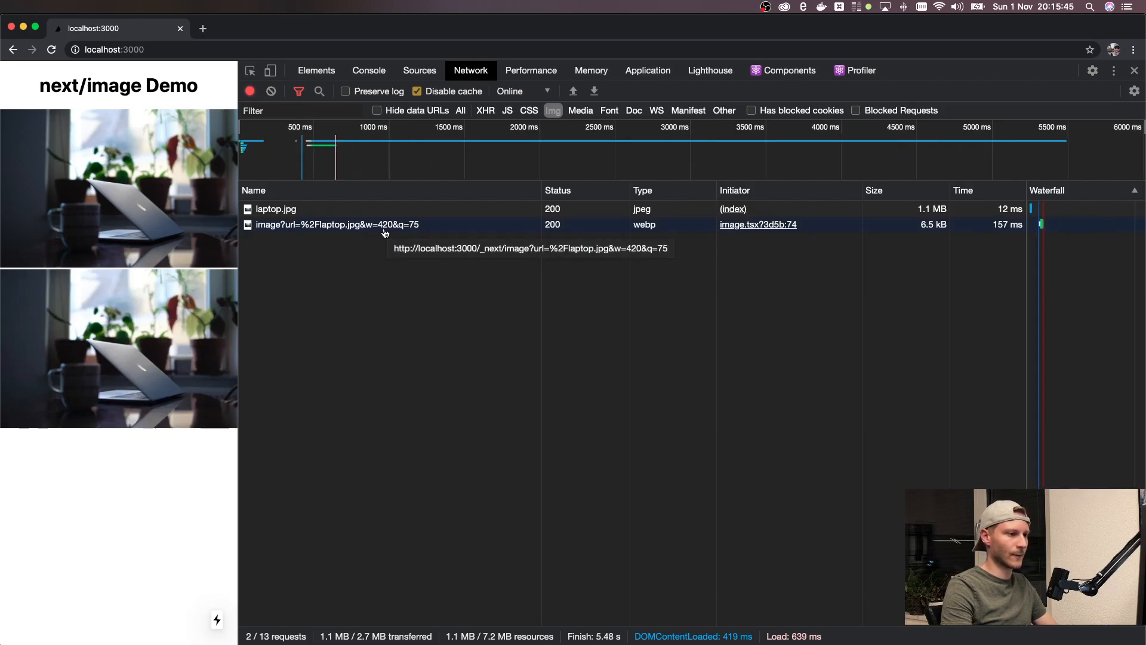
pyautogui.moveTo(248, 273)
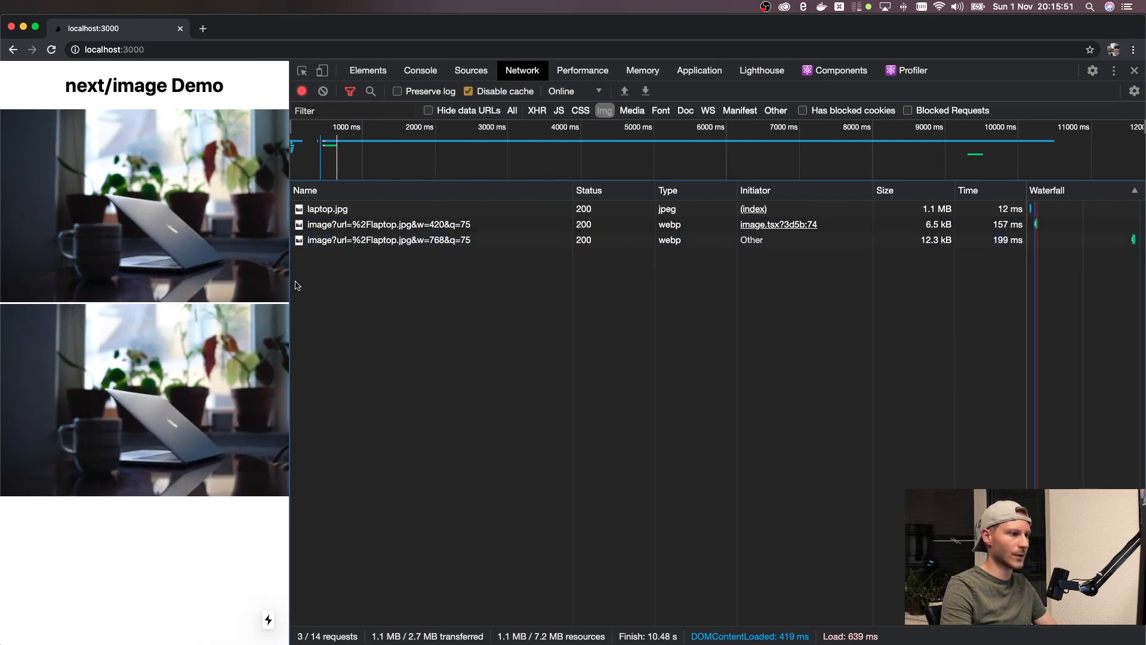
pyautogui.moveTo(290, 281); pyautogui.dragTo(369, 281)
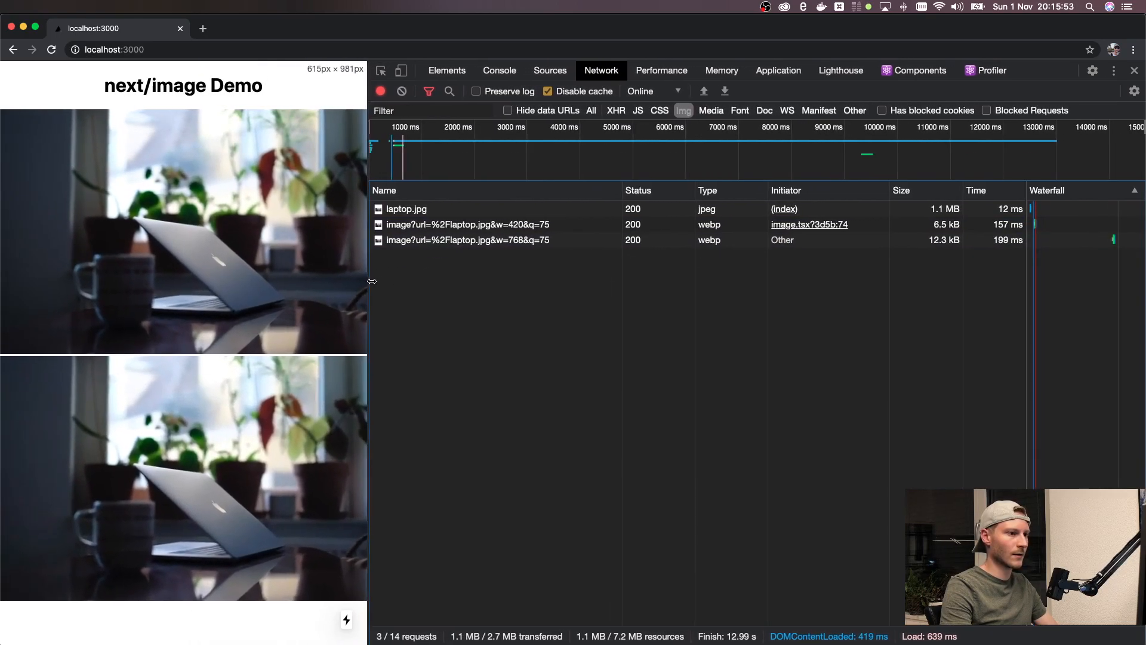
pyautogui.moveTo(369, 281); pyautogui.dragTo(471, 282)
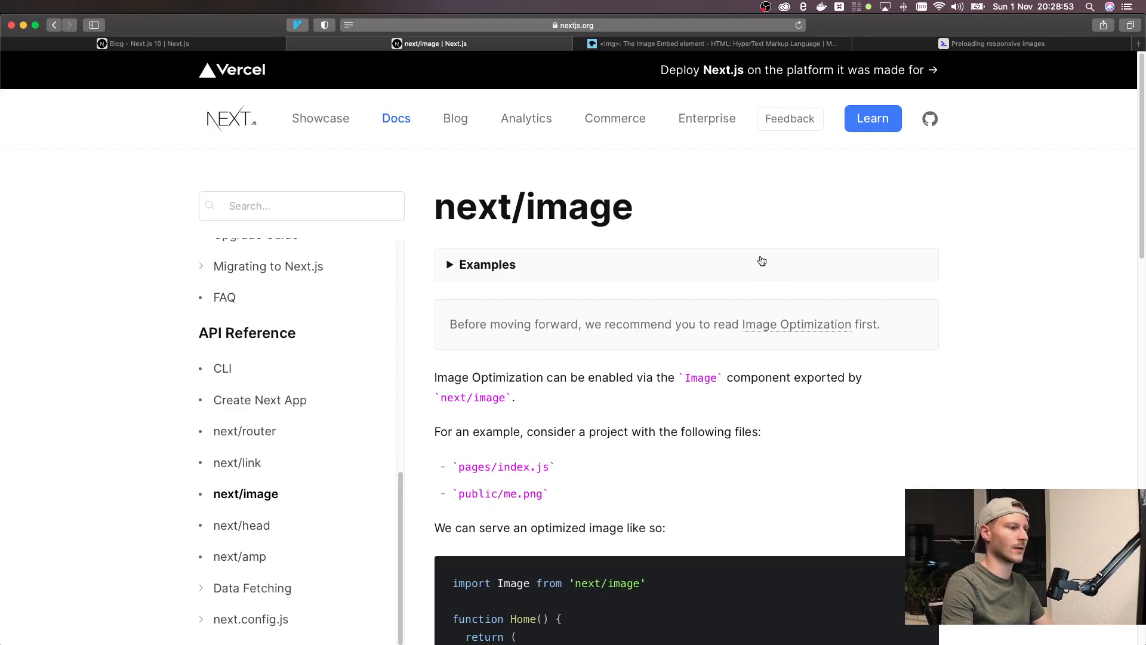
pyautogui.moveTo(795, 235)
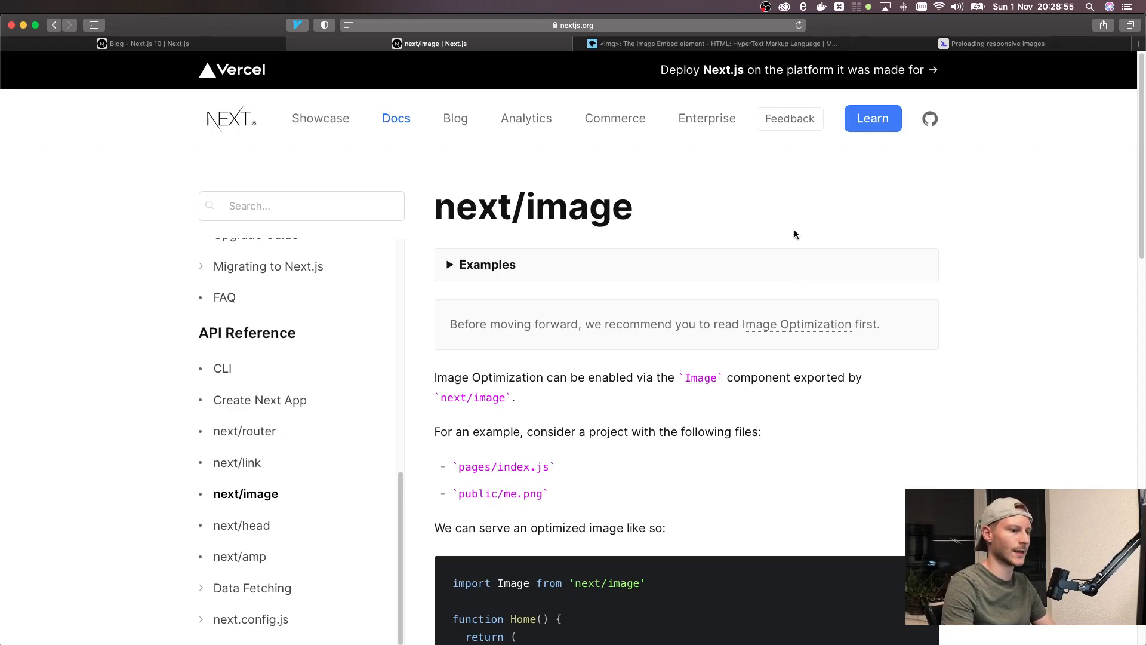
# Step: Scroll the next/image docs down to the Image props list, src through unsized
pyautogui.scroll(-3)
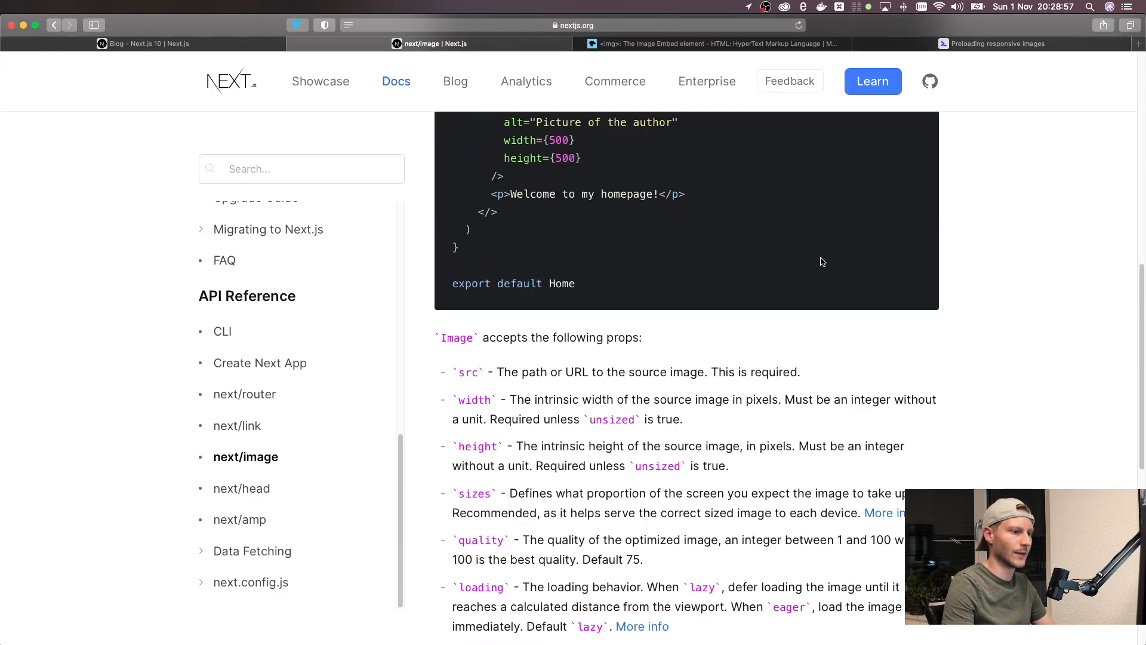
pyautogui.scroll(-3)
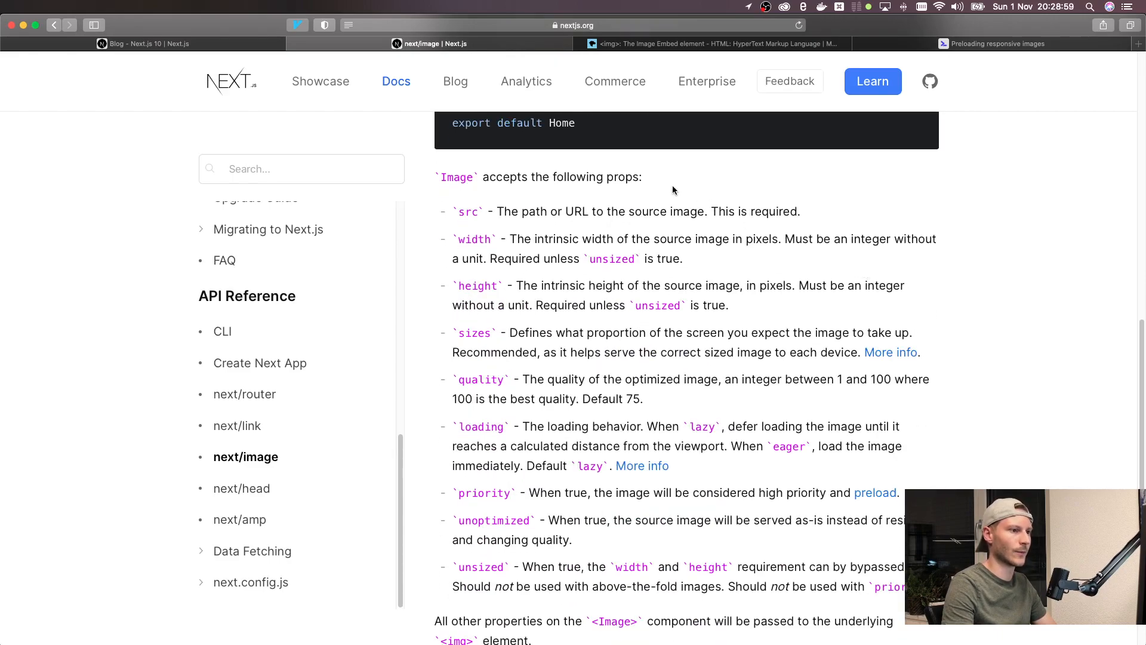
pyautogui.moveTo(694, 199)
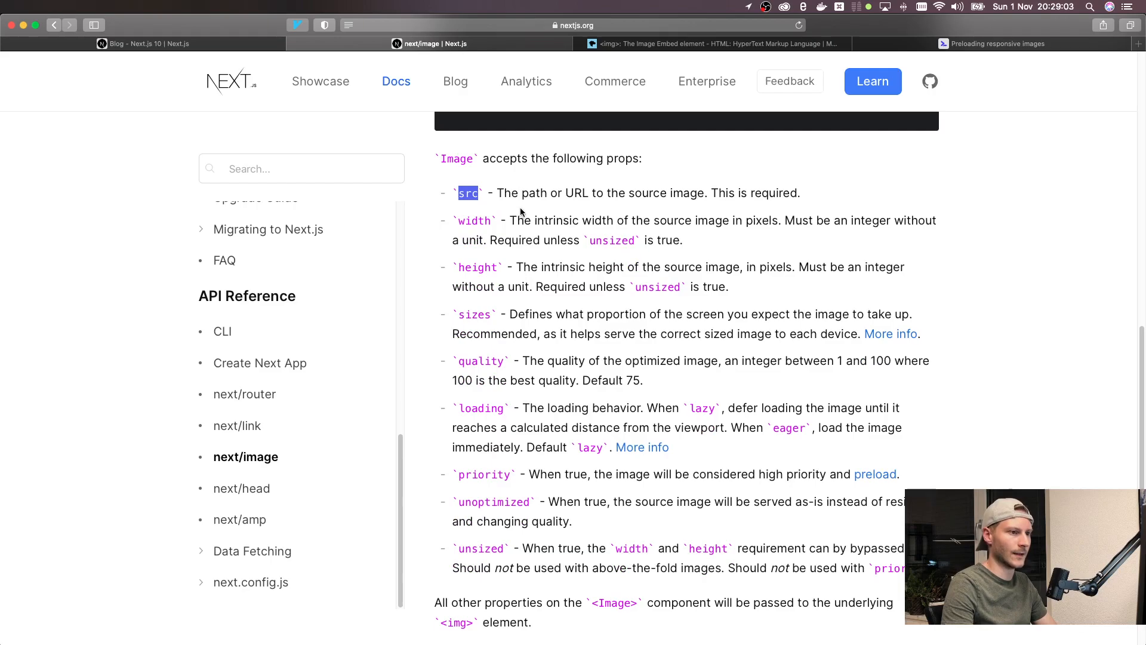
pyautogui.moveTo(716, 207)
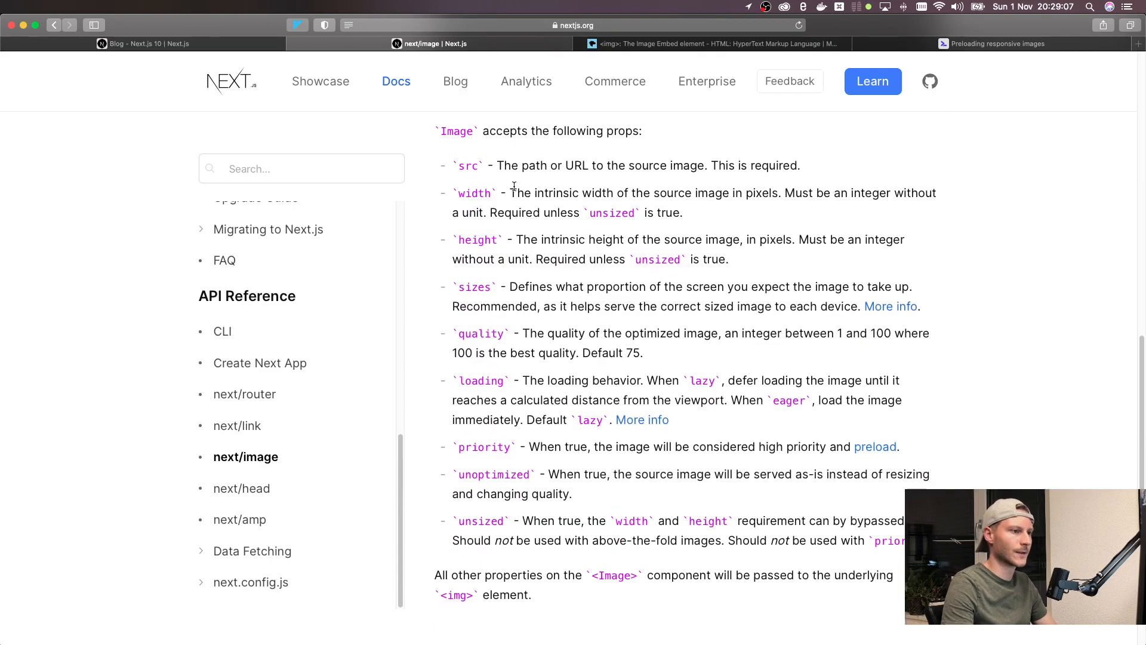
pyautogui.moveTo(475, 234)
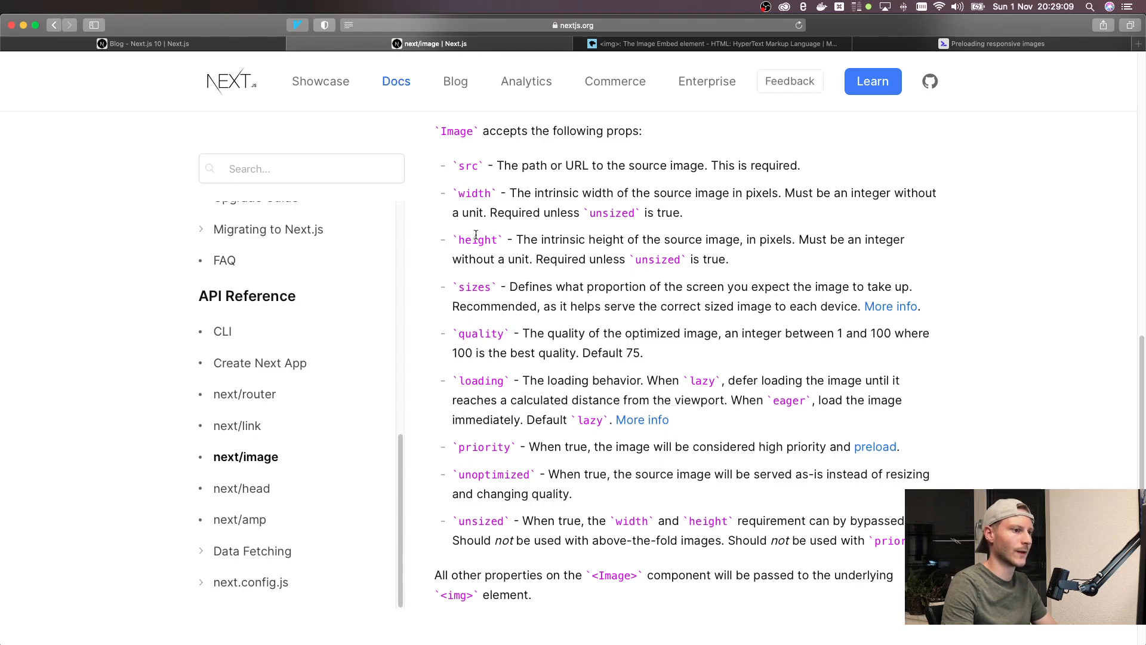
pyautogui.moveTo(486, 289)
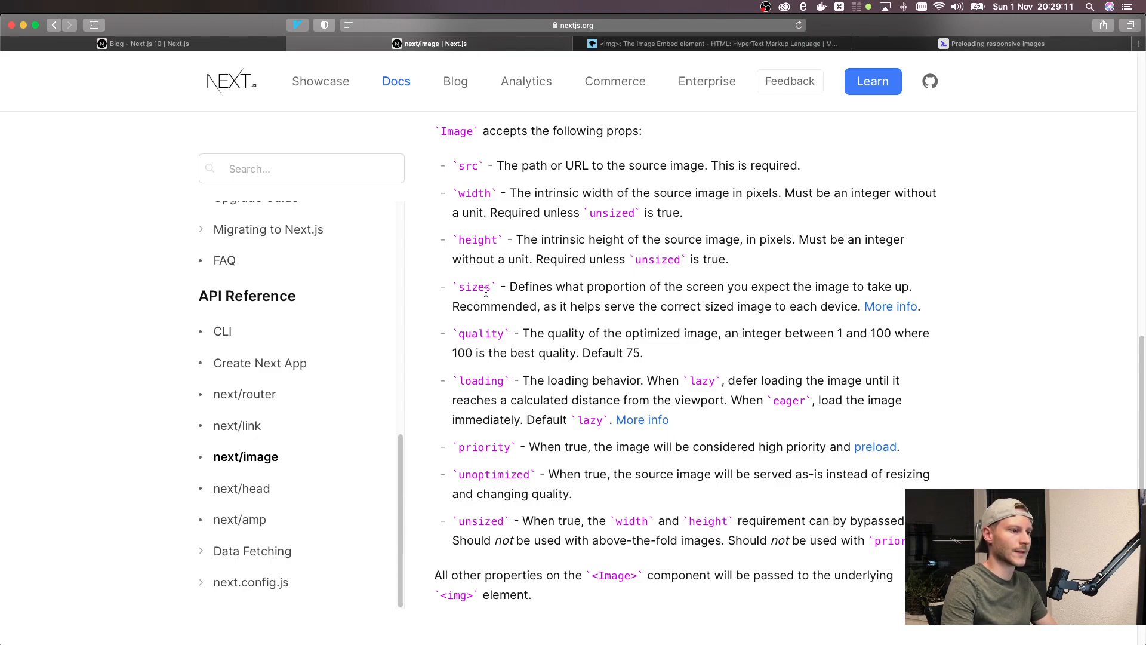
pyautogui.moveTo(531, 300)
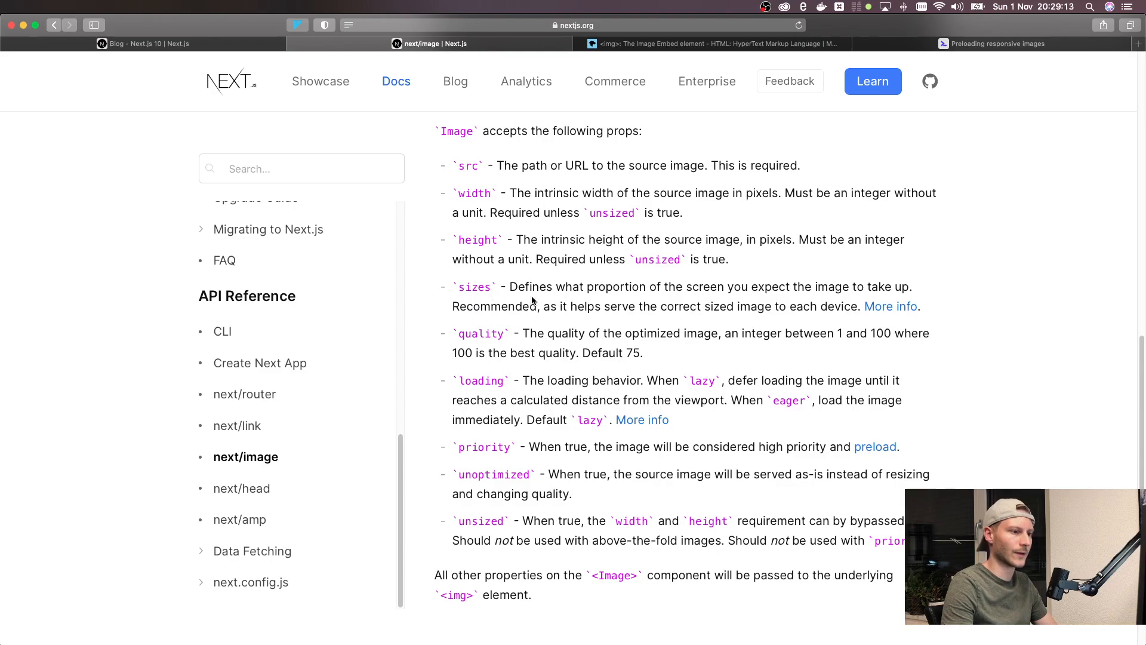
pyautogui.moveTo(696, 60)
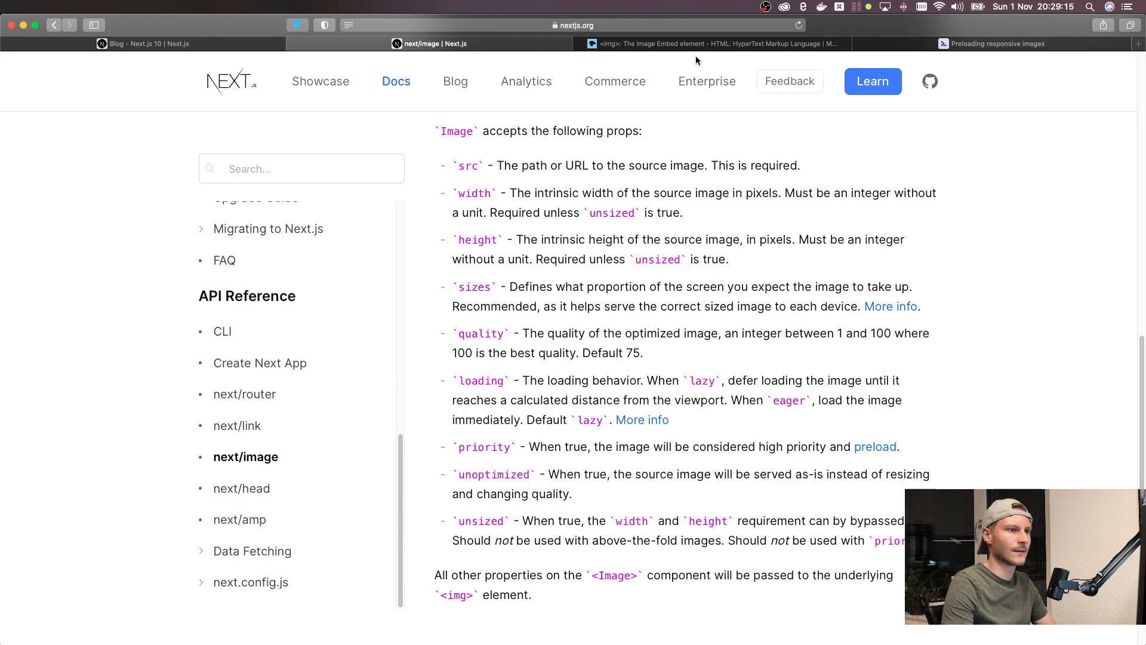
pyautogui.click(709, 43)
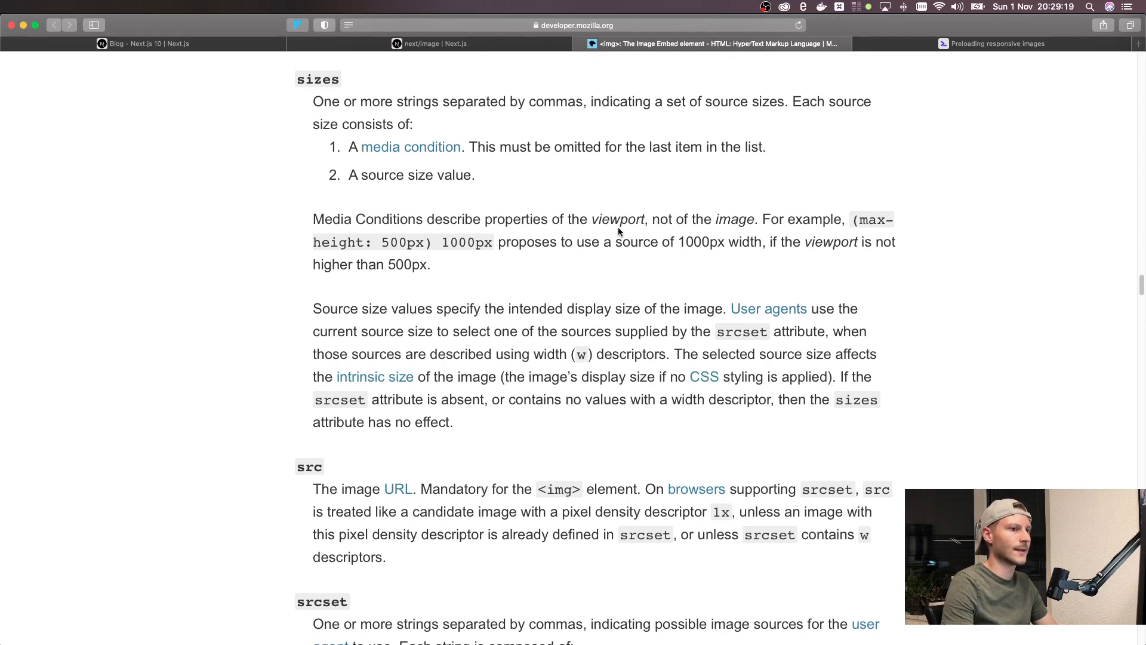
pyautogui.moveTo(508, 186)
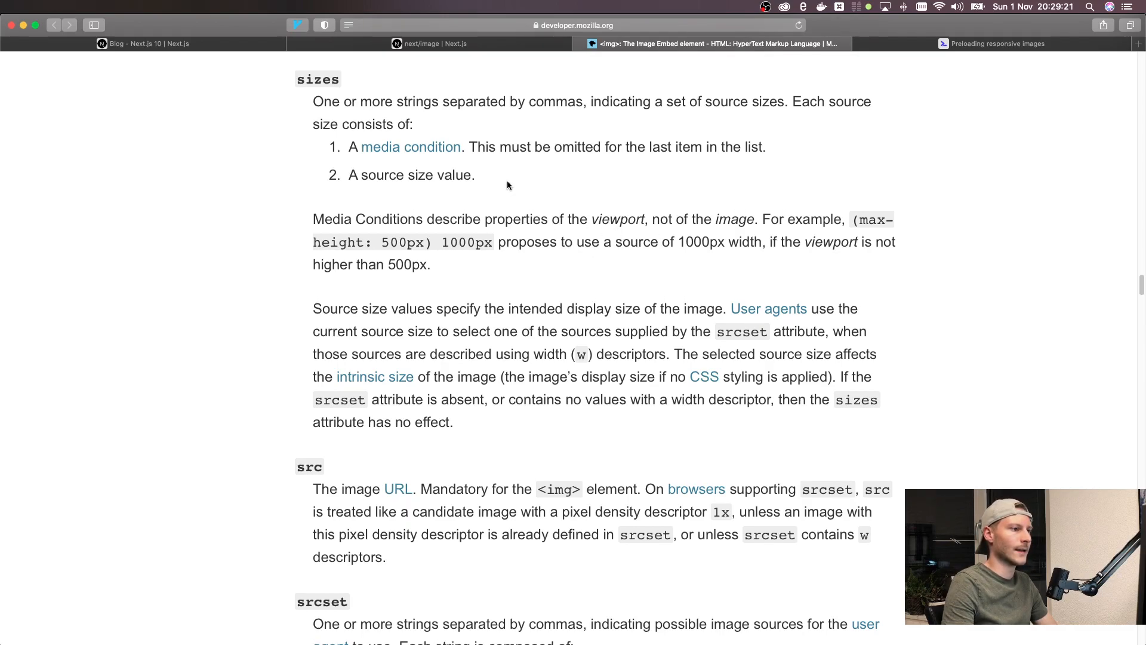
pyautogui.moveTo(425, 167)
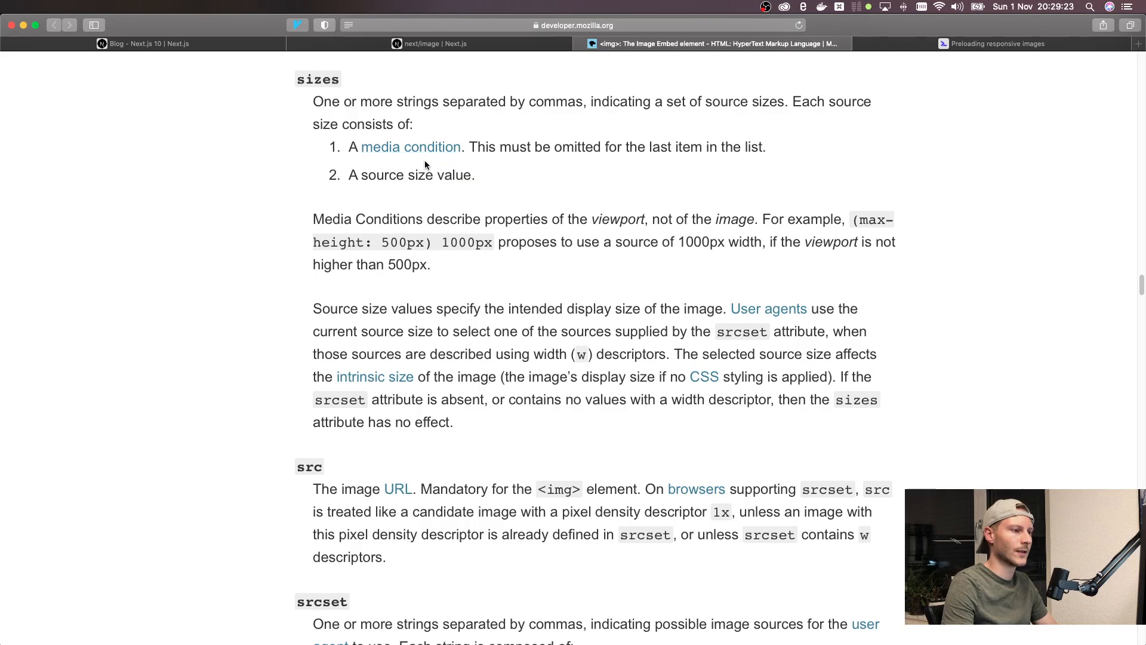
pyautogui.moveTo(539, 234)
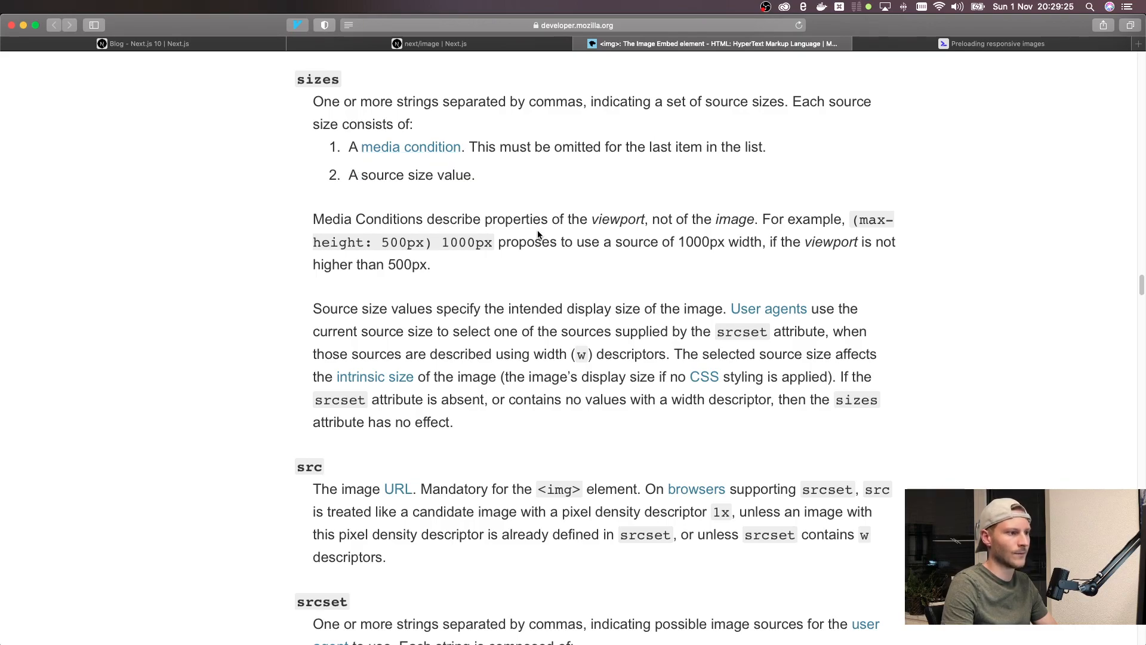
pyautogui.moveTo(427, 219)
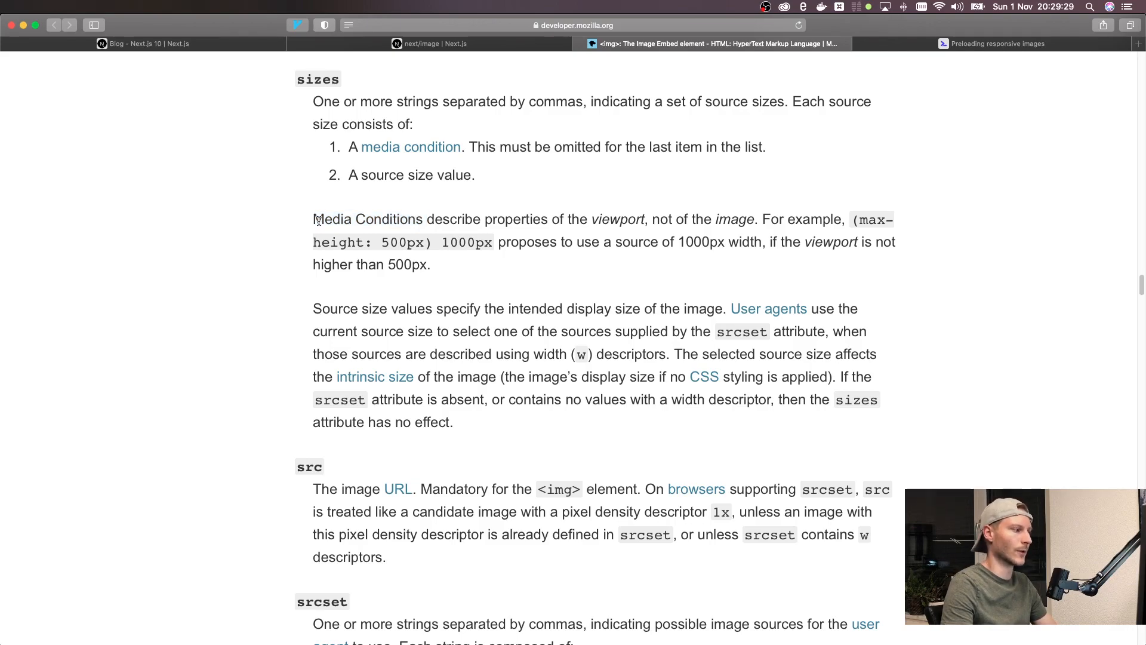
pyautogui.moveTo(468, 263)
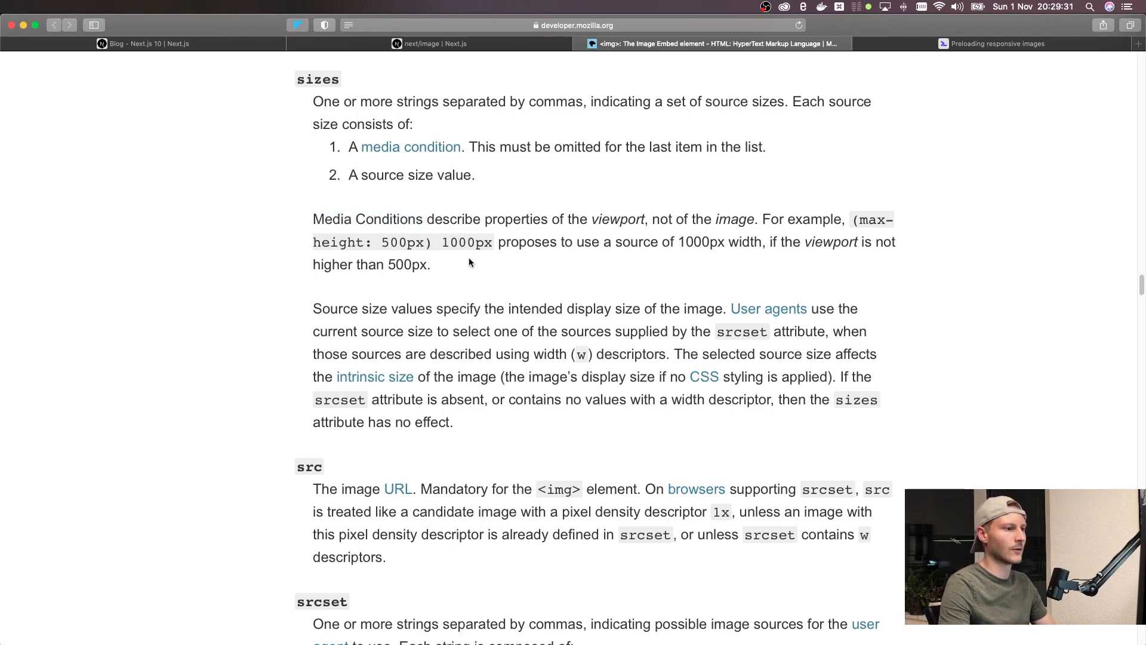
pyautogui.moveTo(433, 254)
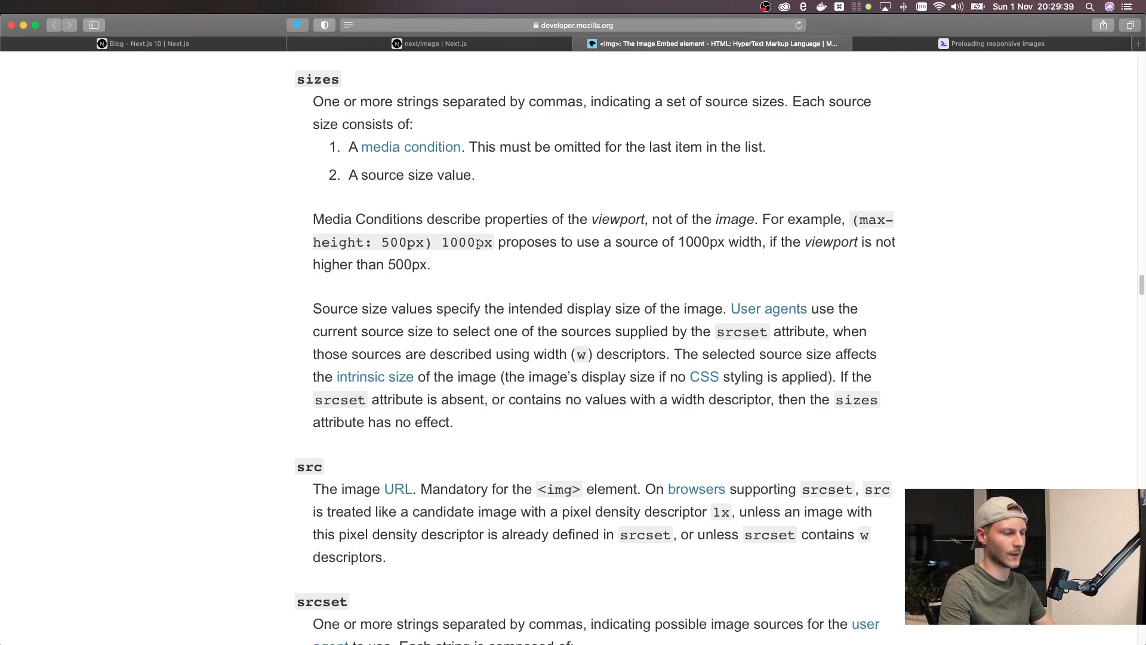
pyautogui.moveTo(616, 258)
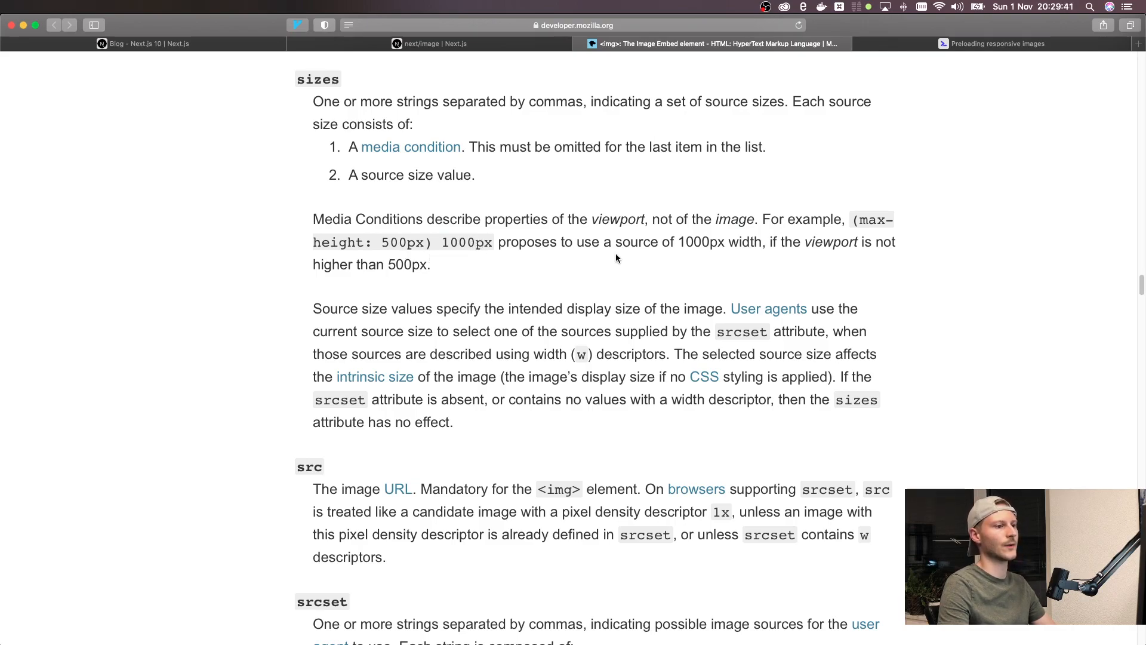
pyautogui.moveTo(725, 258)
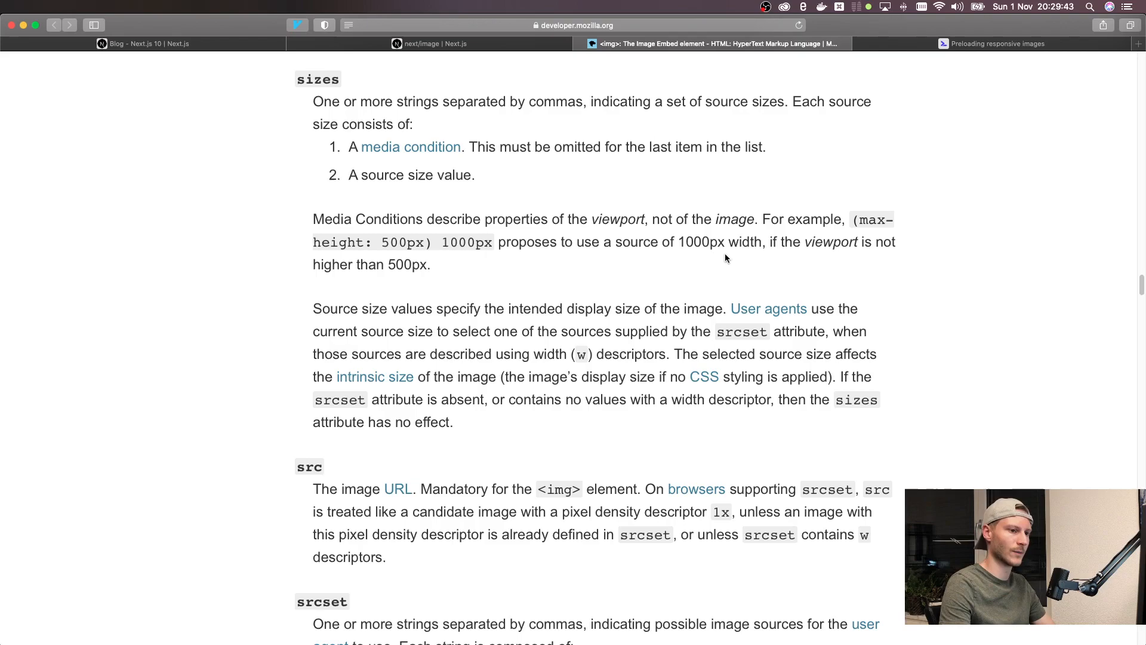
pyautogui.moveTo(895, 253)
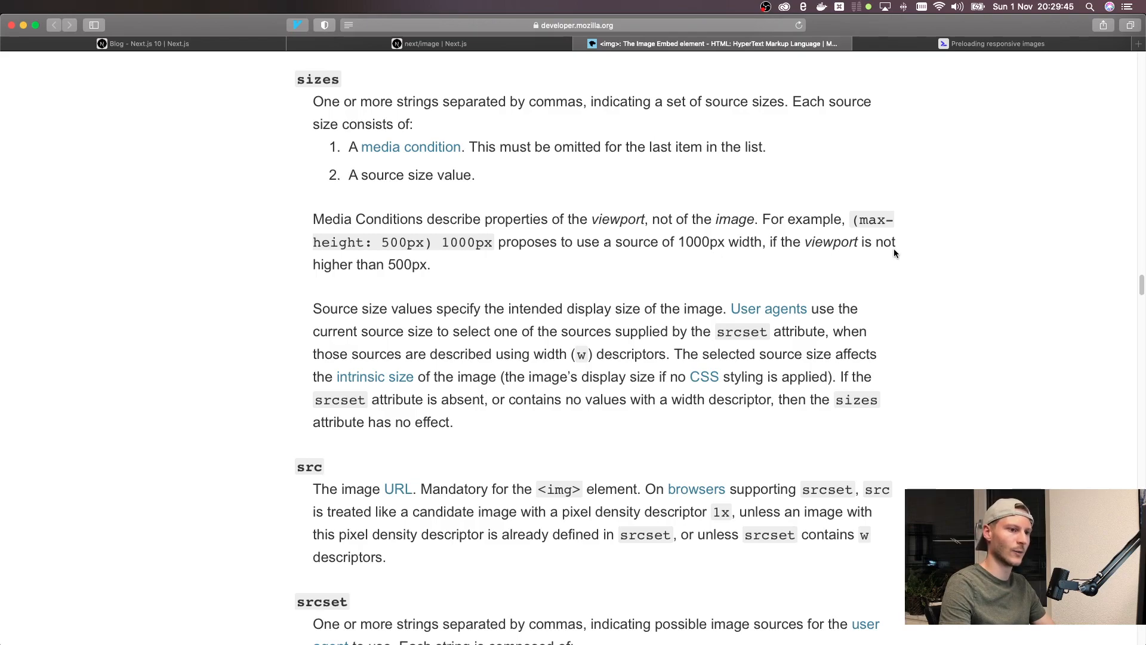
pyautogui.moveTo(462, 278)
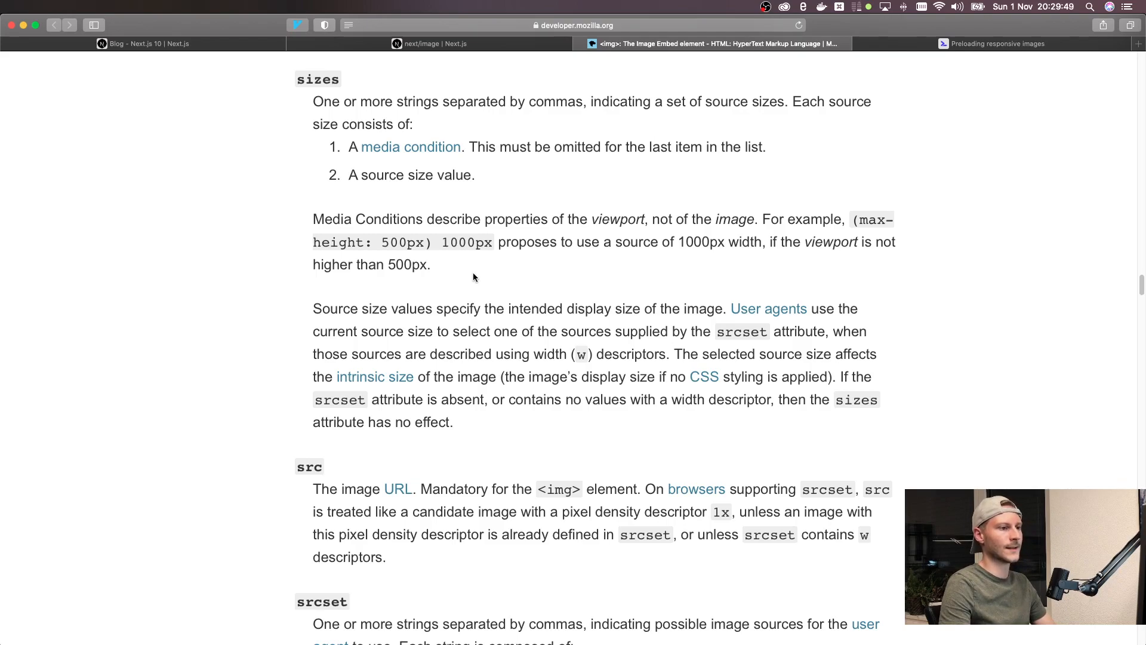
pyautogui.moveTo(501, 277)
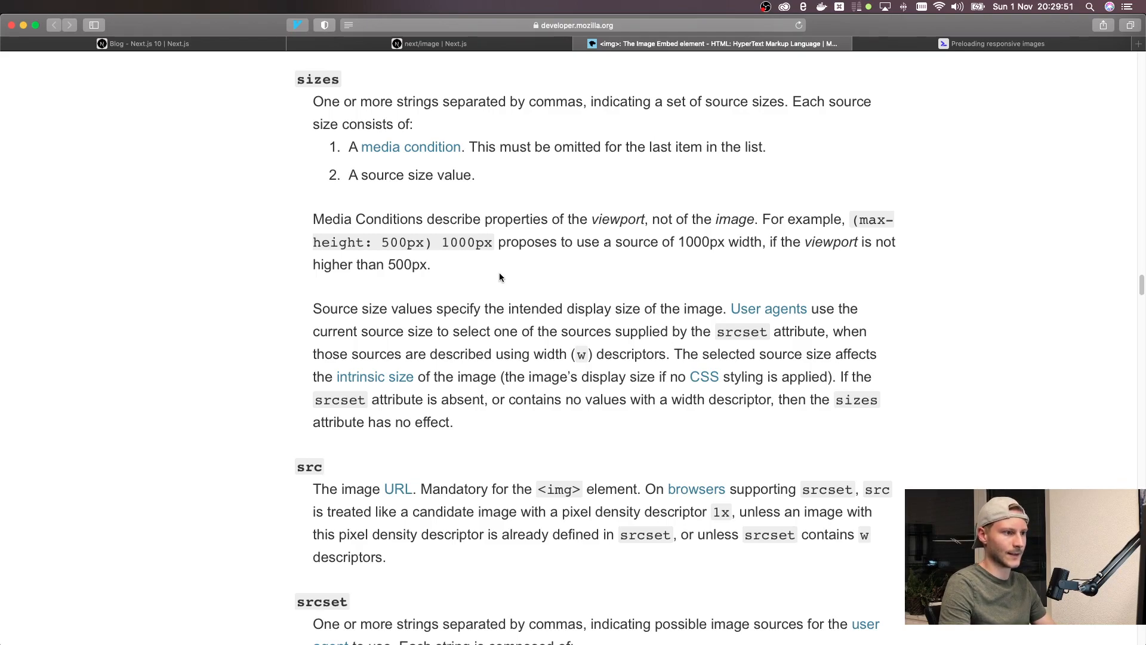
pyautogui.moveTo(527, 277)
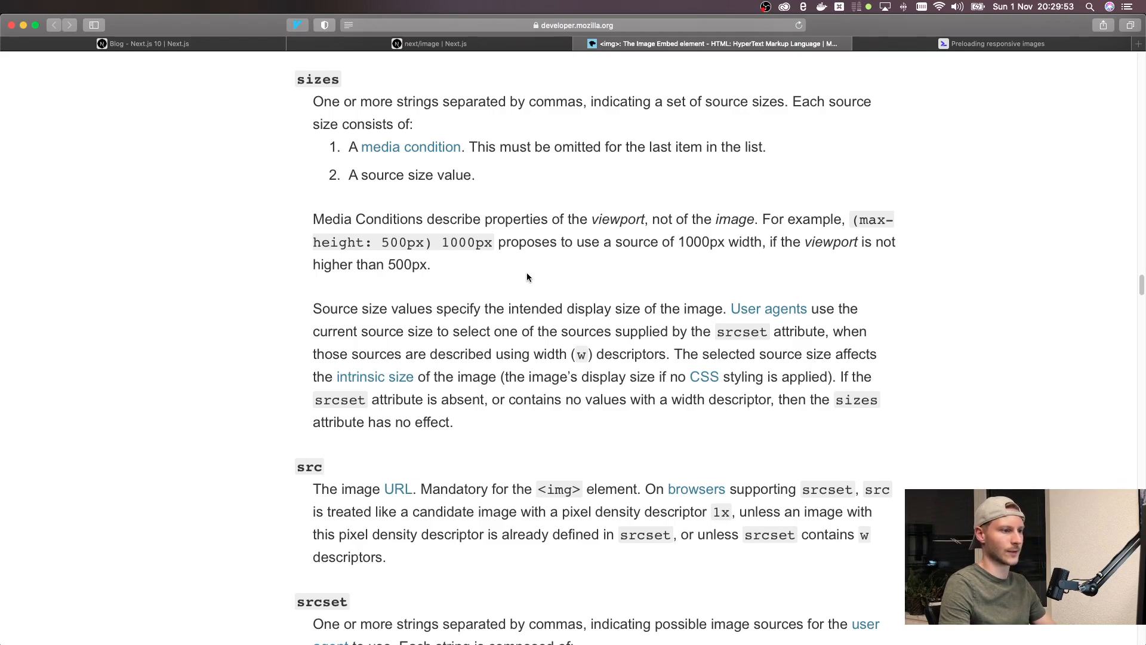
pyautogui.moveTo(222, 263)
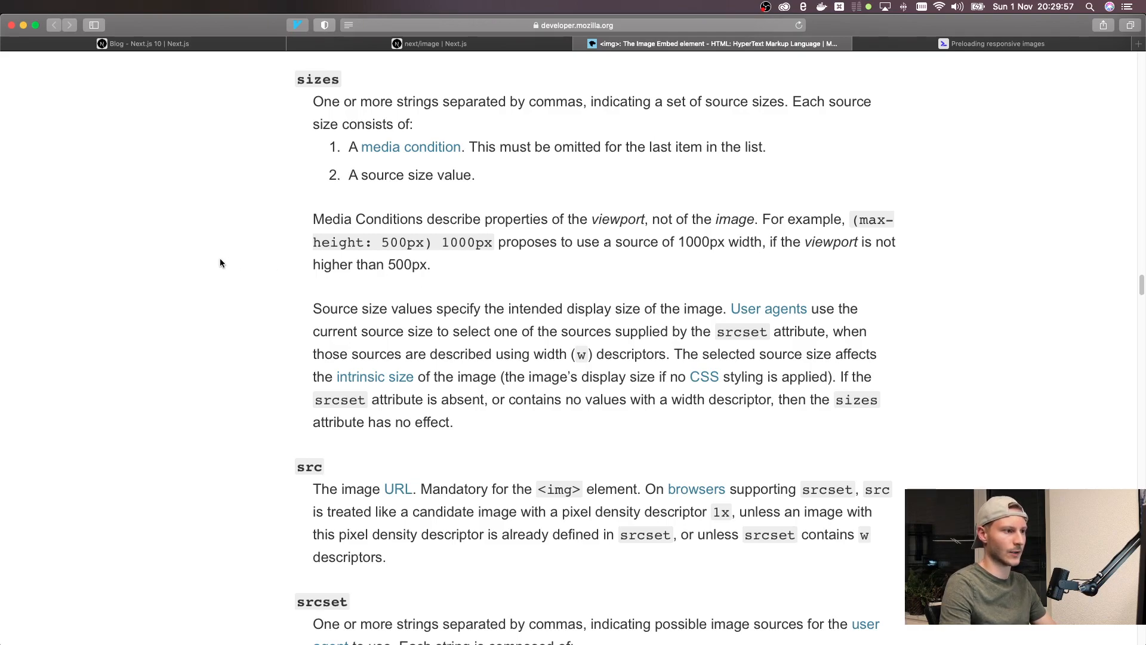
pyautogui.moveTo(245, 271)
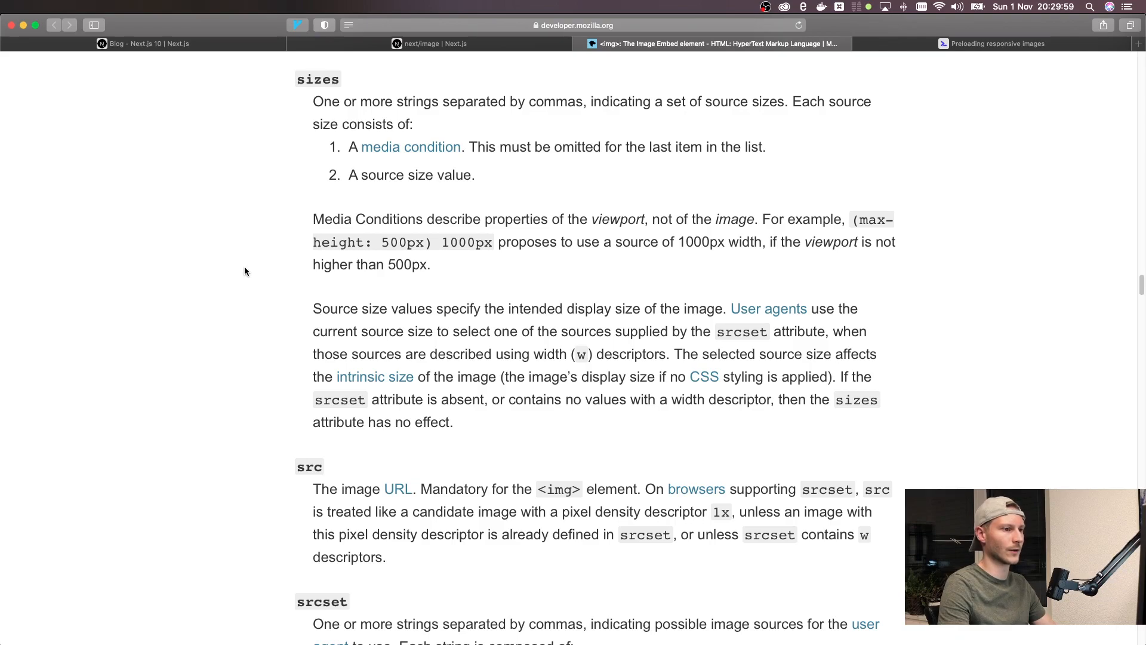
pyautogui.click(430, 43)
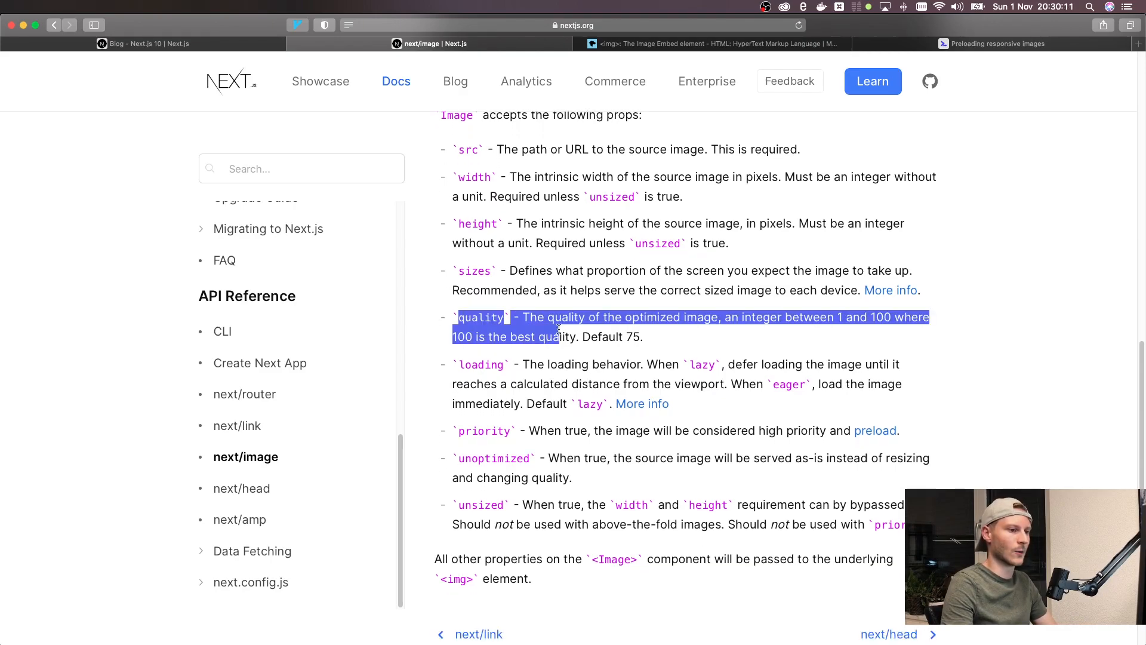
# Step: Return to Chrome's Network log listing laptop.jpg and the w=768&q=75 webp
pyautogui.click(748, 331)
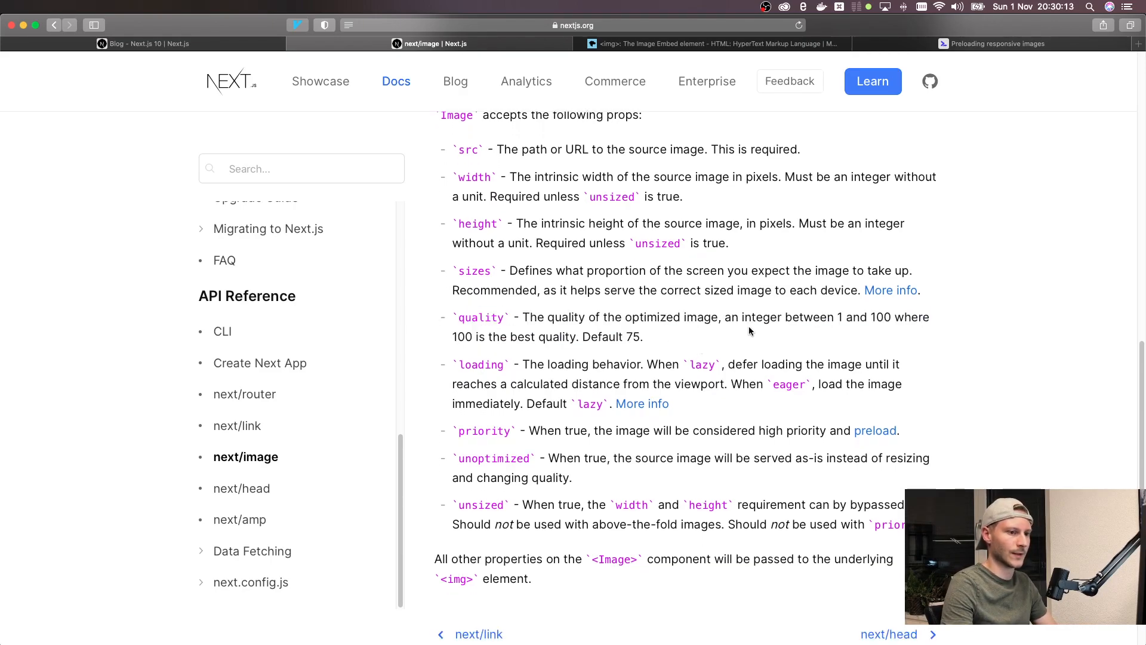
pyautogui.moveTo(889, 335)
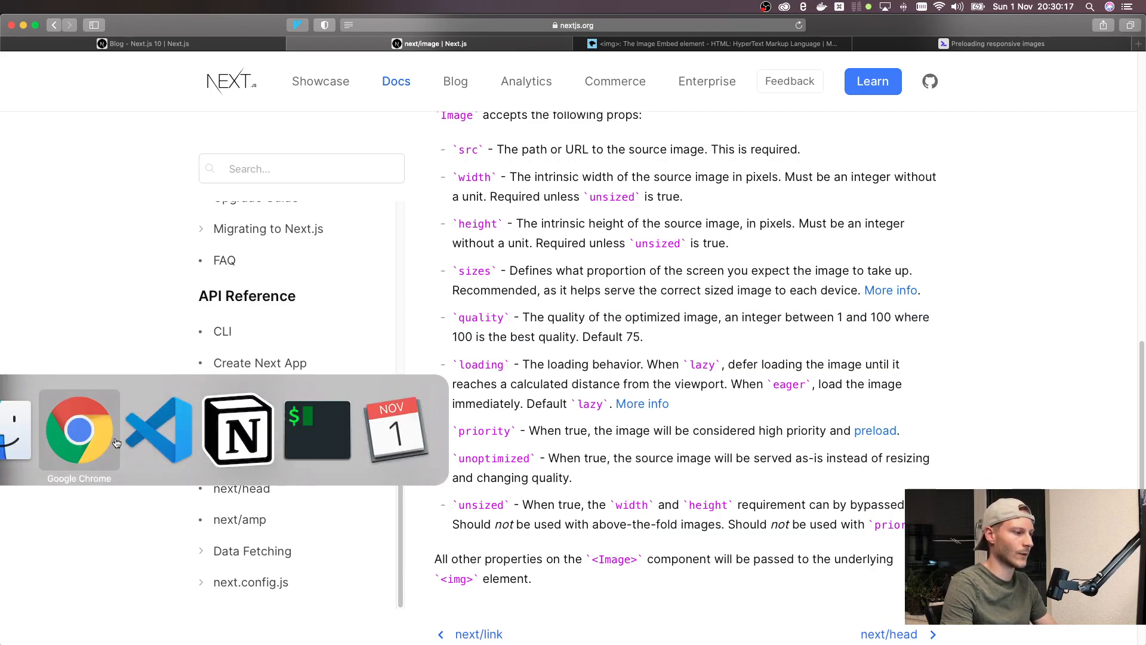
pyautogui.click(79, 430)
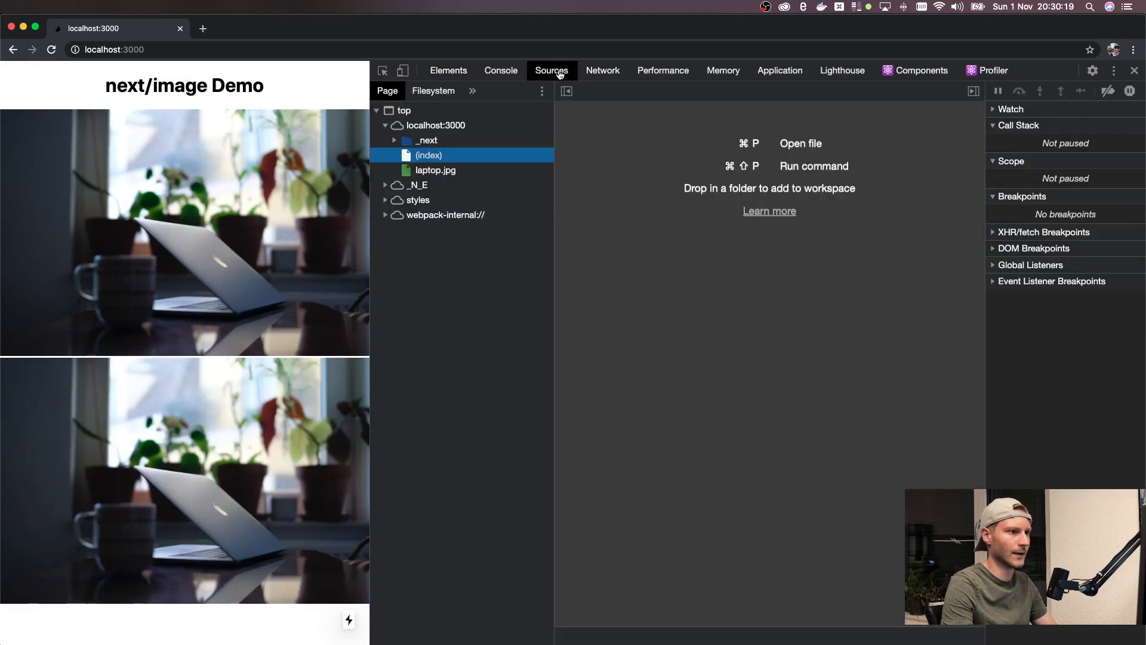
pyautogui.click(602, 70)
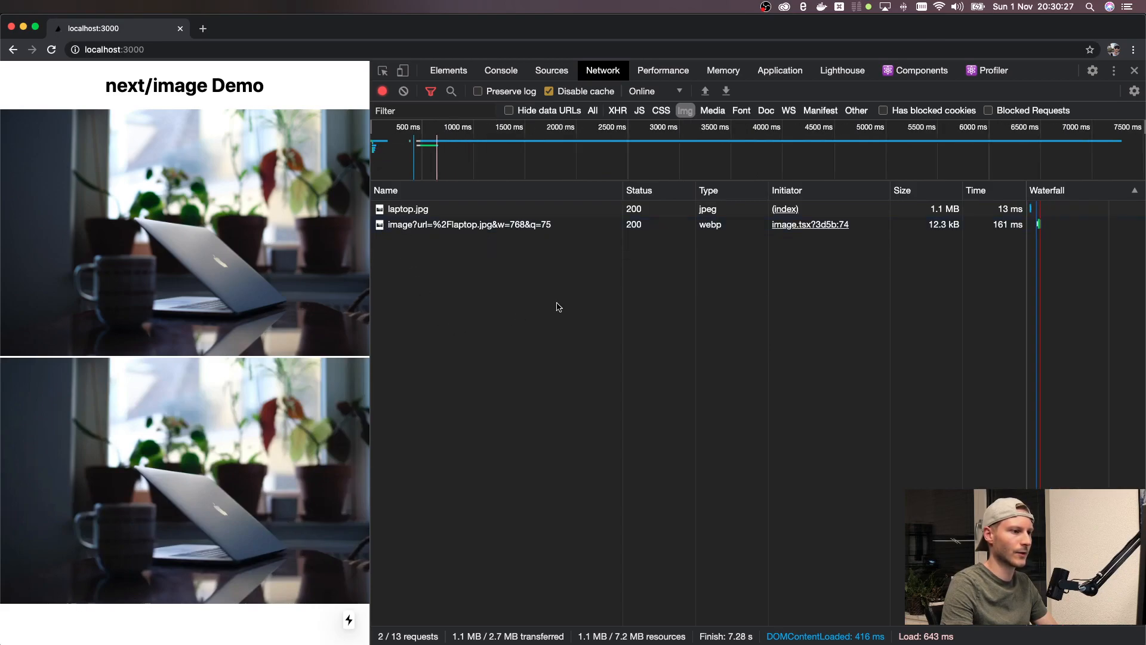
pyautogui.moveTo(567, 270)
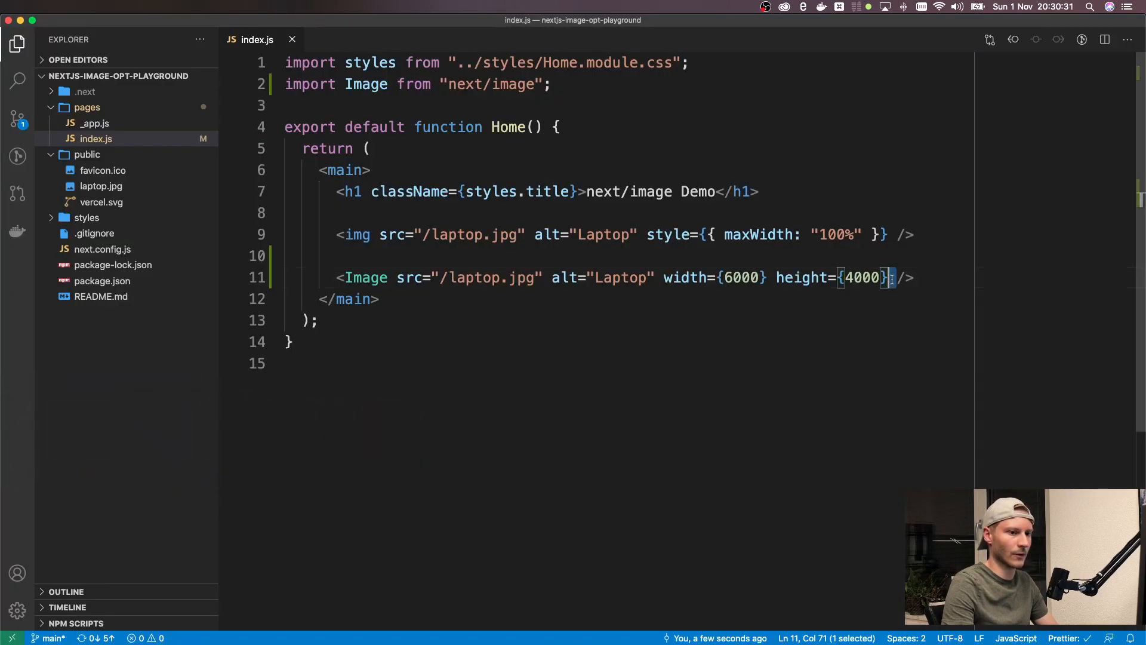
# Step: Begin a quality={ attribute after height={4000} on the Image tag
pyautogui.write('quality')
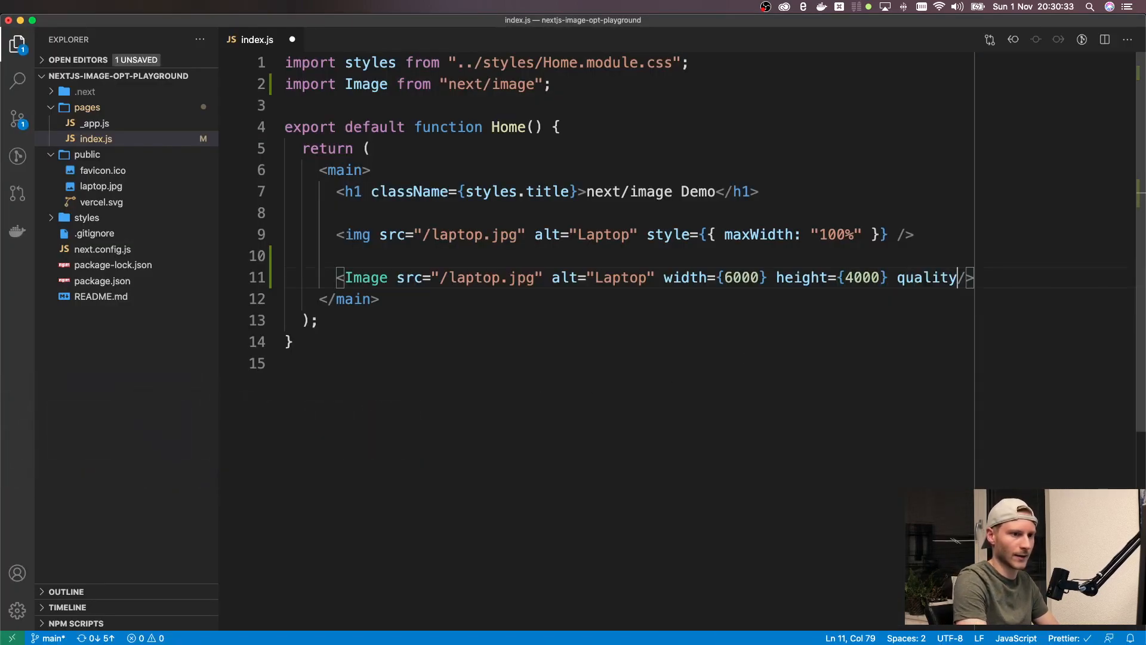
pyautogui.write('={')
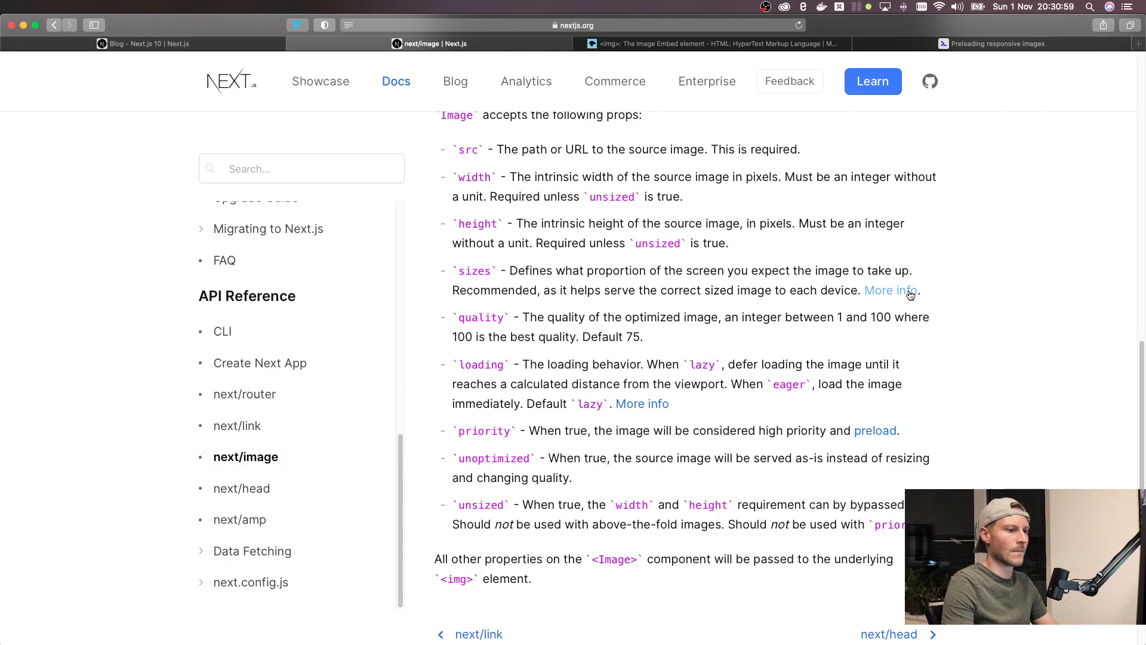
pyautogui.moveTo(482, 363)
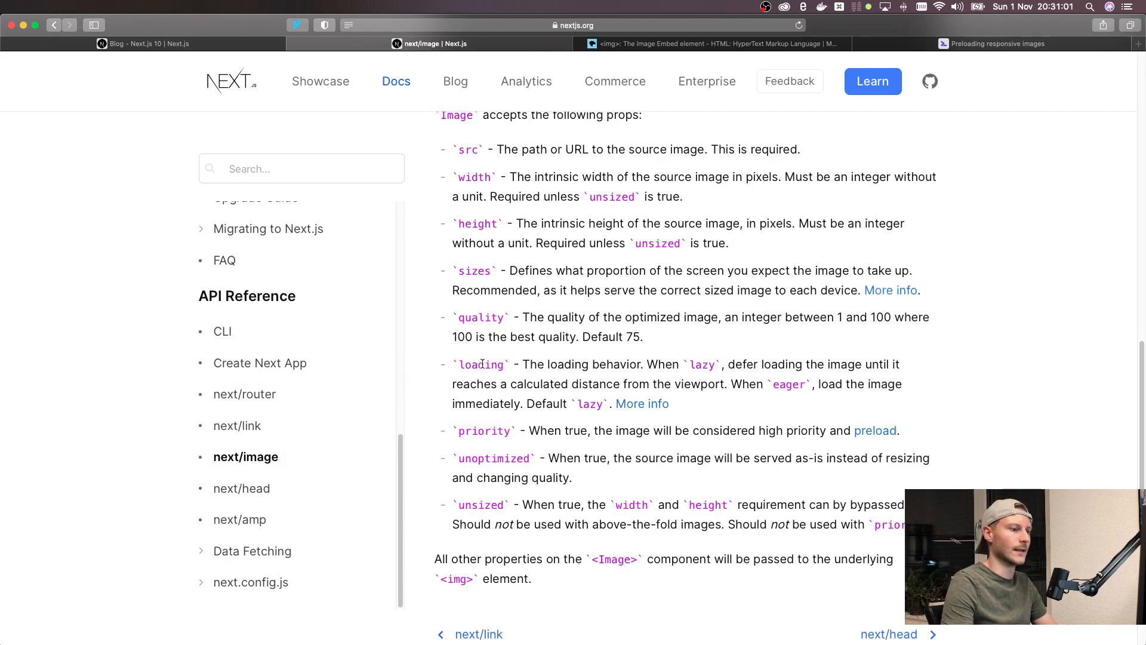
# Step: Select loading in the docs props list, then type priority on the laptop Image
pyautogui.doubleClick(480, 364)
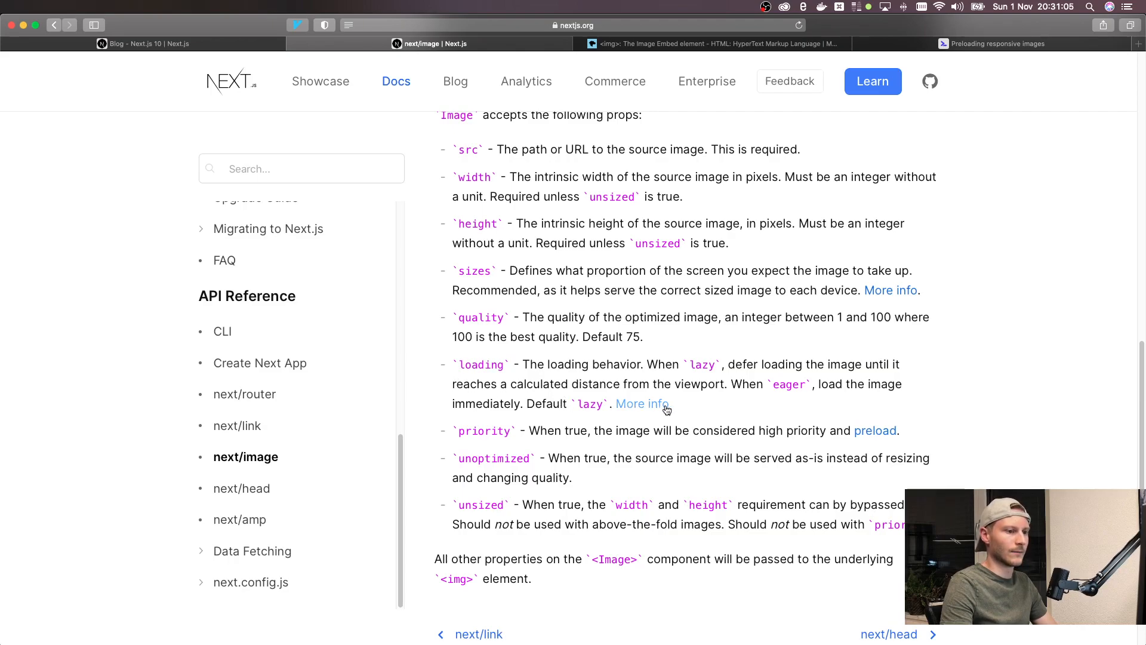
pyautogui.moveTo(723, 406)
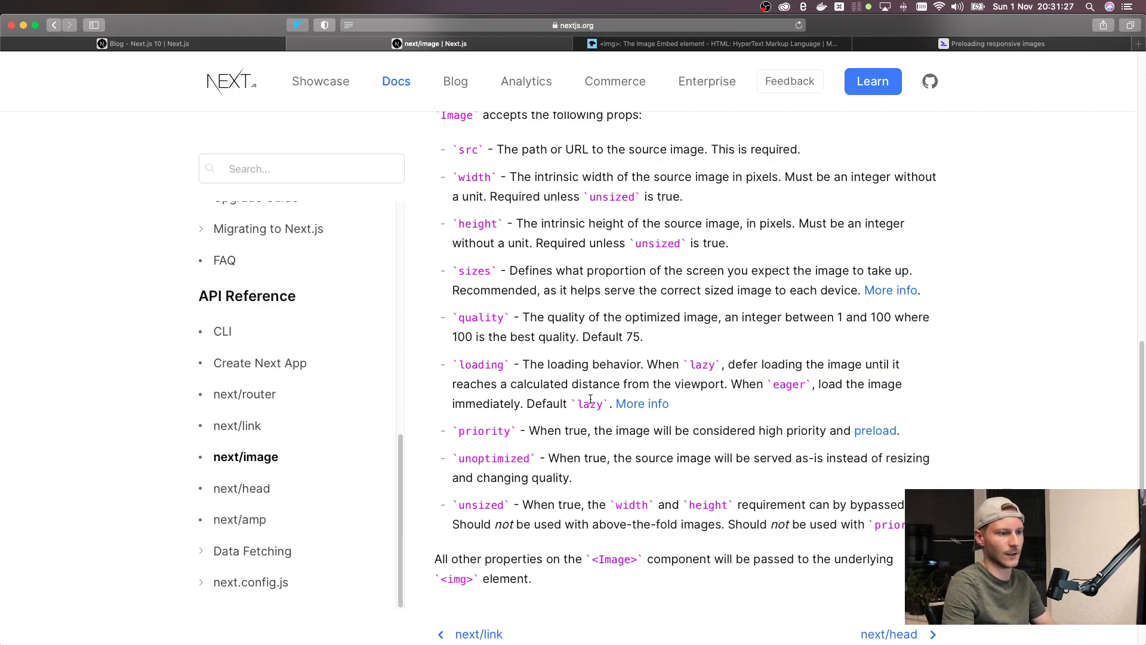
pyautogui.moveTo(730, 401)
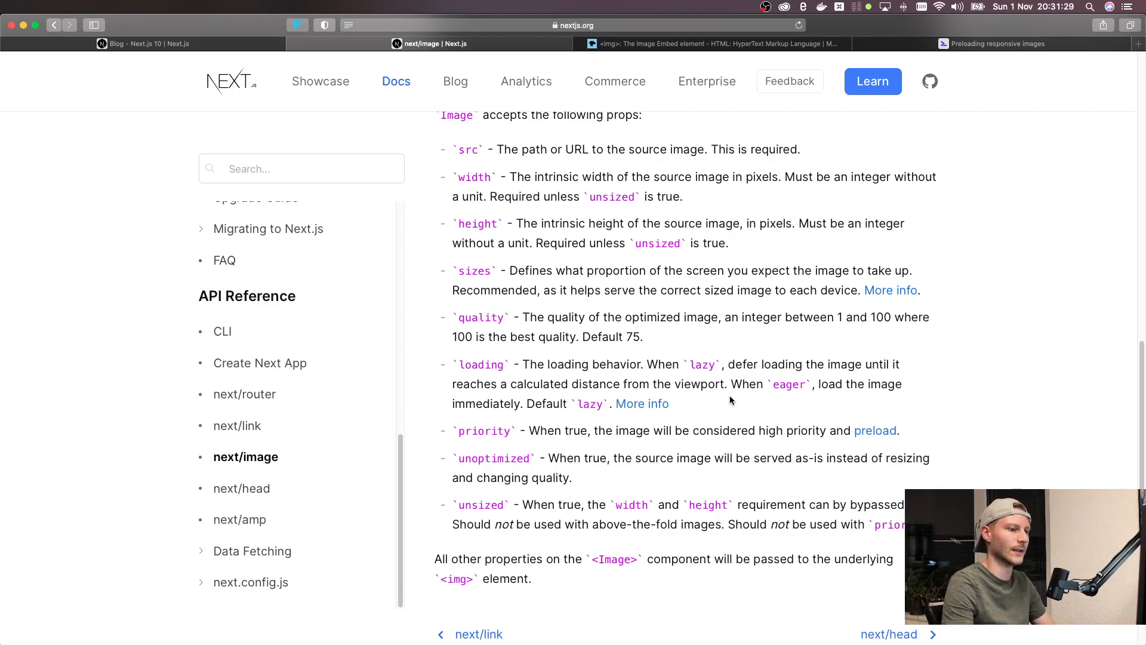
pyautogui.moveTo(739, 401)
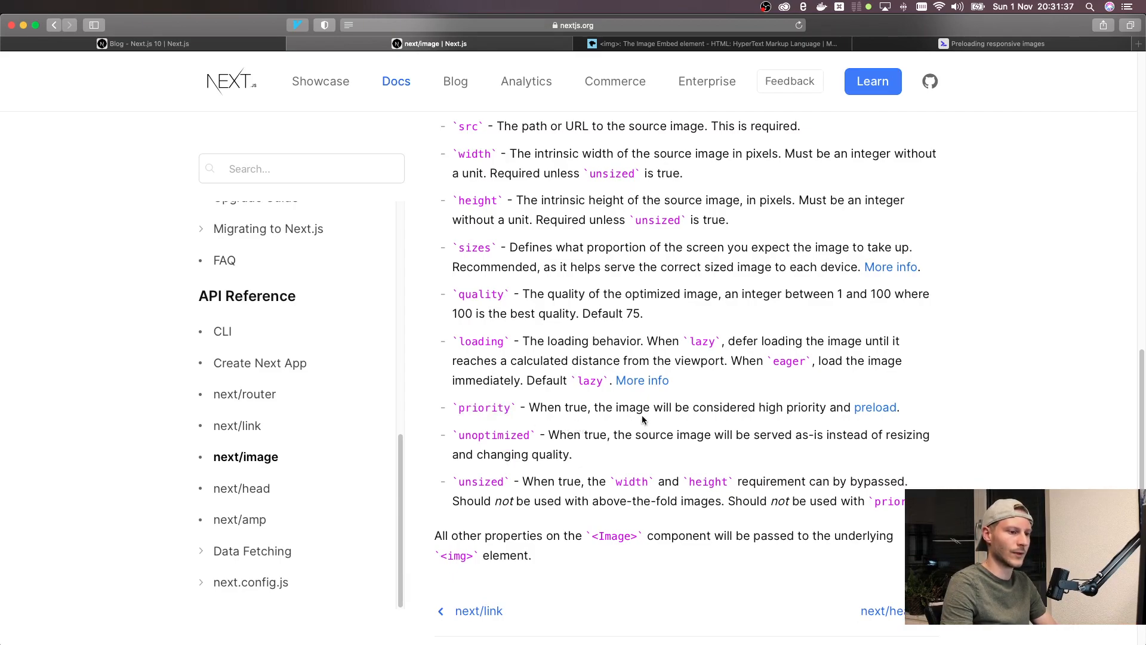
pyautogui.moveTo(875, 407)
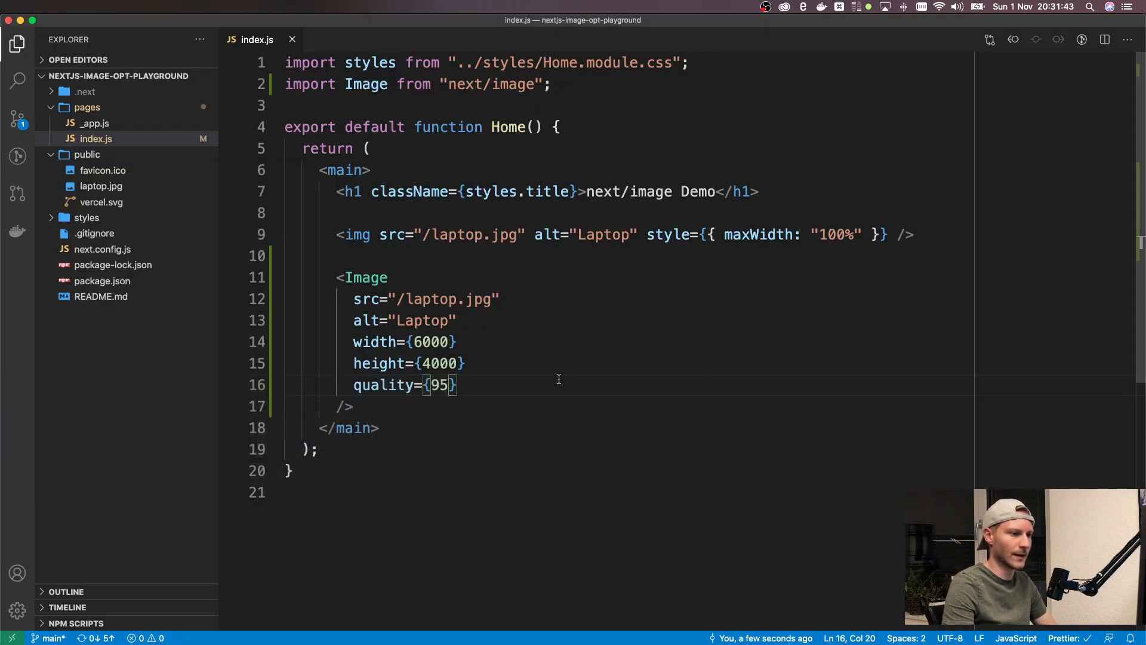
pyautogui.write('p')
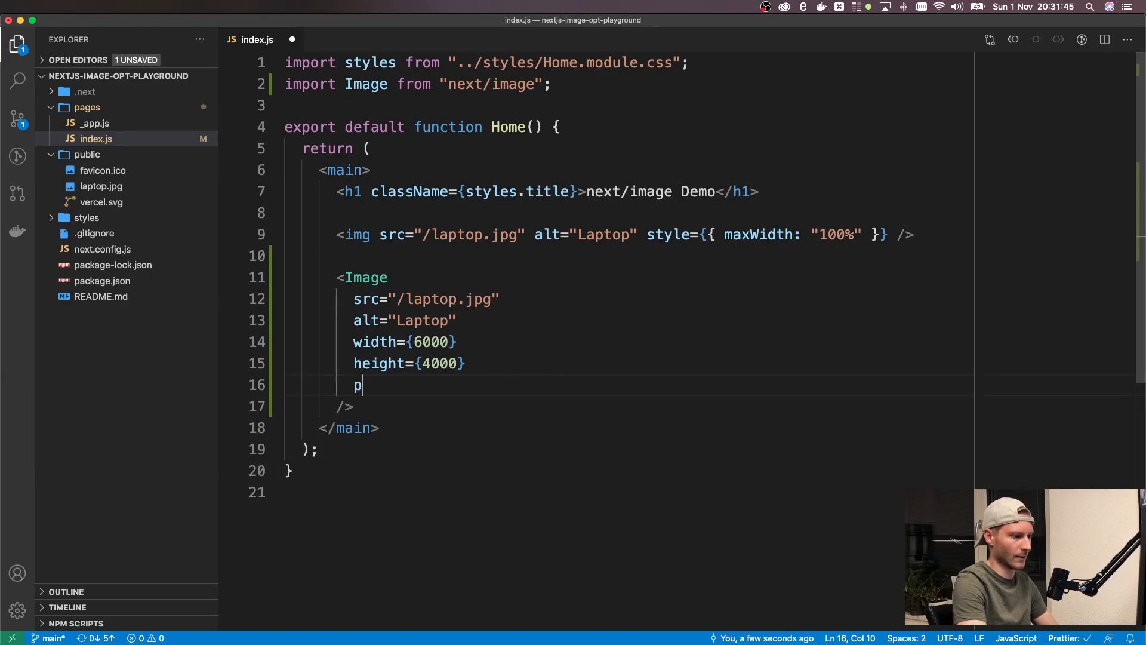
pyautogui.write('riority')
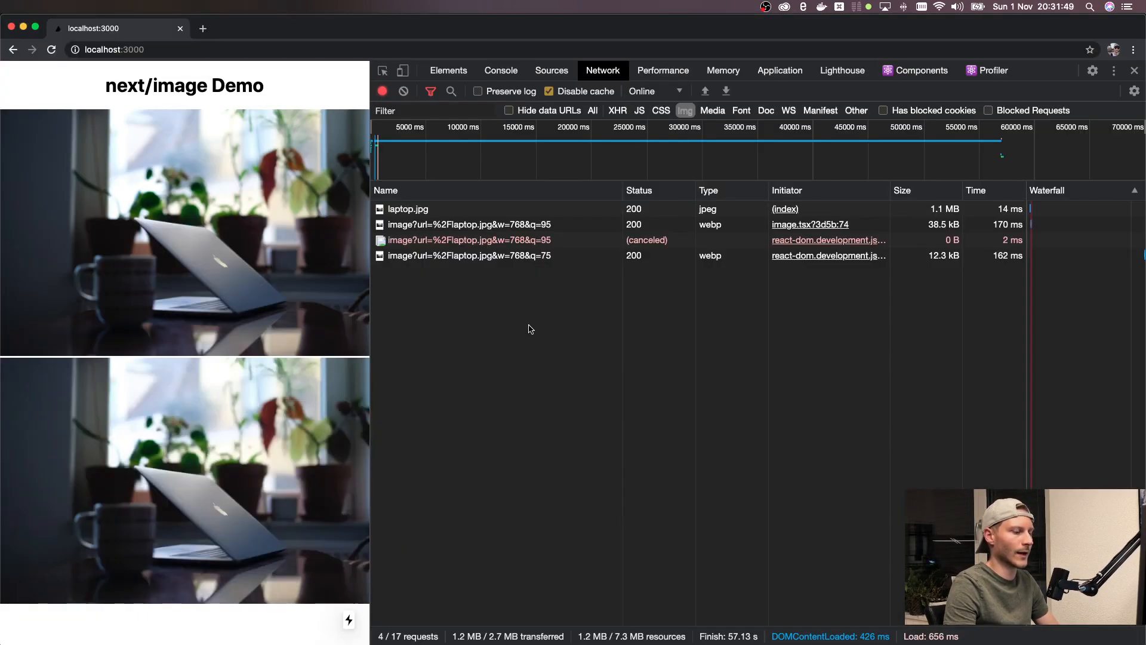
# Step: Inspect the head preload link, then reload under Fast 3G and open the image request
pyautogui.click(448, 71)
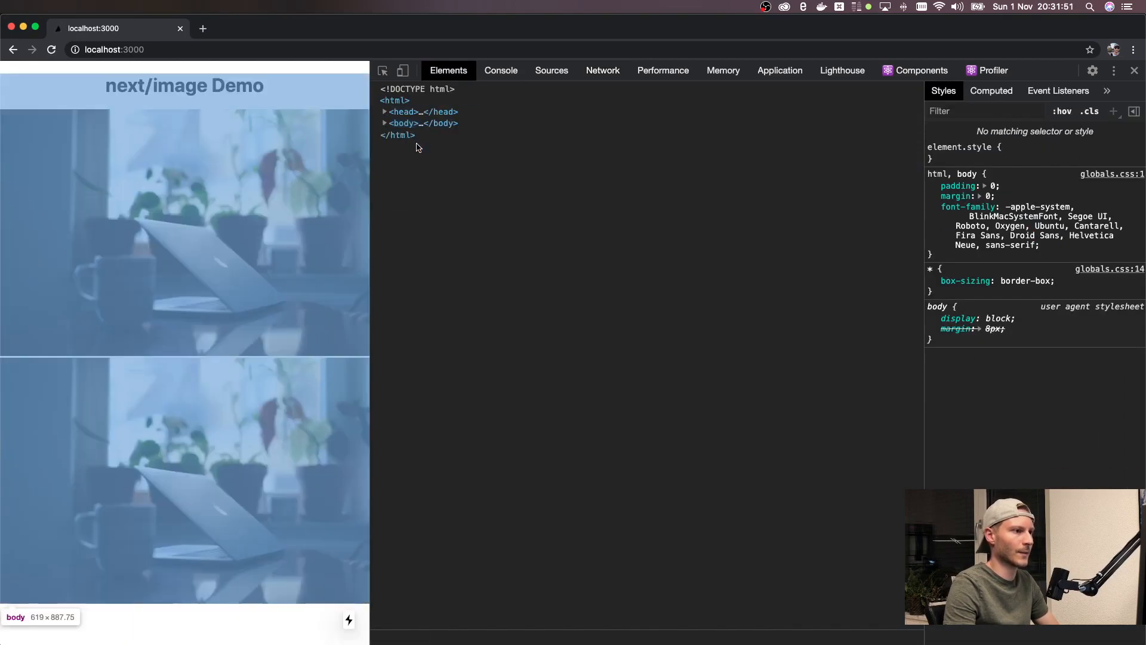
pyautogui.click(384, 111)
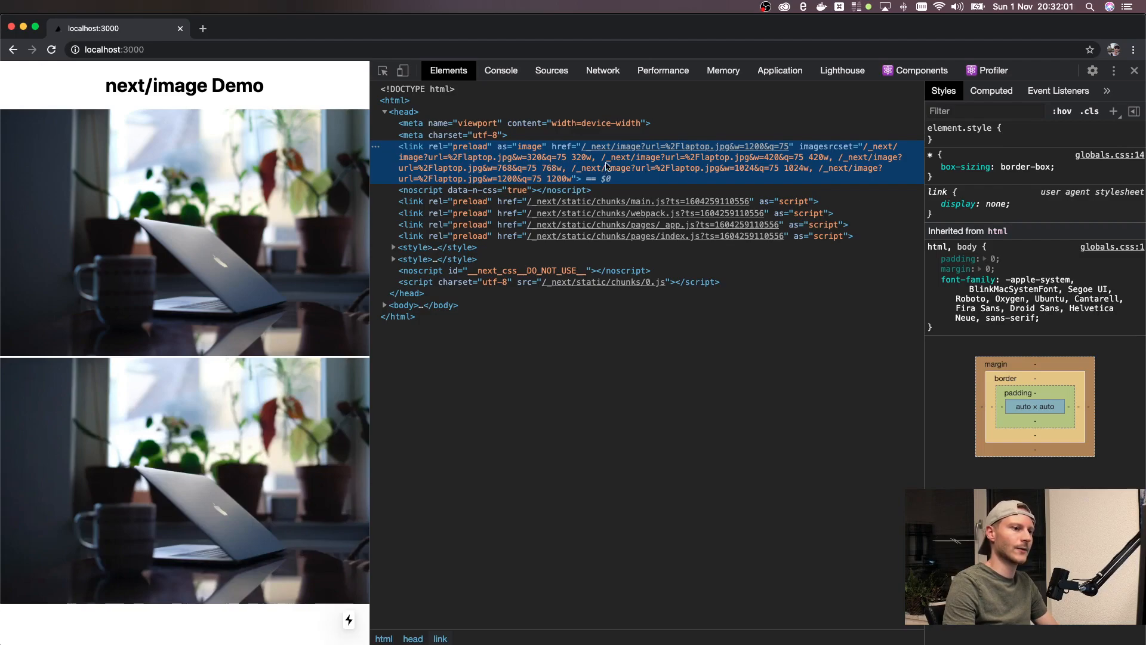
pyautogui.moveTo(534, 159)
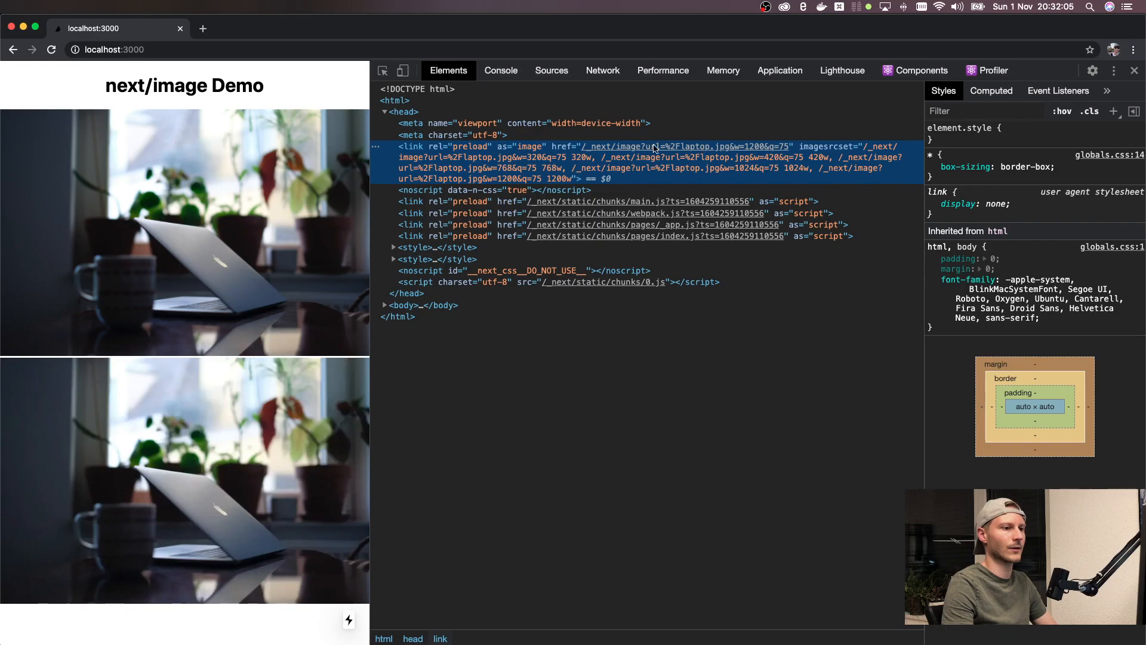
pyautogui.moveTo(603, 71)
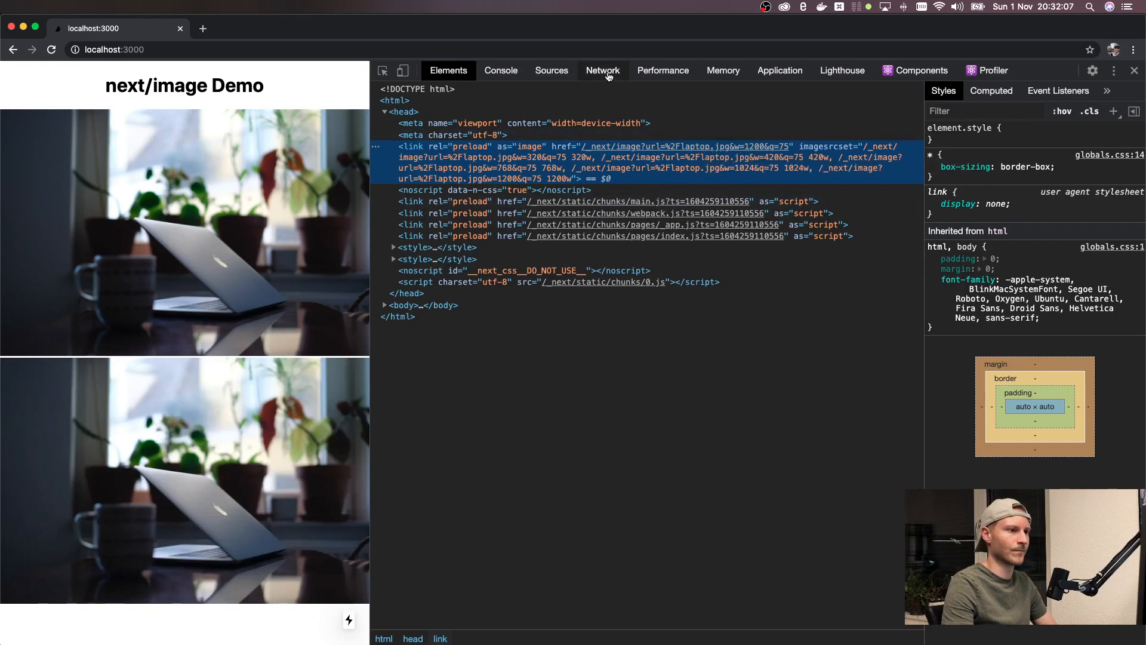
pyautogui.click(603, 70)
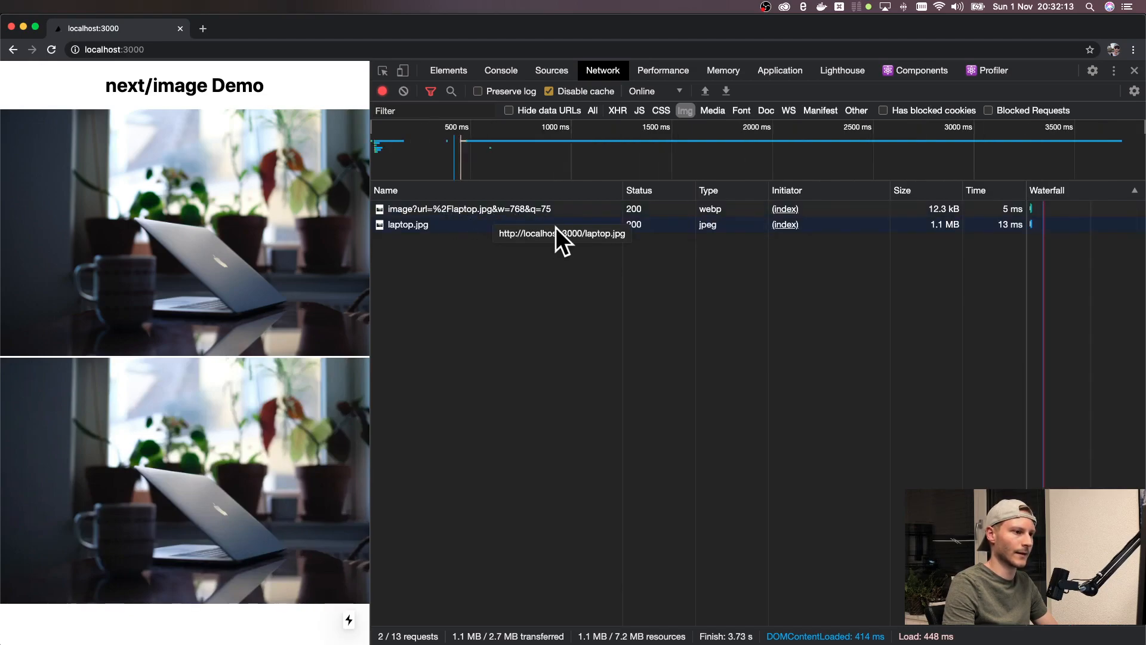
pyautogui.click(653, 90)
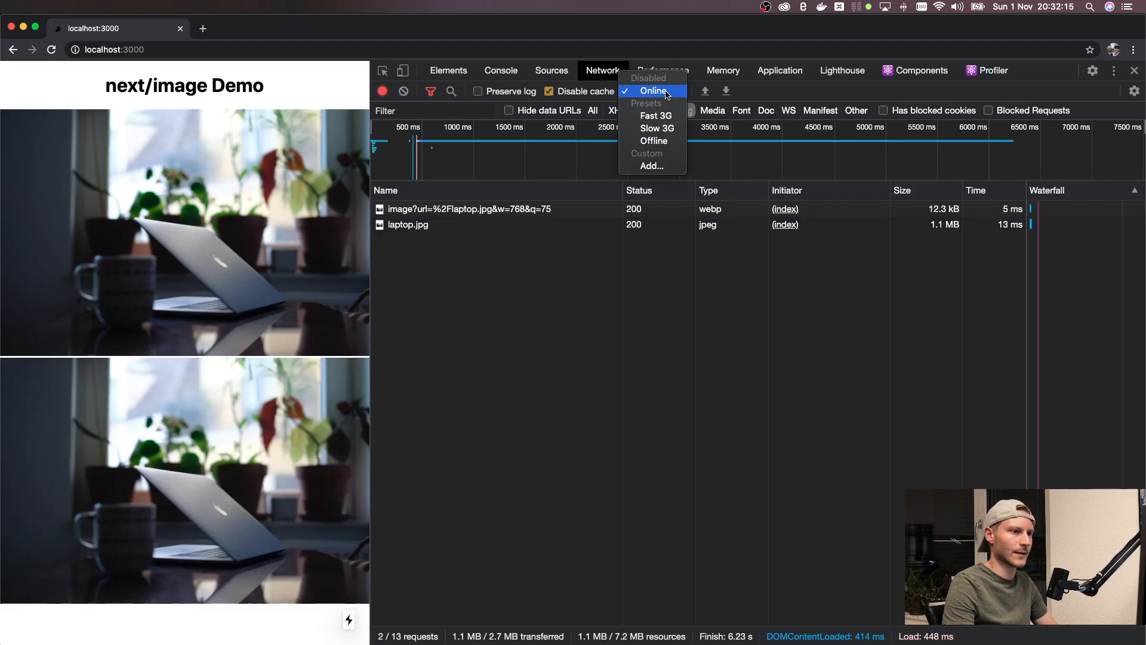
pyautogui.click(655, 115)
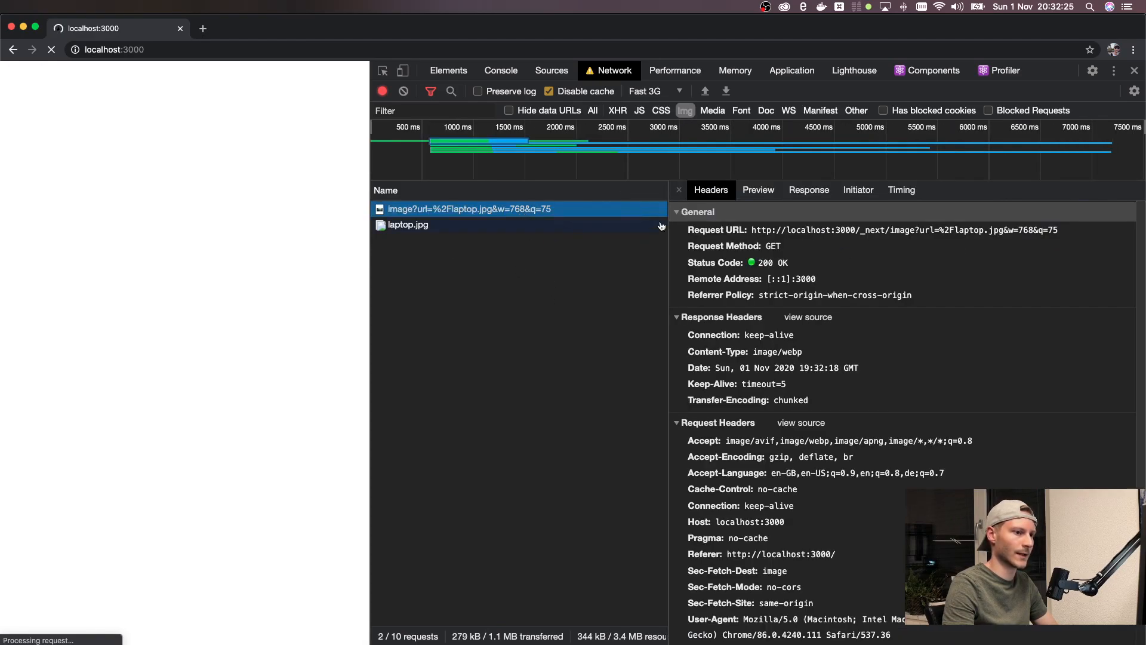
pyautogui.click(678, 189)
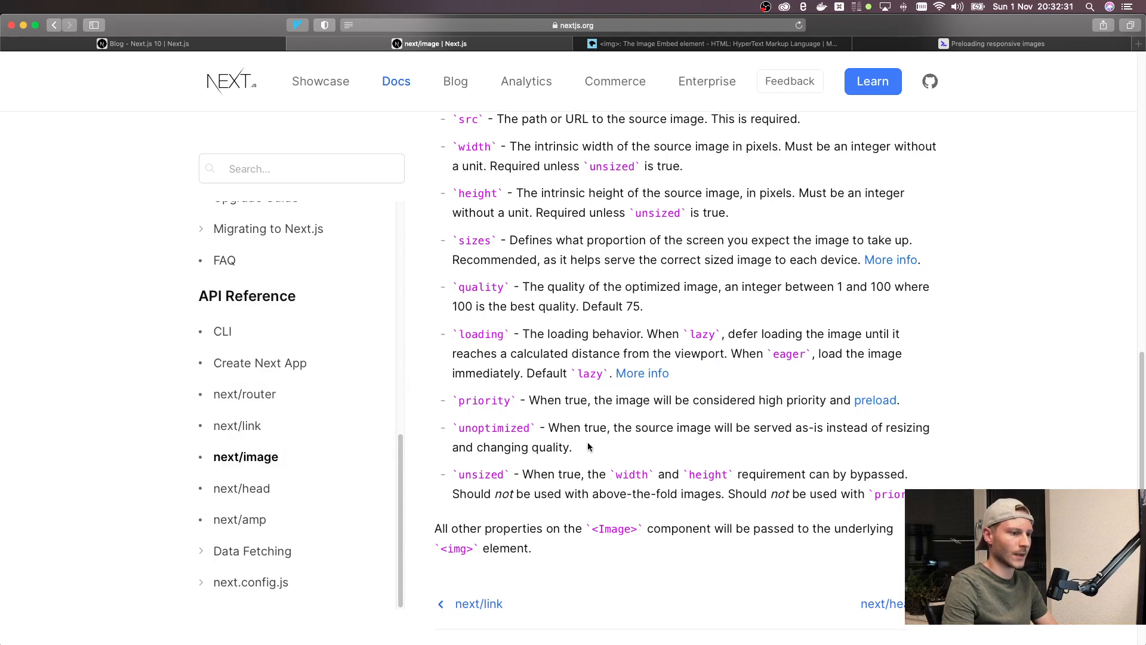
# Step: Read the next/image props list, then switch to web.dev's preloading responsive images article
pyautogui.scroll(-3)
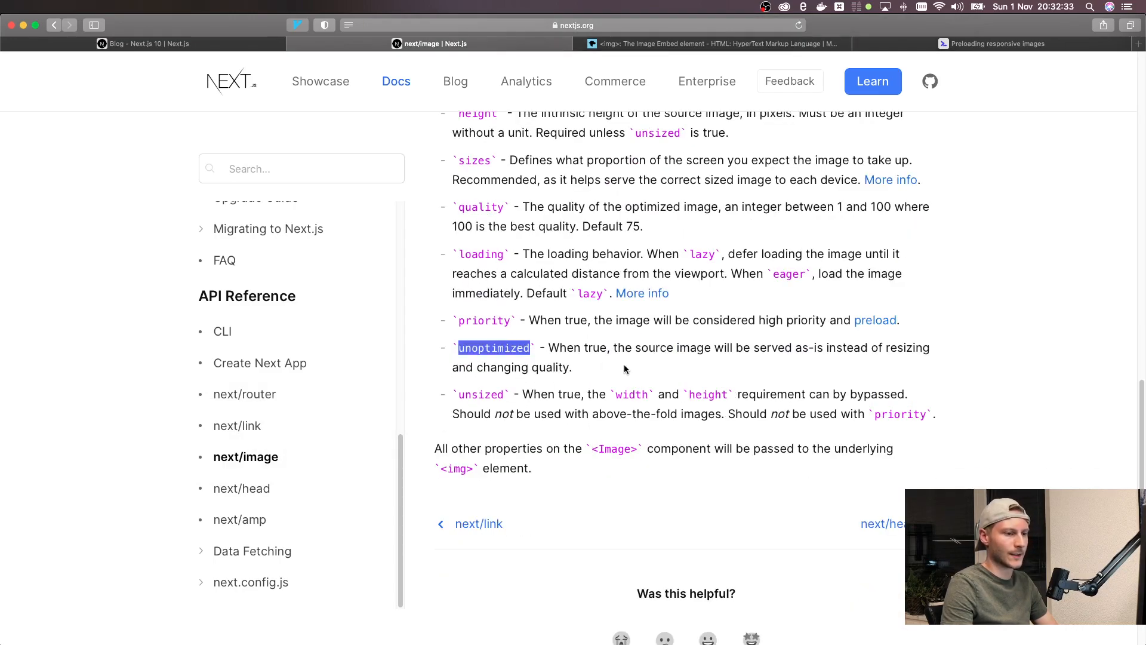
pyautogui.moveTo(577, 366)
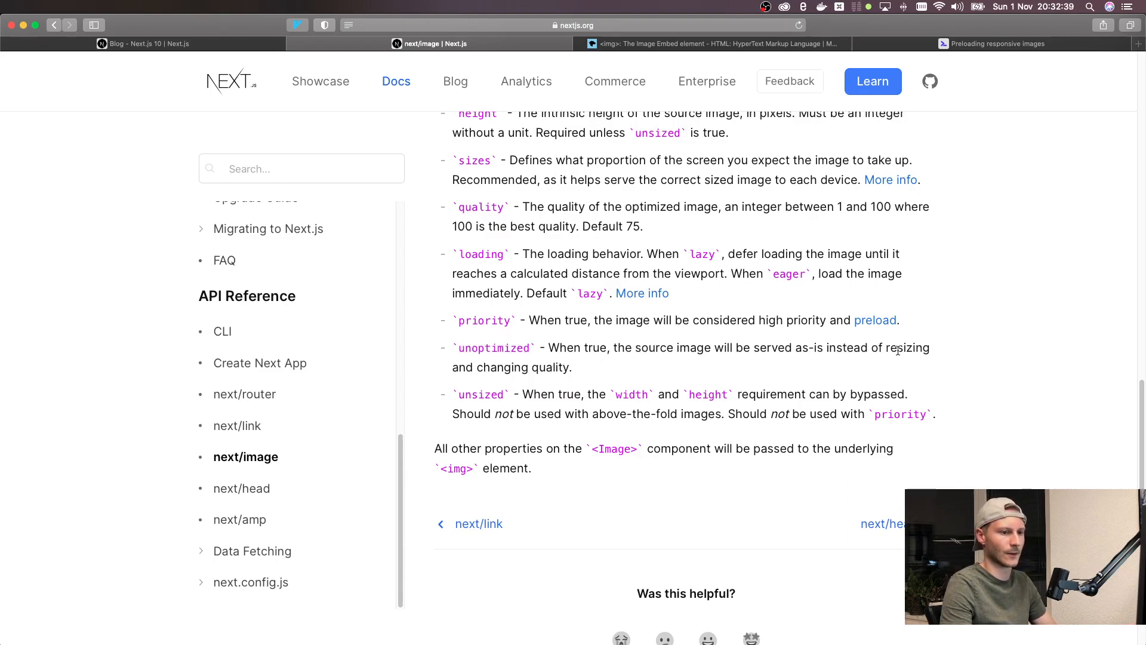
pyautogui.moveTo(603, 368)
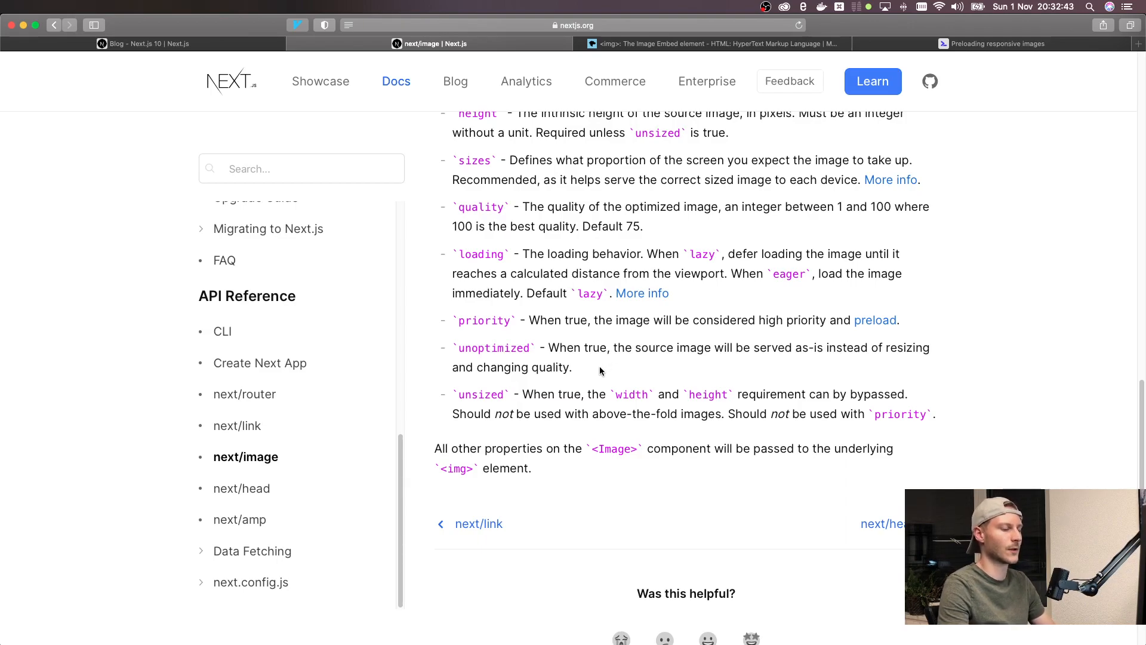
pyautogui.doubleClick(493, 348)
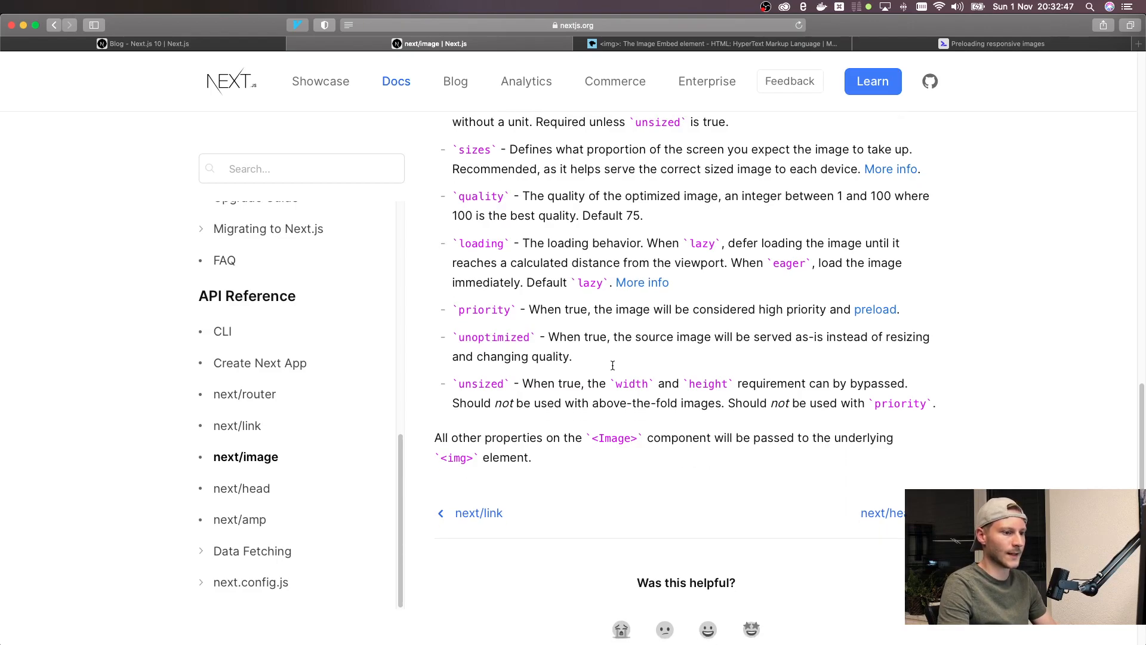
pyautogui.moveTo(476, 397)
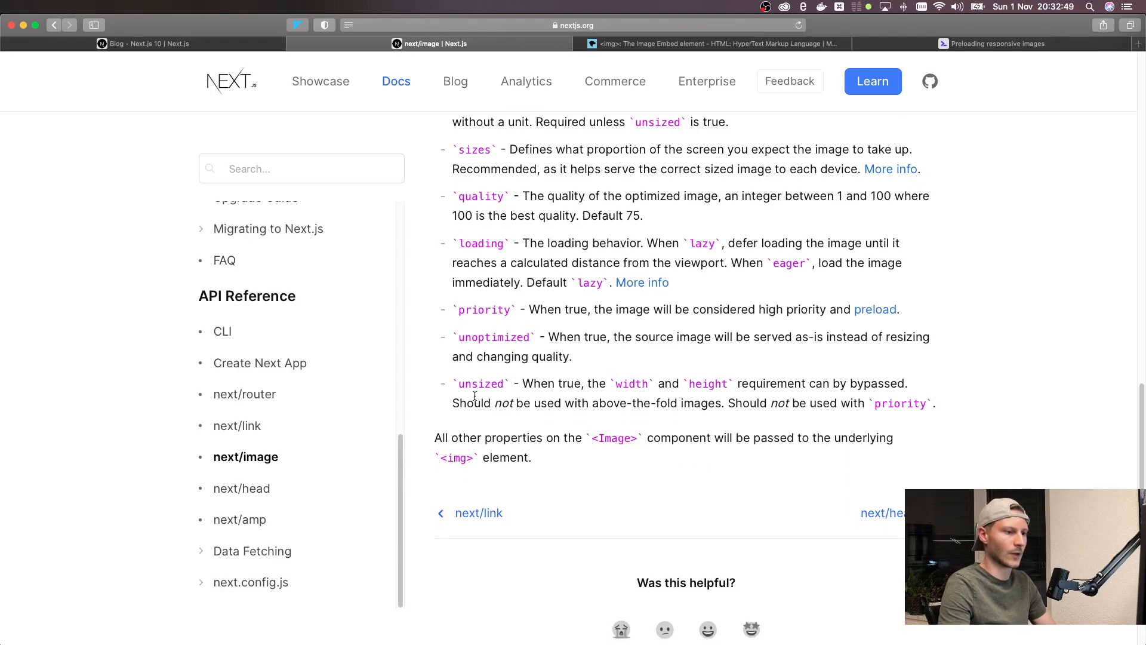
pyautogui.moveTo(607, 397)
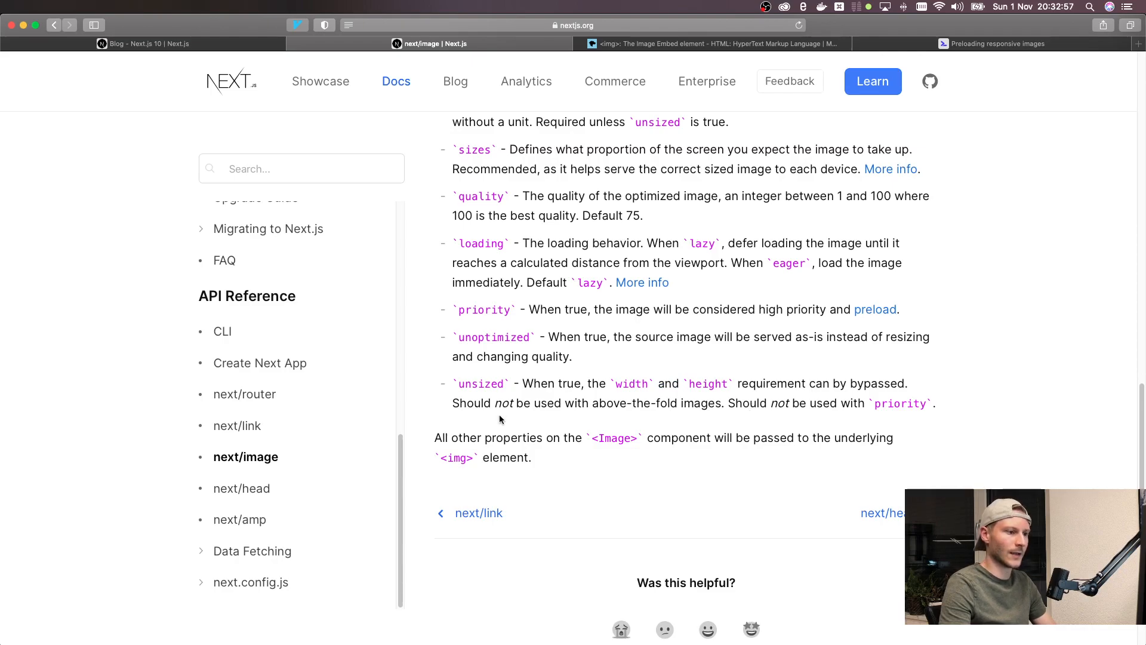
pyautogui.moveTo(705, 403)
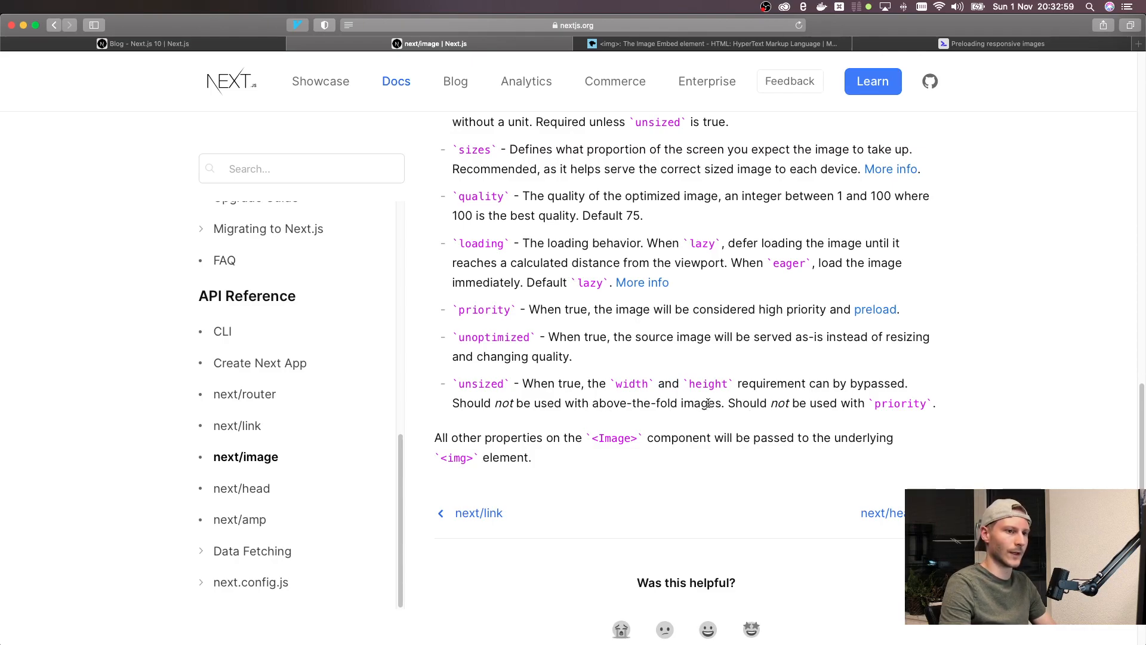
pyautogui.click(994, 43)
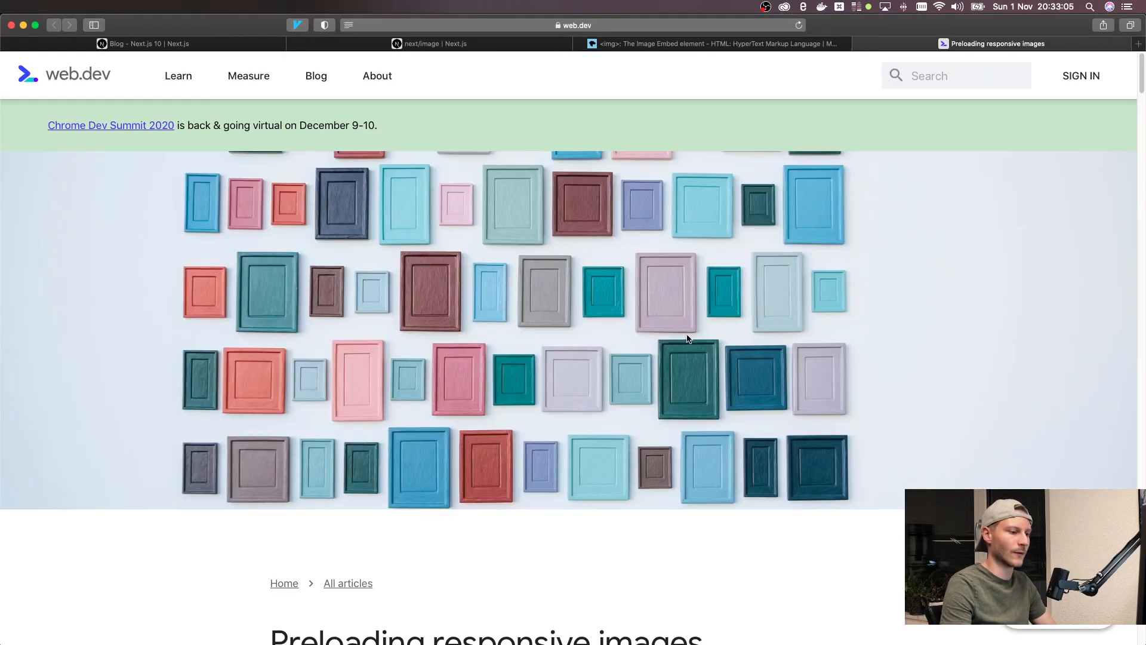
pyautogui.moveTo(167, 564)
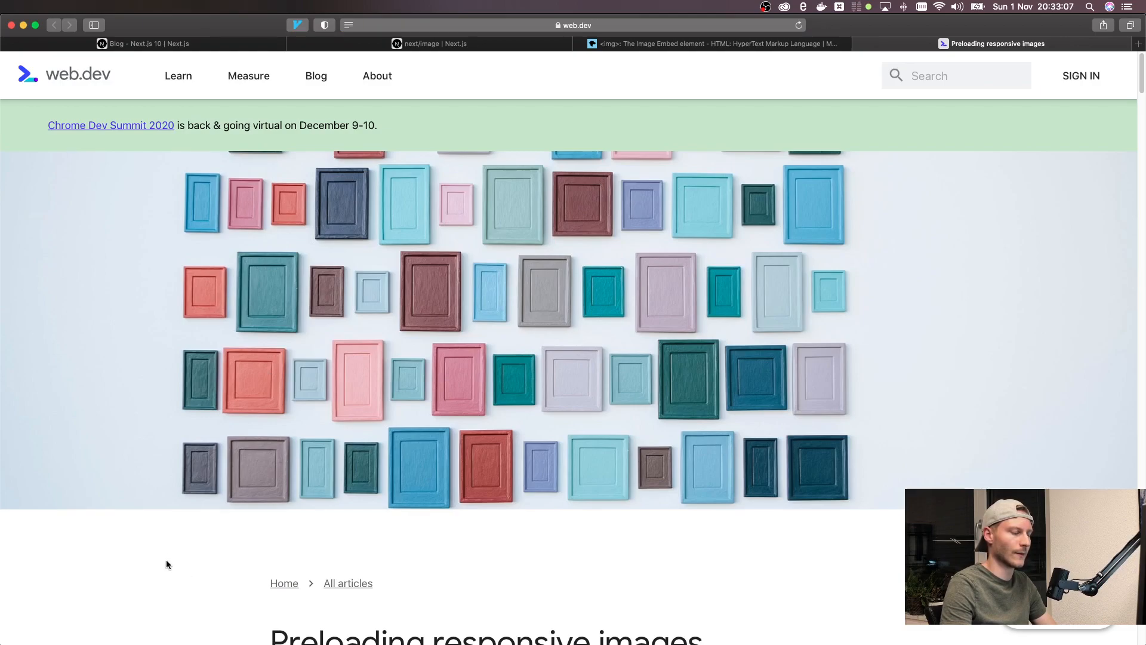
# Step: Skim the web.dev article and return to the next/image props list
pyautogui.scroll(-3)
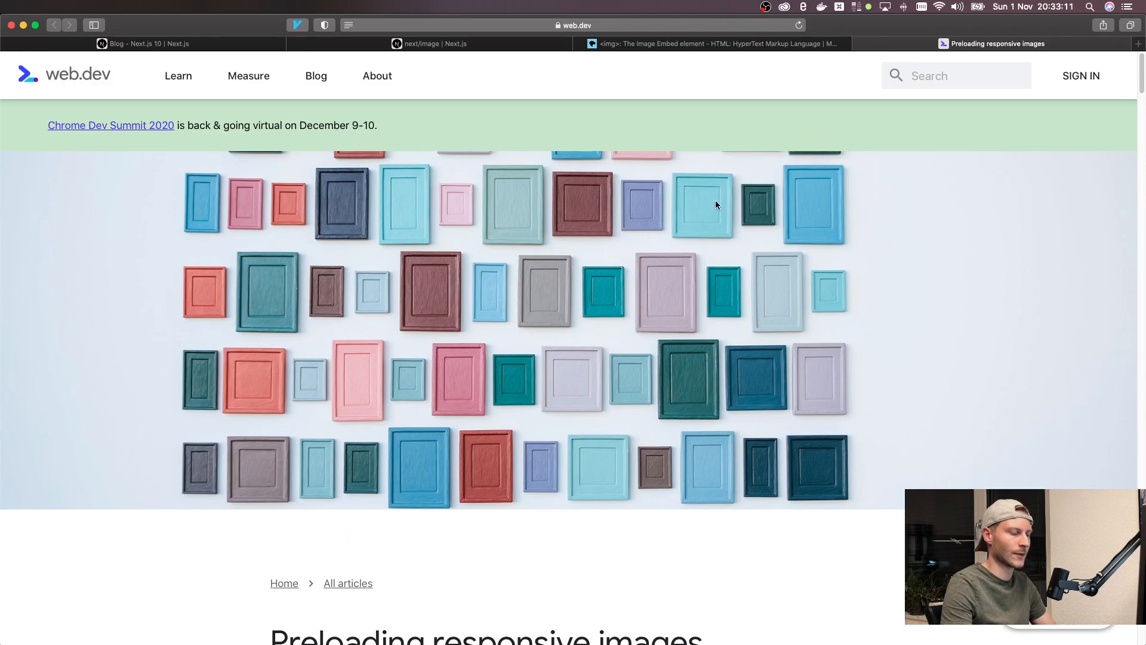
pyautogui.moveTo(497, 357)
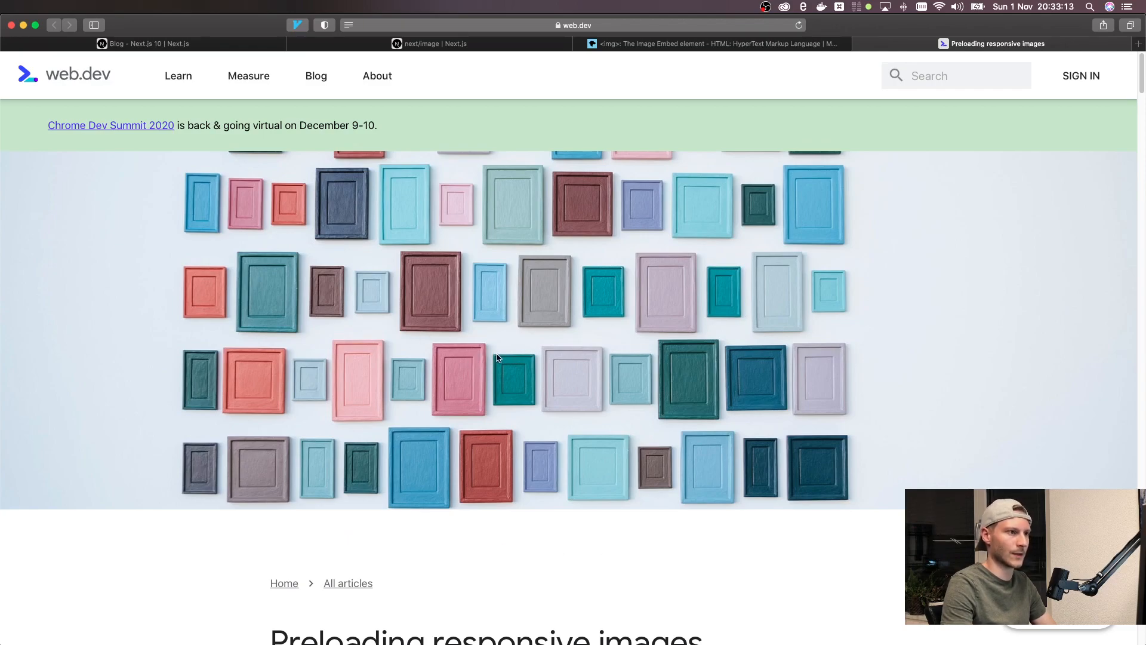
pyautogui.click(430, 43)
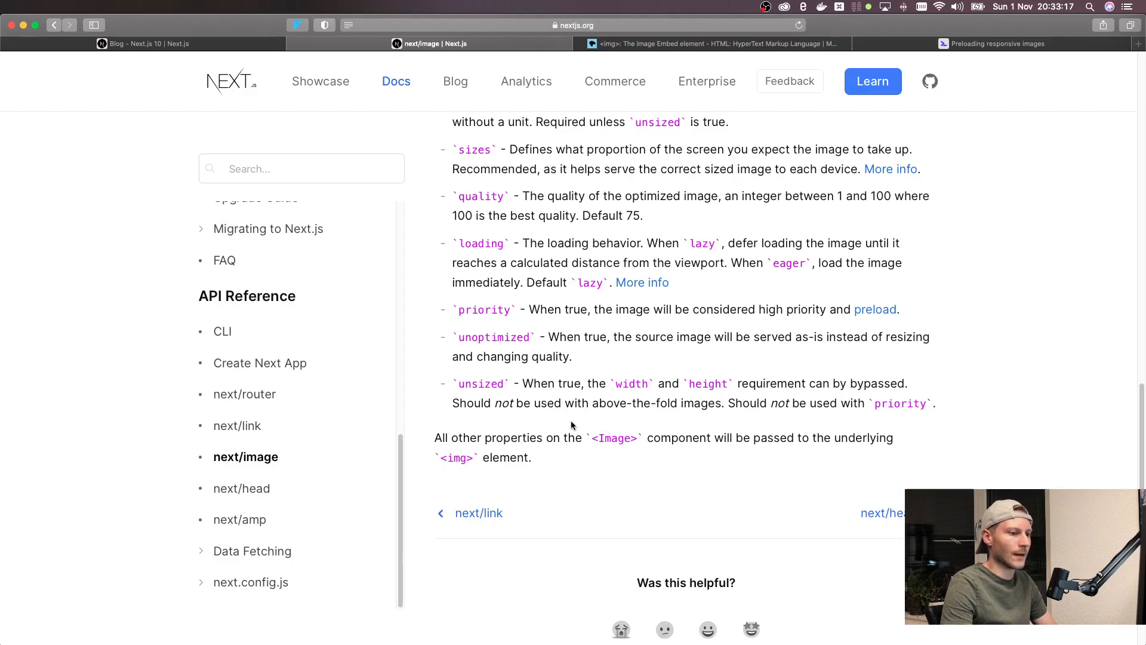
# Step: Open next.config.js and highlight the deviceSizes setting in its images config
pyautogui.scroll(3)
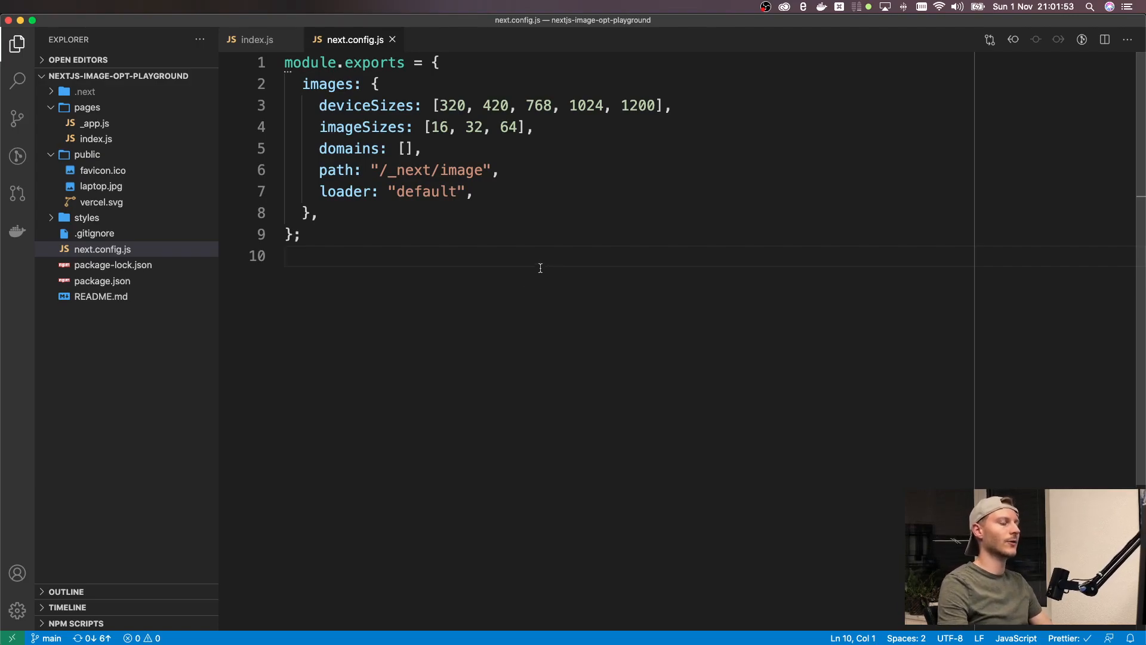
pyautogui.moveTo(564, 263)
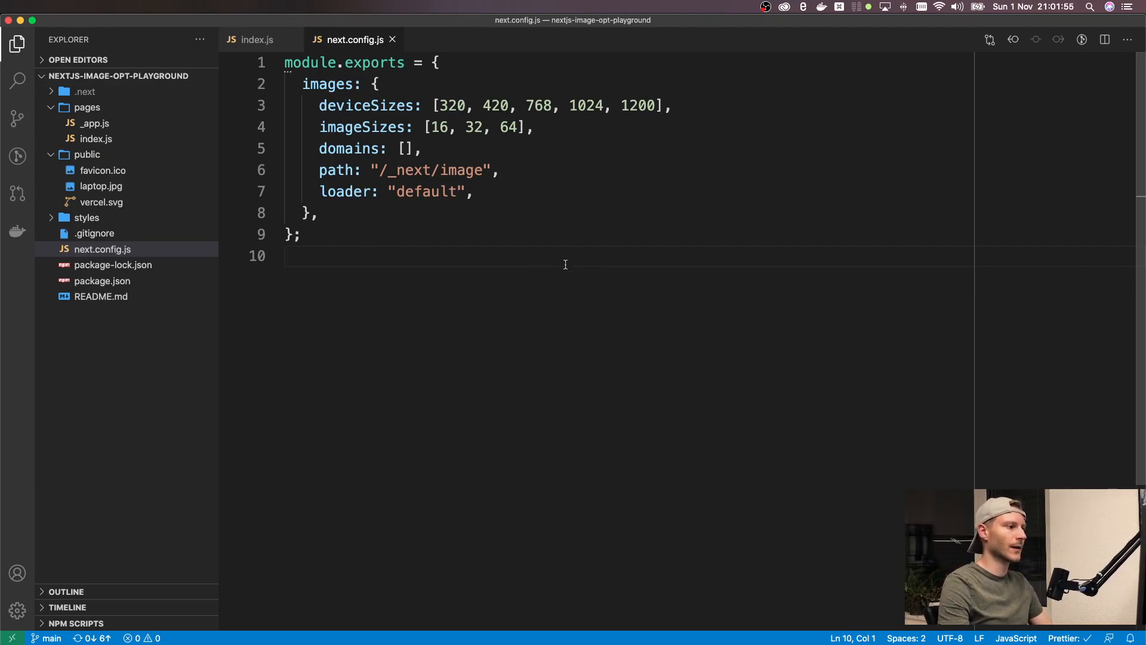
pyautogui.click(102, 250)
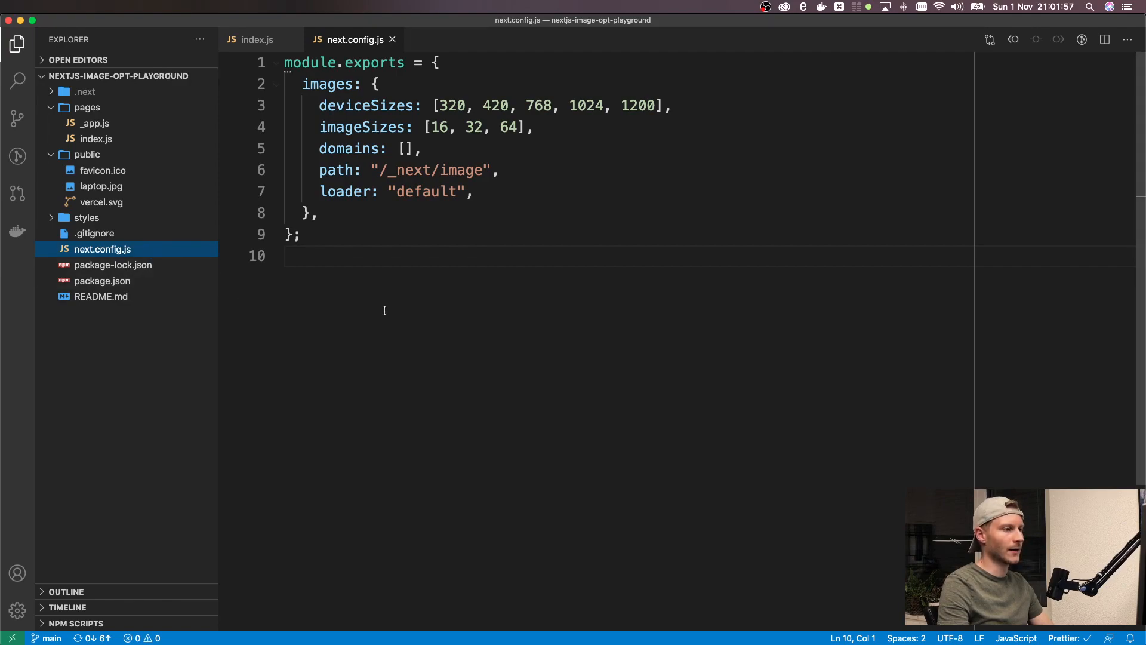
pyautogui.doubleClick(365, 105)
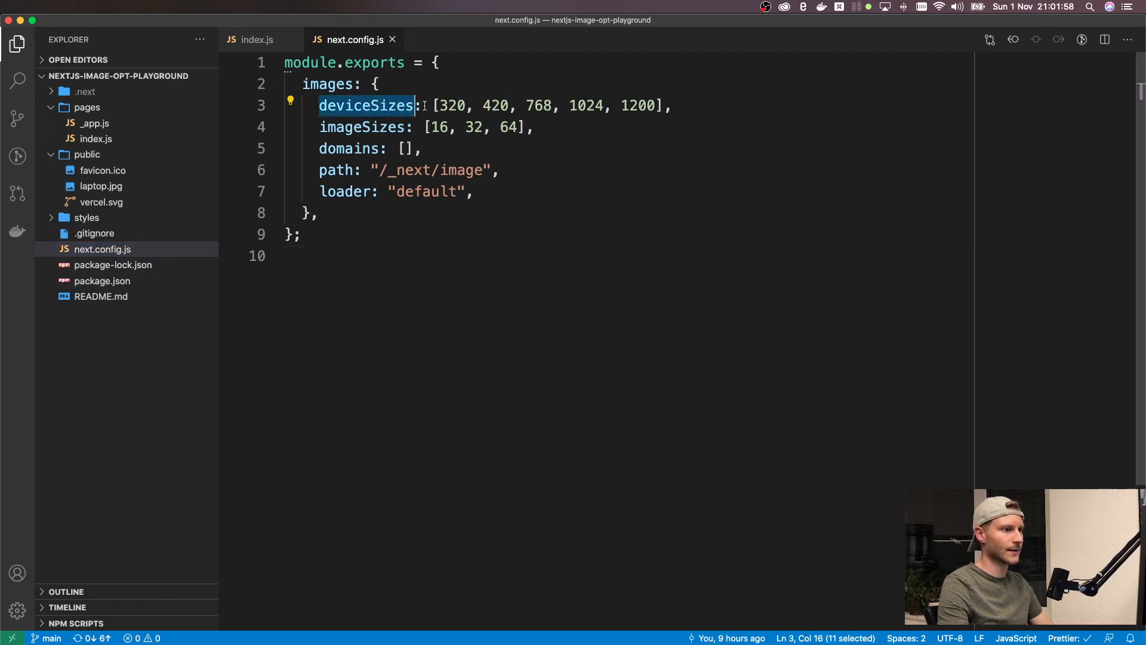
pyautogui.click(672, 105)
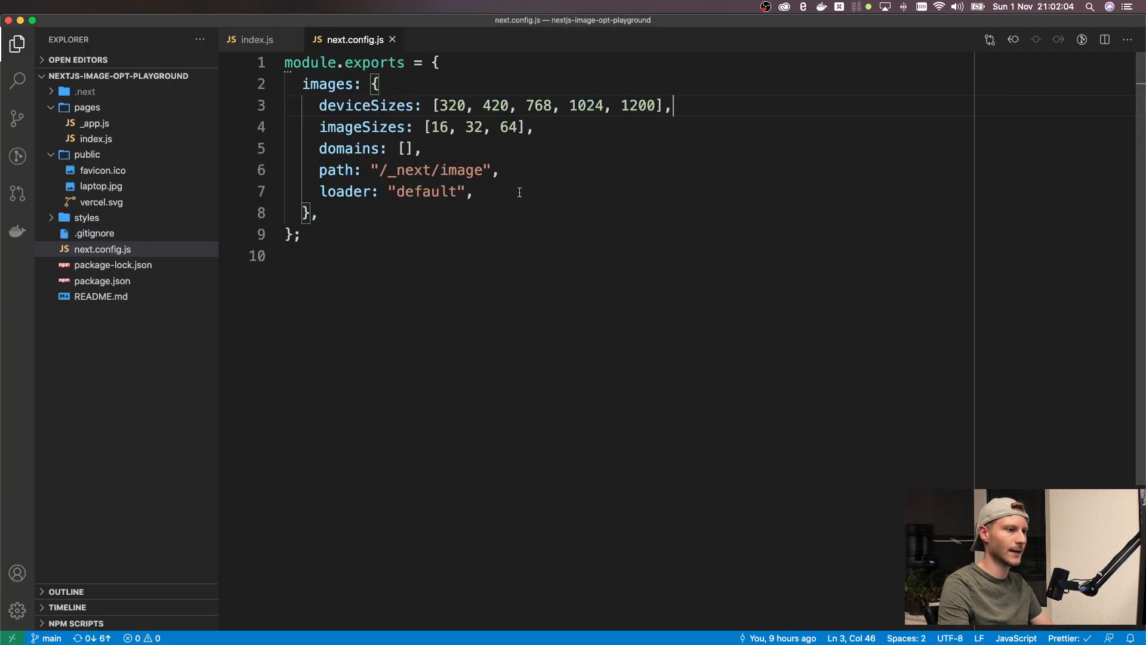
pyautogui.doubleClick(538, 105)
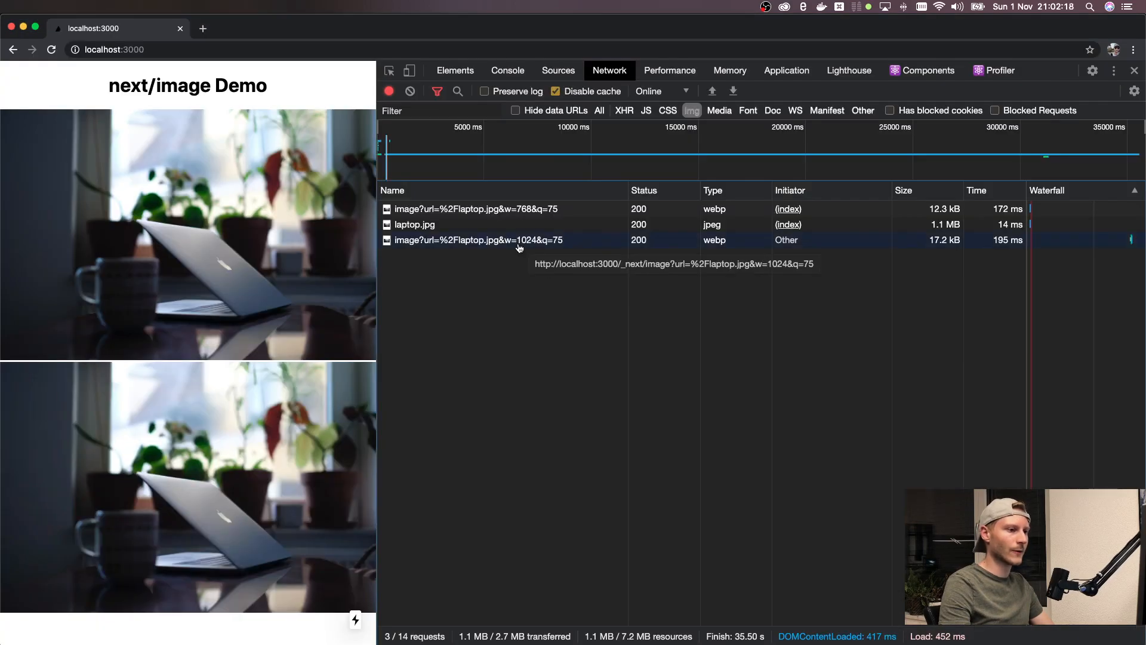
# Step: Open the image?url=…&w=1024 optimized request from the Network panel in its own tab
pyautogui.click(672, 264)
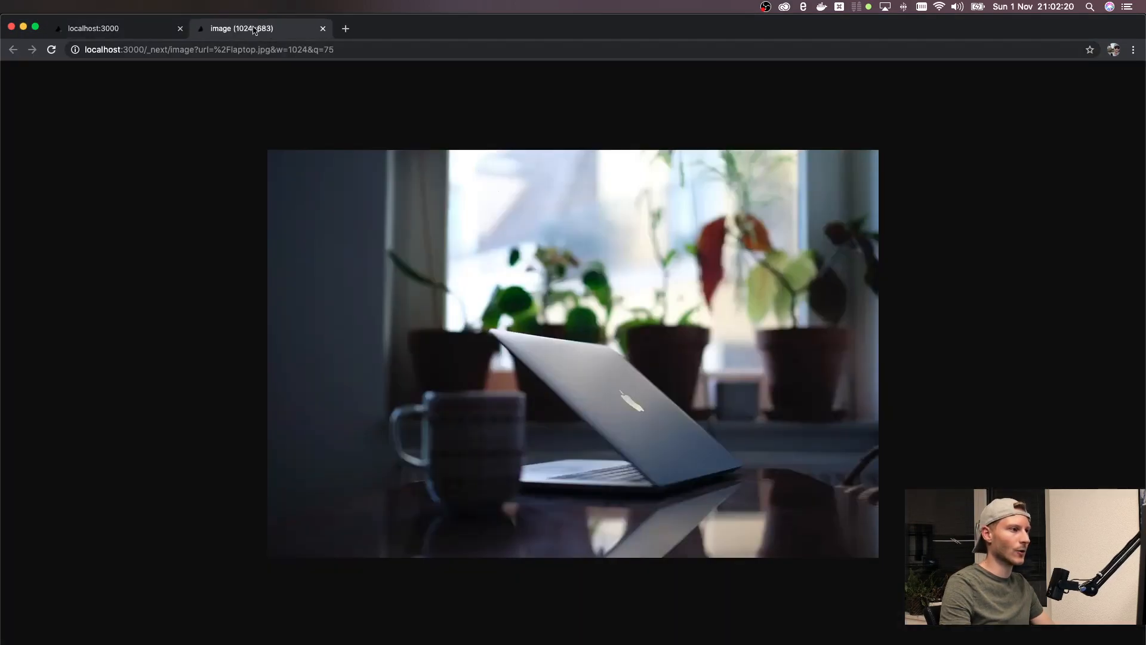
pyautogui.click(336, 49)
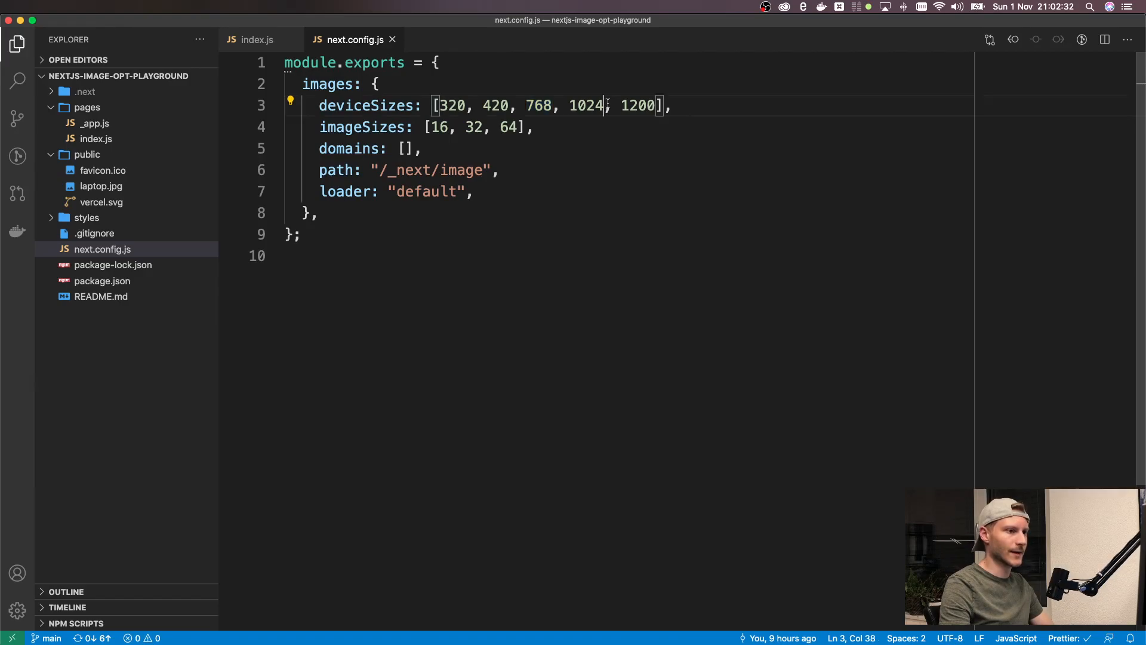
# Step: Add 1025 to the deviceSizes array in next.config.js
pyautogui.write(', 1025, 1')
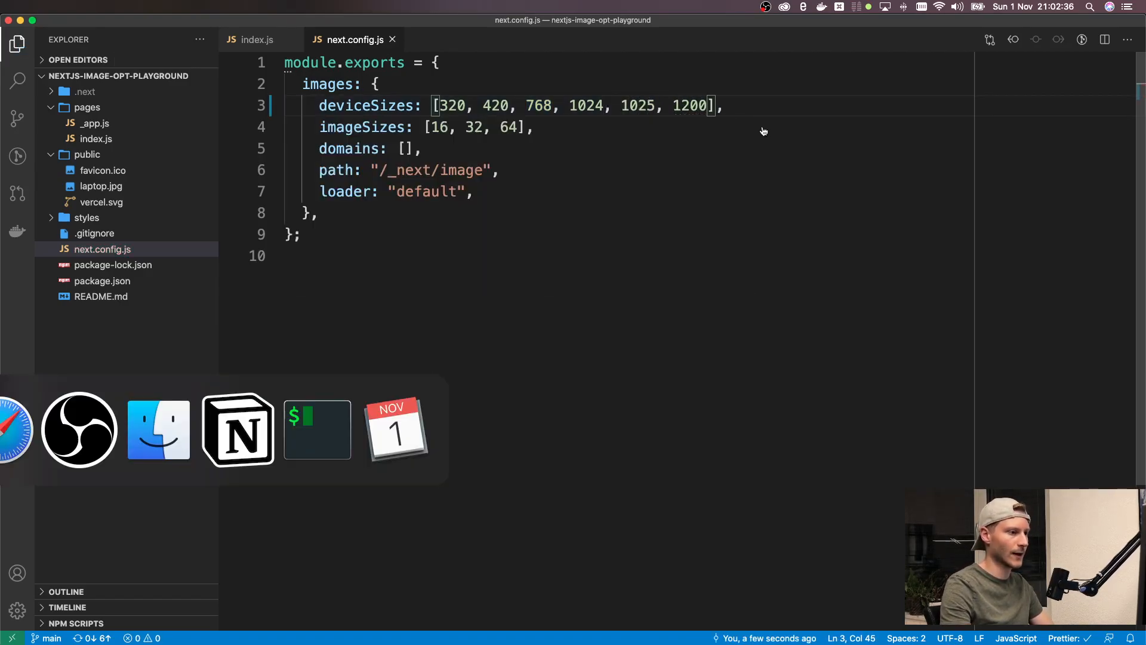
pyautogui.click(316, 429)
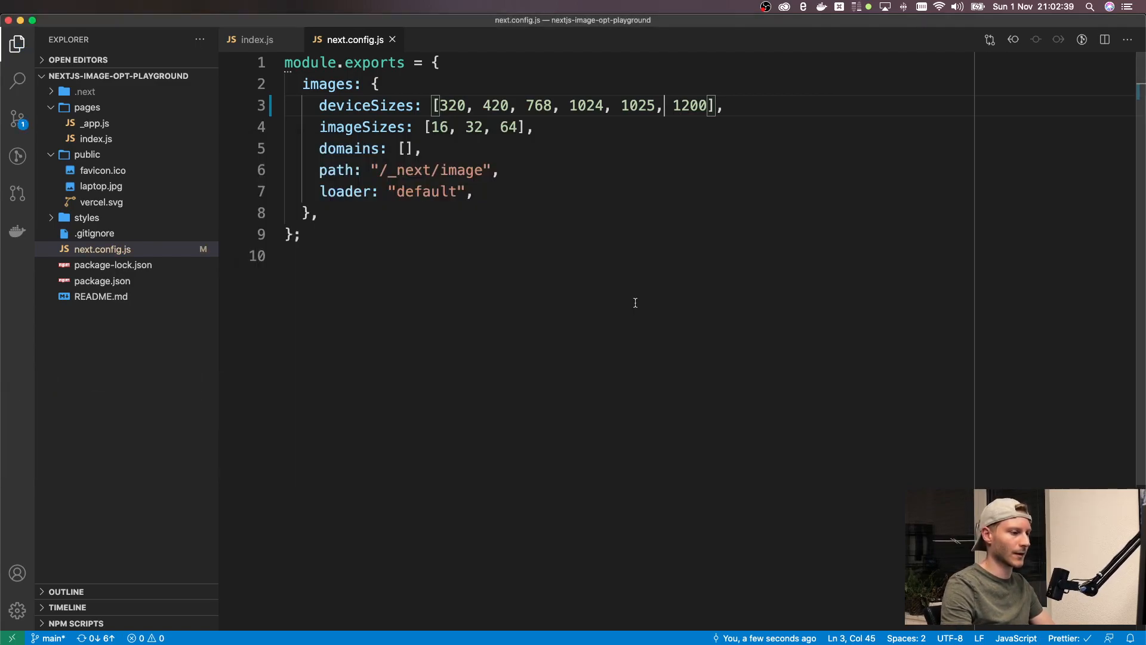
pyautogui.click(256, 28)
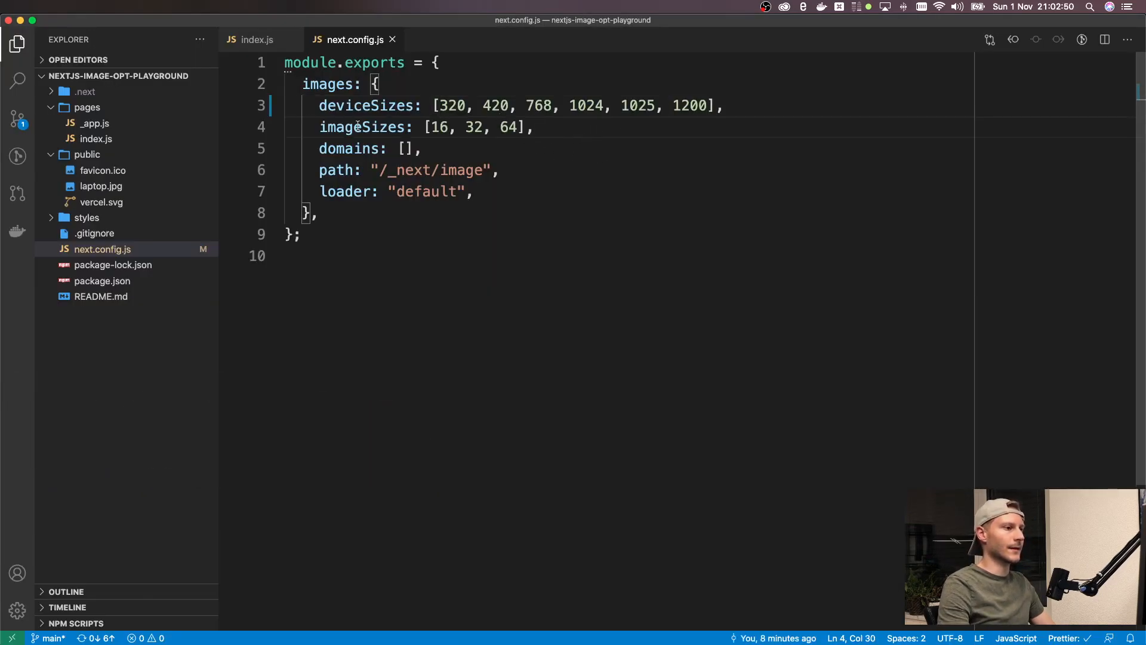
# Step: Select the first imageSizes value, 16, in next.config.js
pyautogui.doubleClick(362, 127)
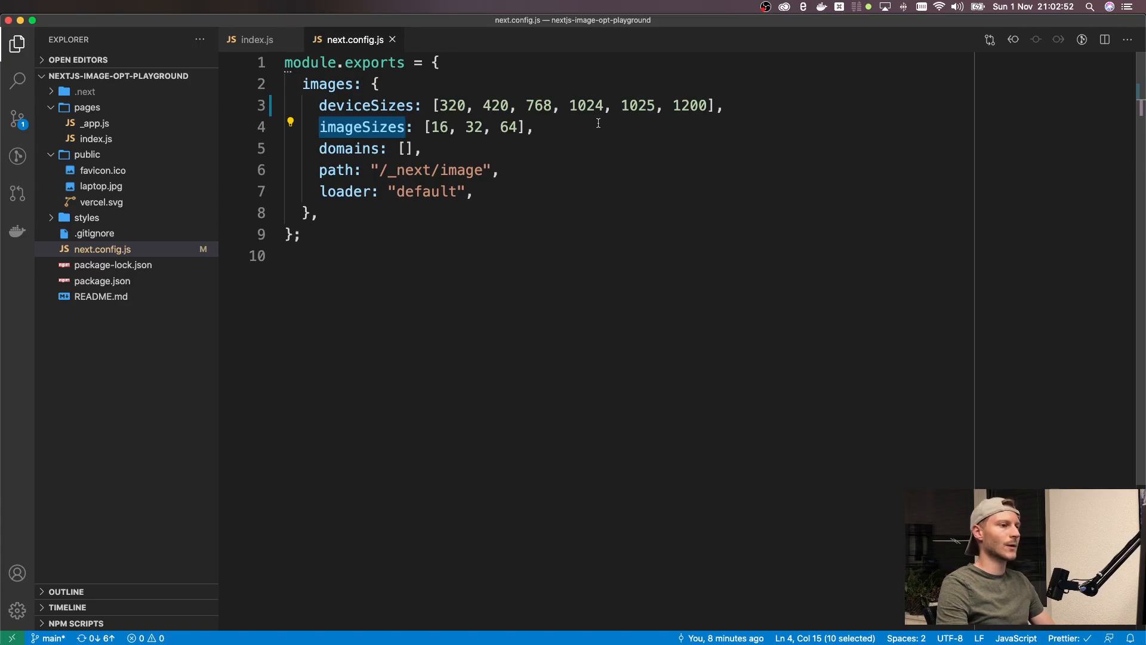
pyautogui.click(533, 126)
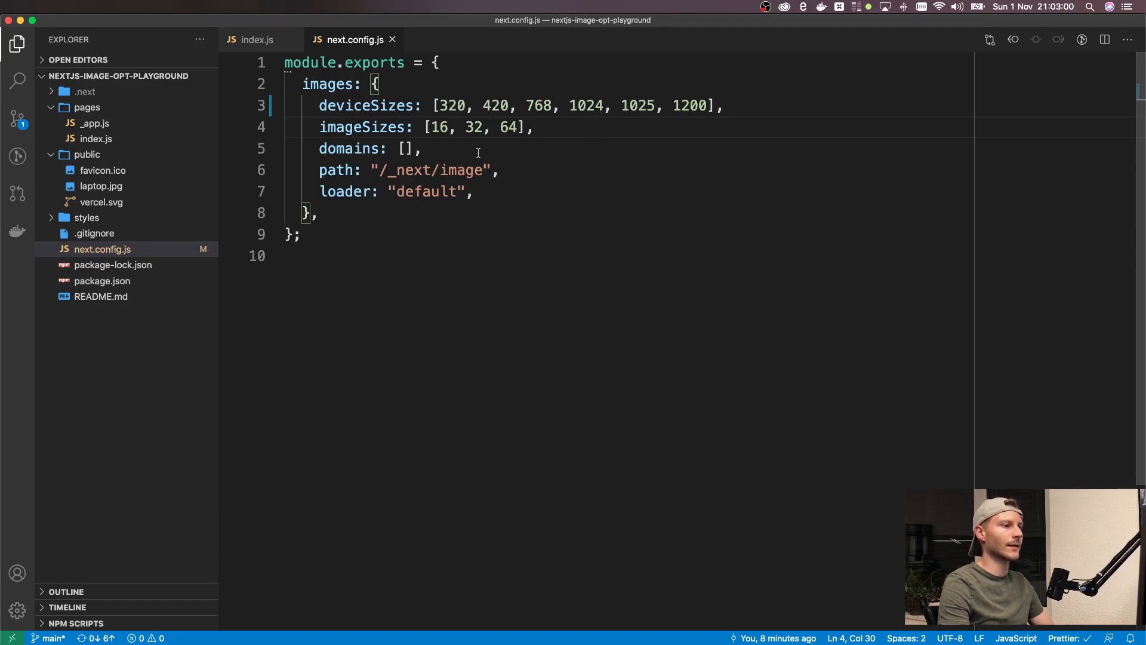
pyautogui.doubleClick(439, 126)
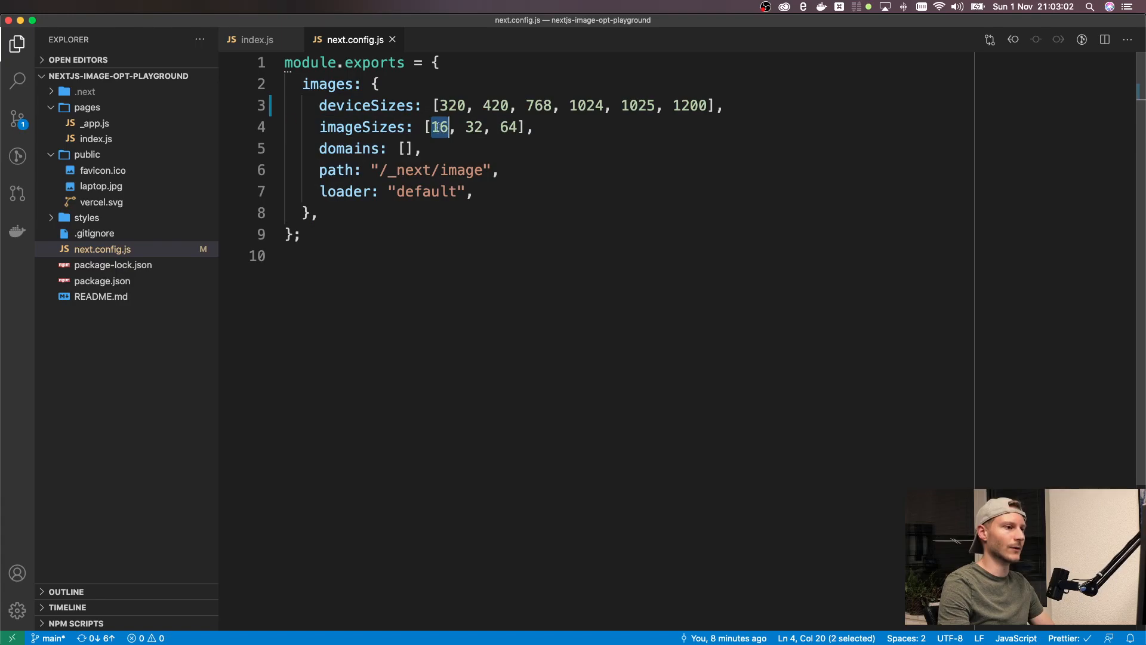
pyautogui.moveTo(256, 39)
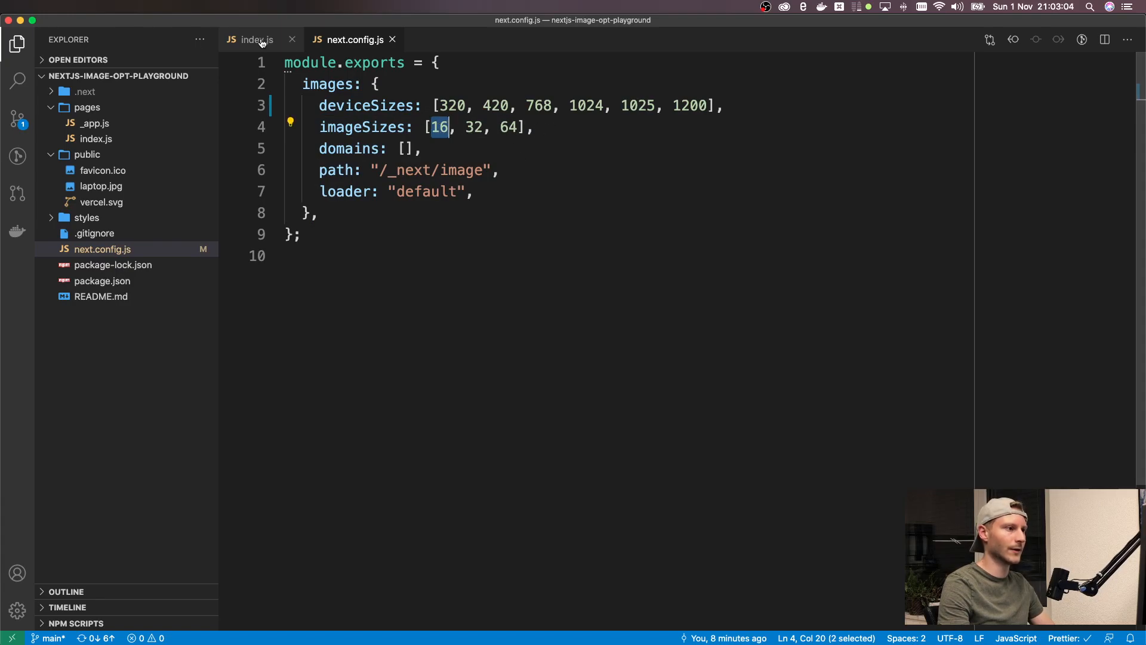
# Step: Set the laptop Image width in index.js to 16, checking it against next.config.js
pyautogui.click(256, 40)
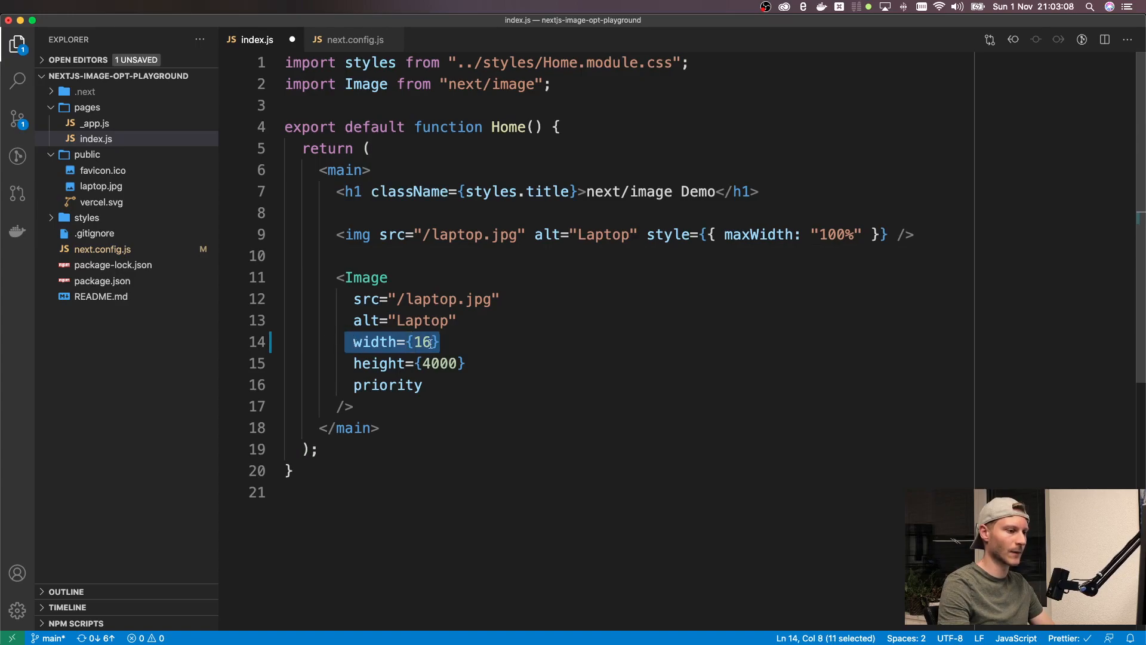
pyautogui.click(471, 341)
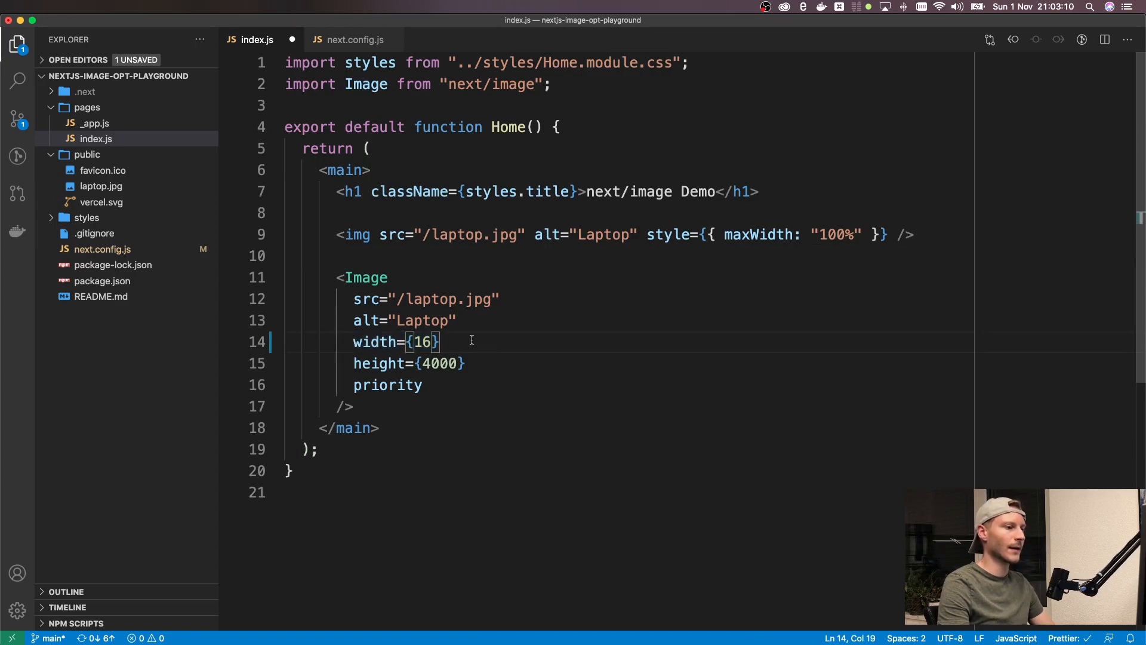
pyautogui.doubleClick(422, 342)
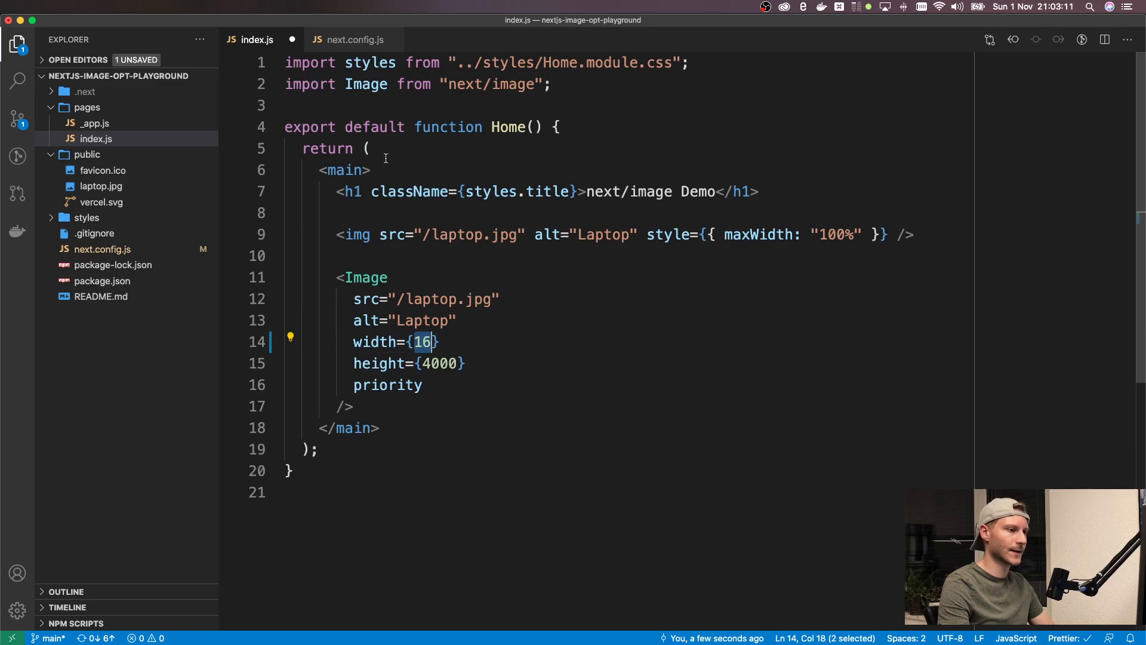
pyautogui.click(354, 40)
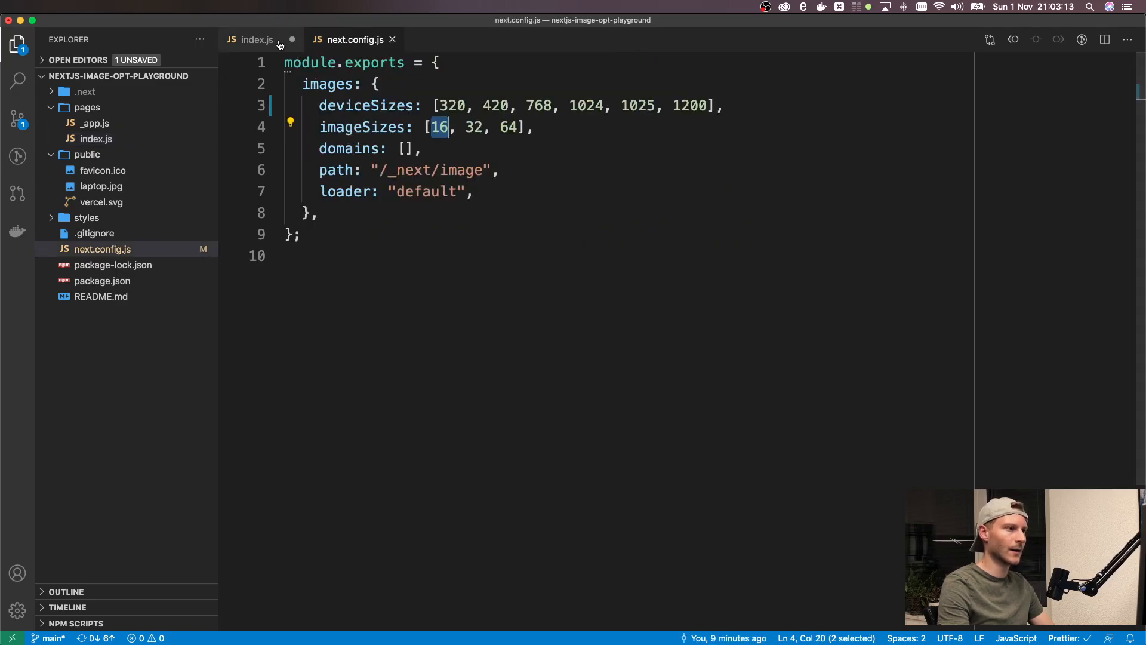
pyautogui.click(255, 39)
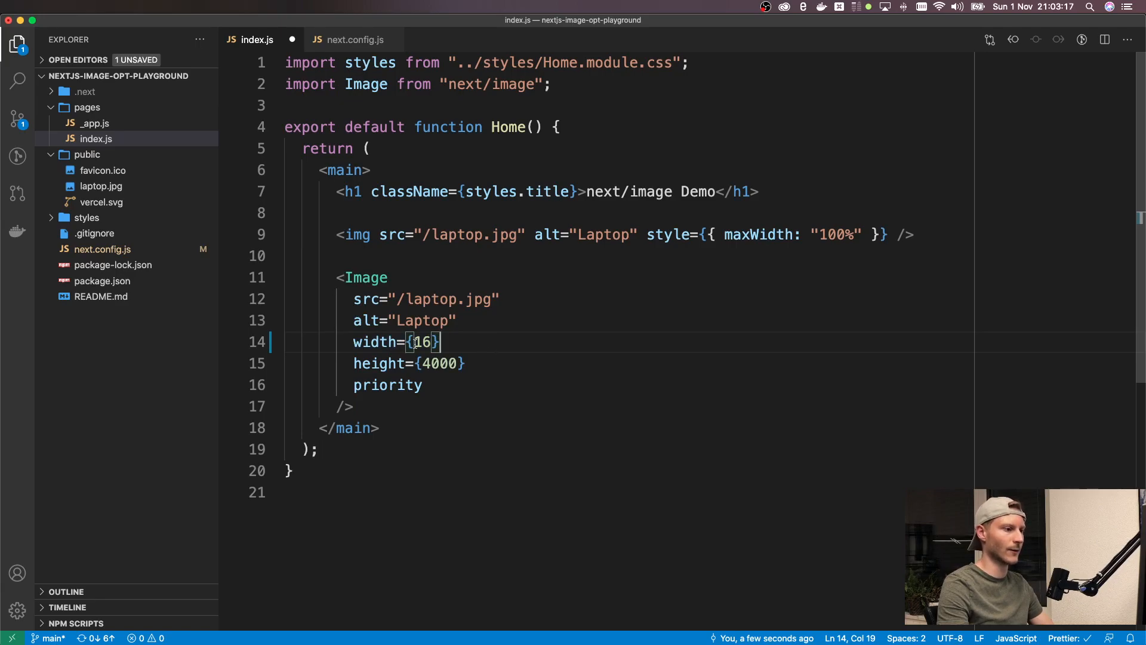
pyautogui.doubleClick(421, 342)
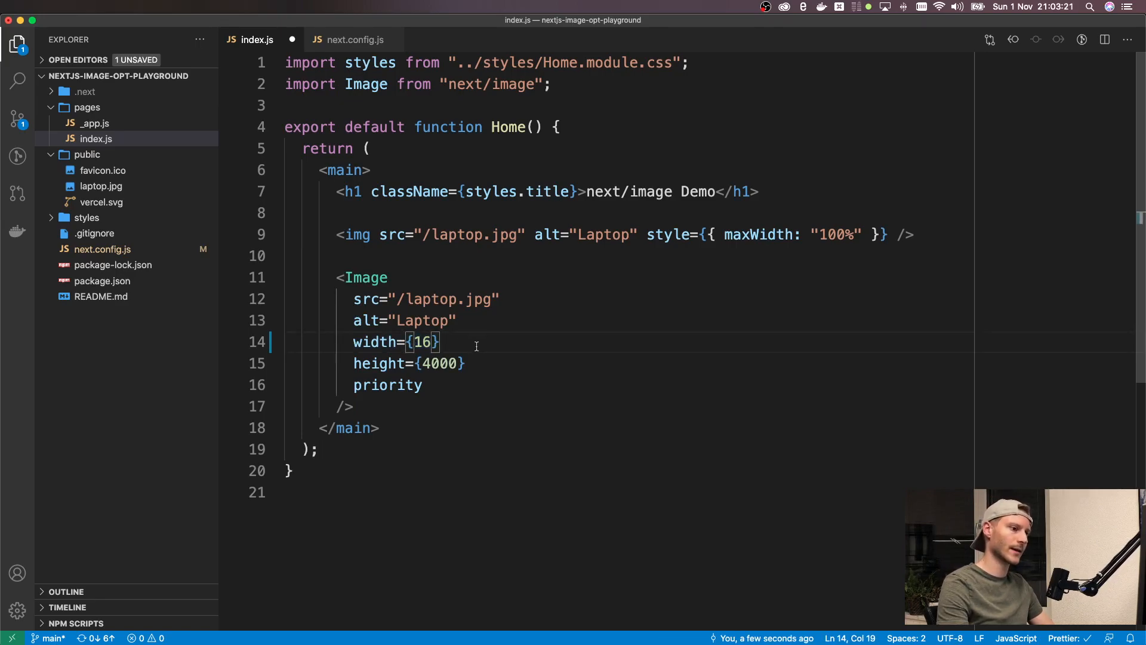
pyautogui.click(352, 40)
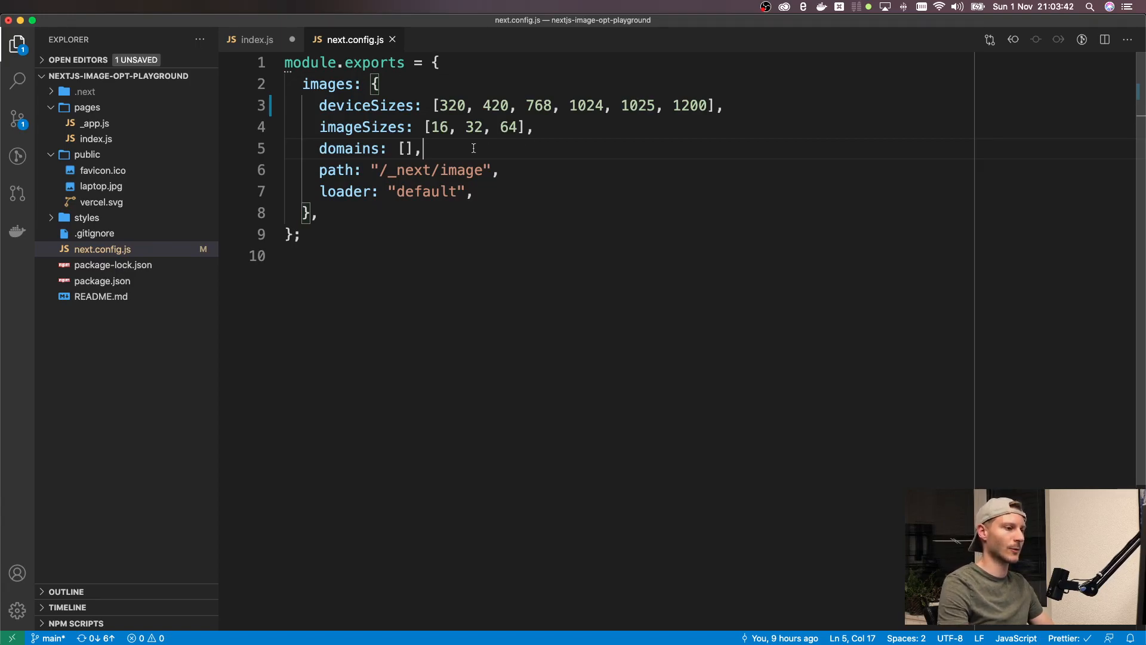
pyautogui.moveTo(547, 147)
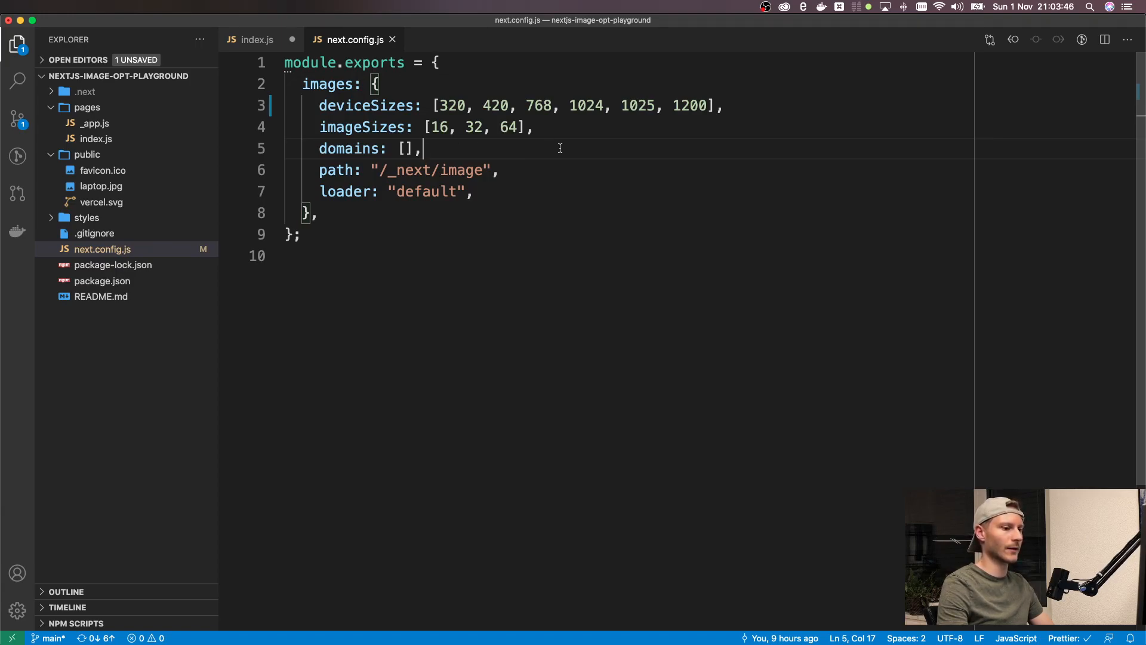
pyautogui.moveTo(468, 148)
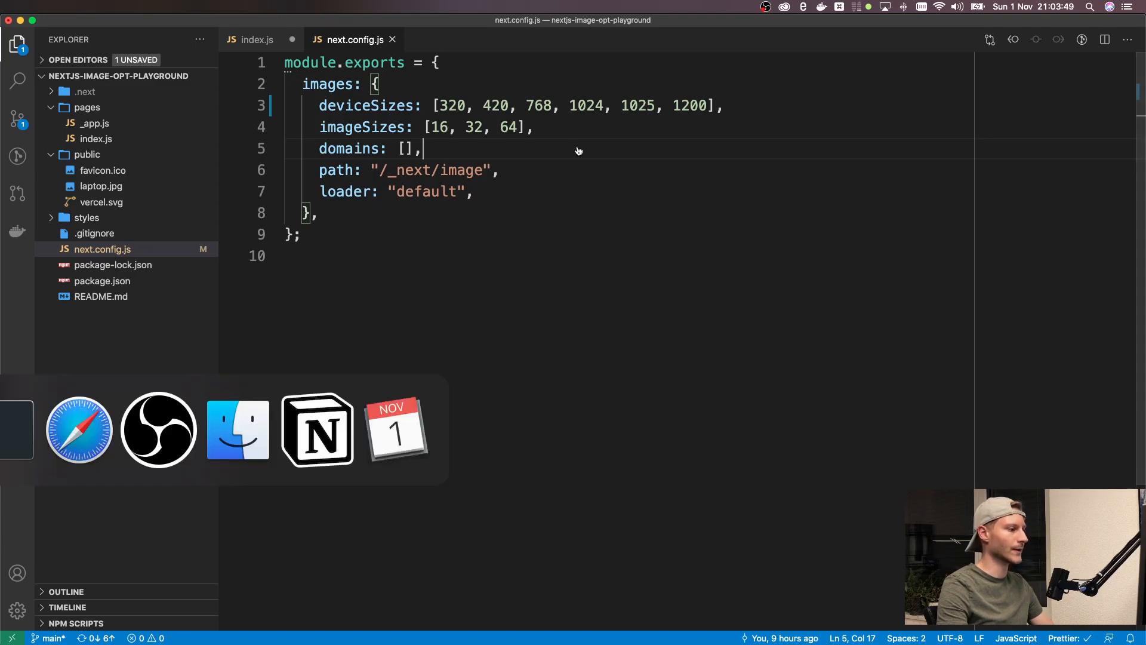
# Step: View the Unsplash glass skyscrapers photo at full size in Safari
pyautogui.click(78, 429)
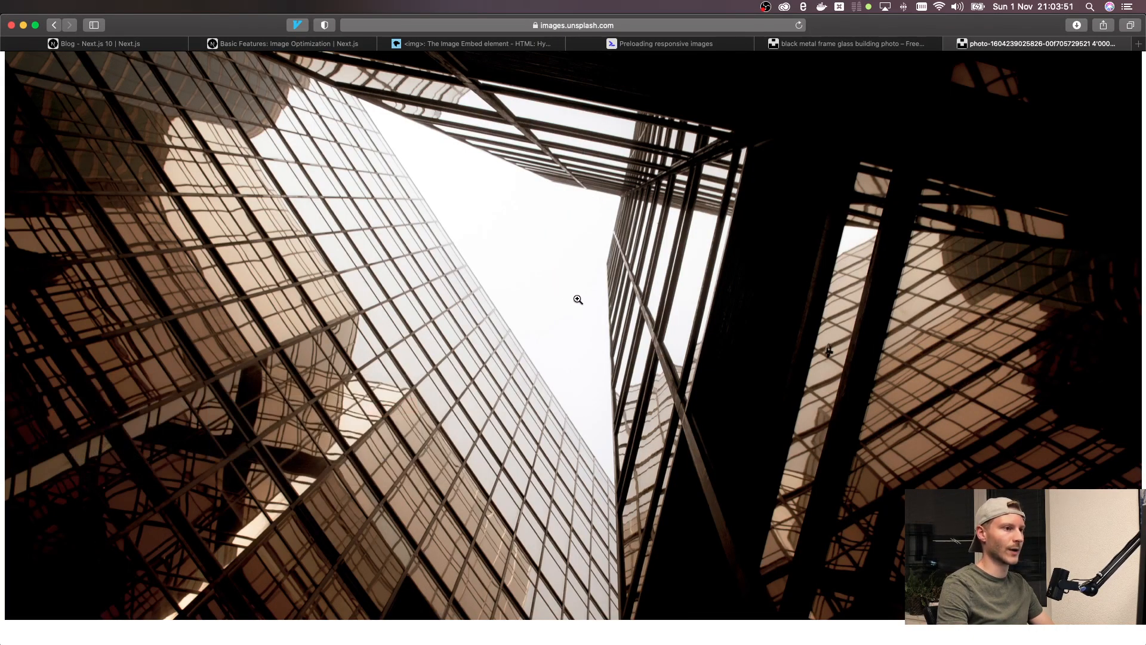
pyautogui.click(573, 25)
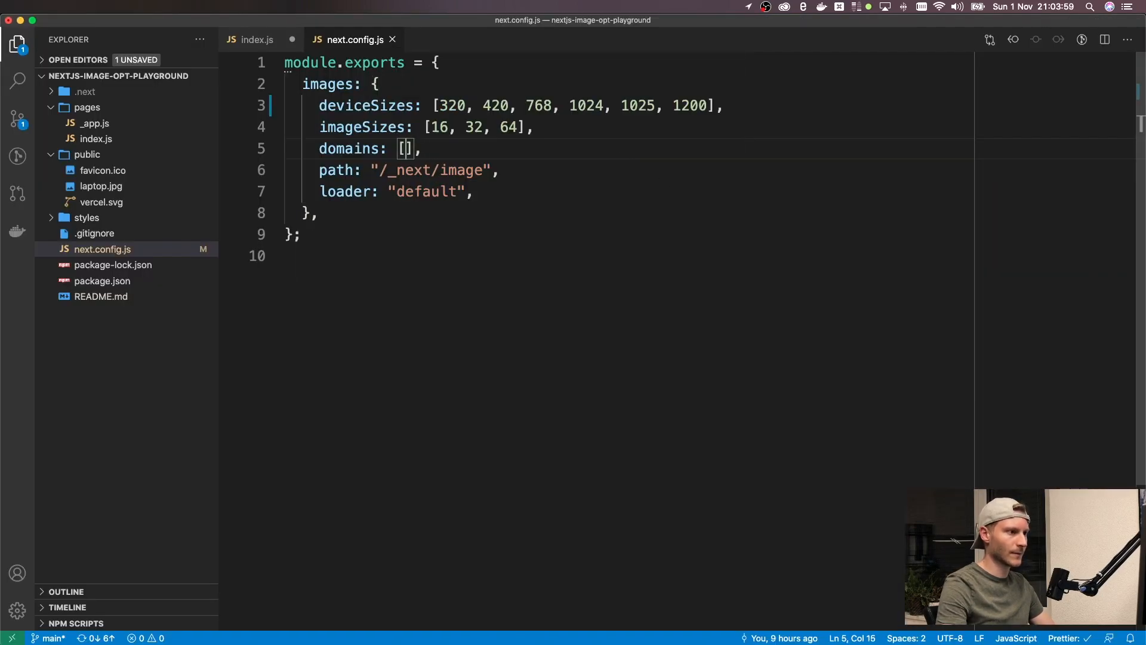
# Step: Point the Image src at the images.unsplash.com photo, with width 4000 and height 2000
pyautogui.write("'images.unsplash.com'")
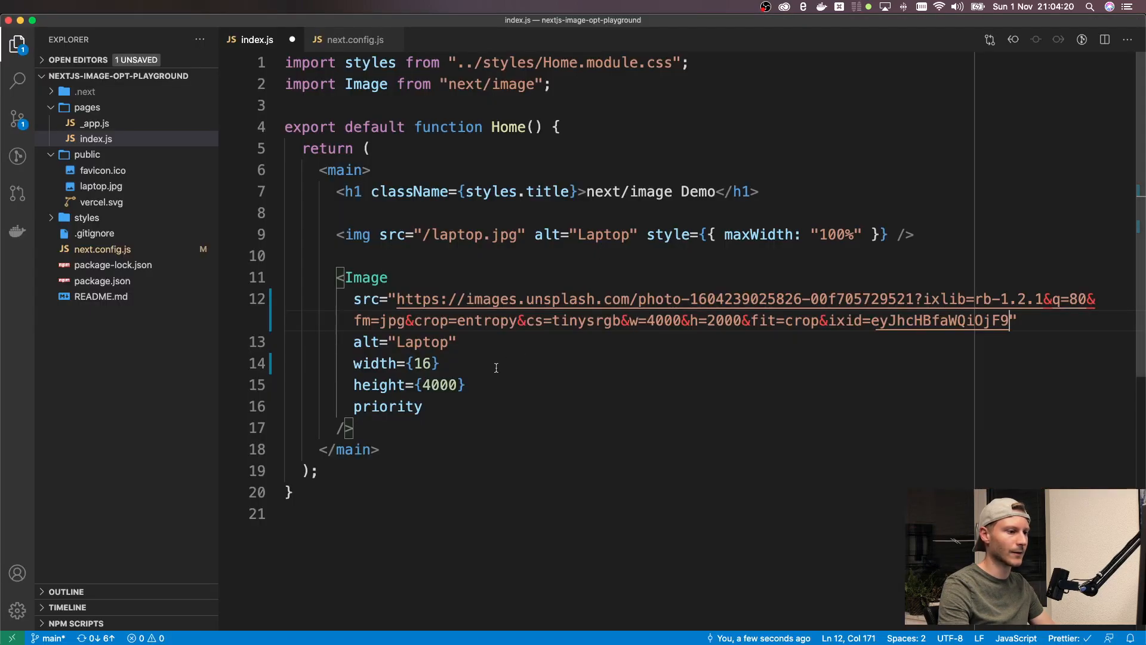
pyautogui.write('4000')
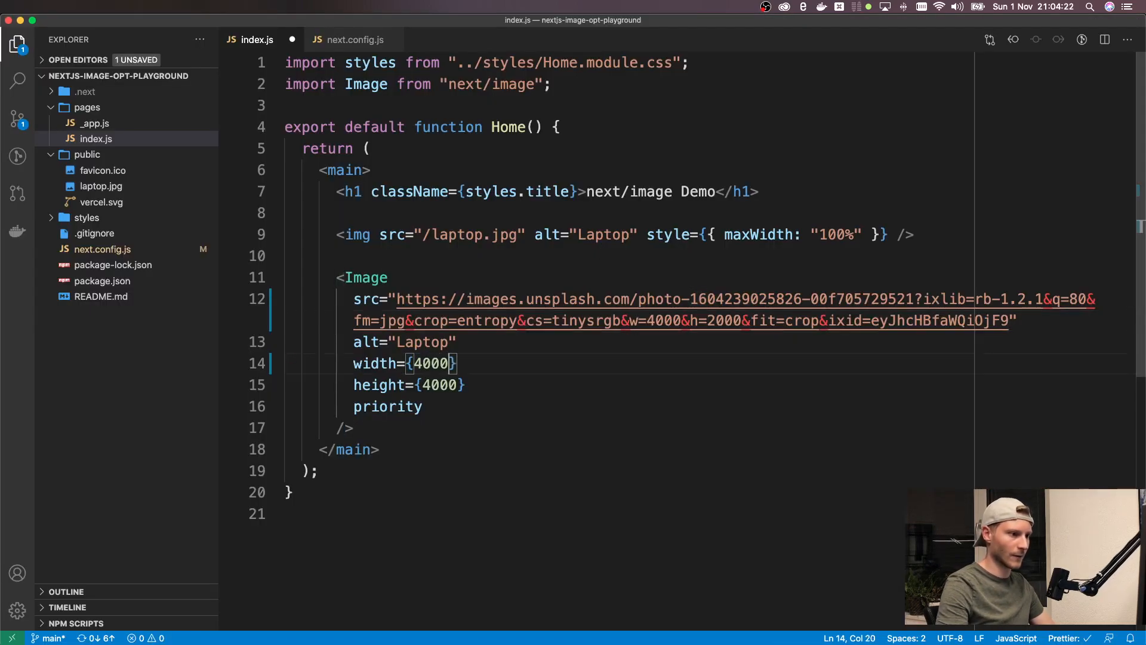
pyautogui.write('2000')
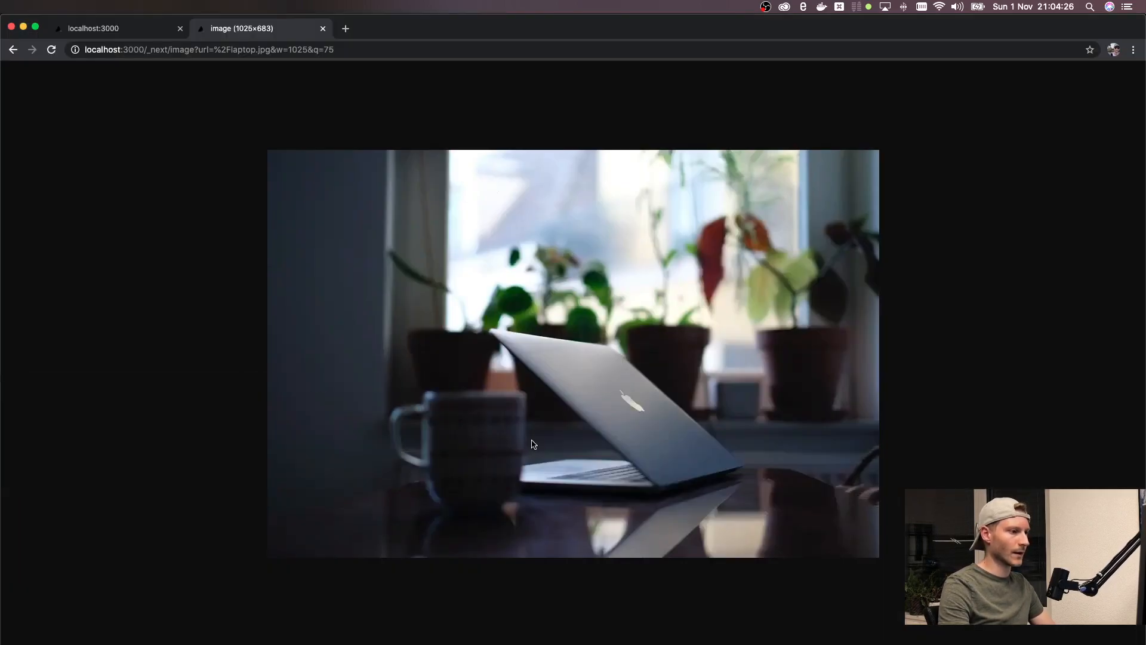
# Step: After the hostname error on localhost:3000, restart npm run dev and reload the page
pyautogui.click(110, 28)
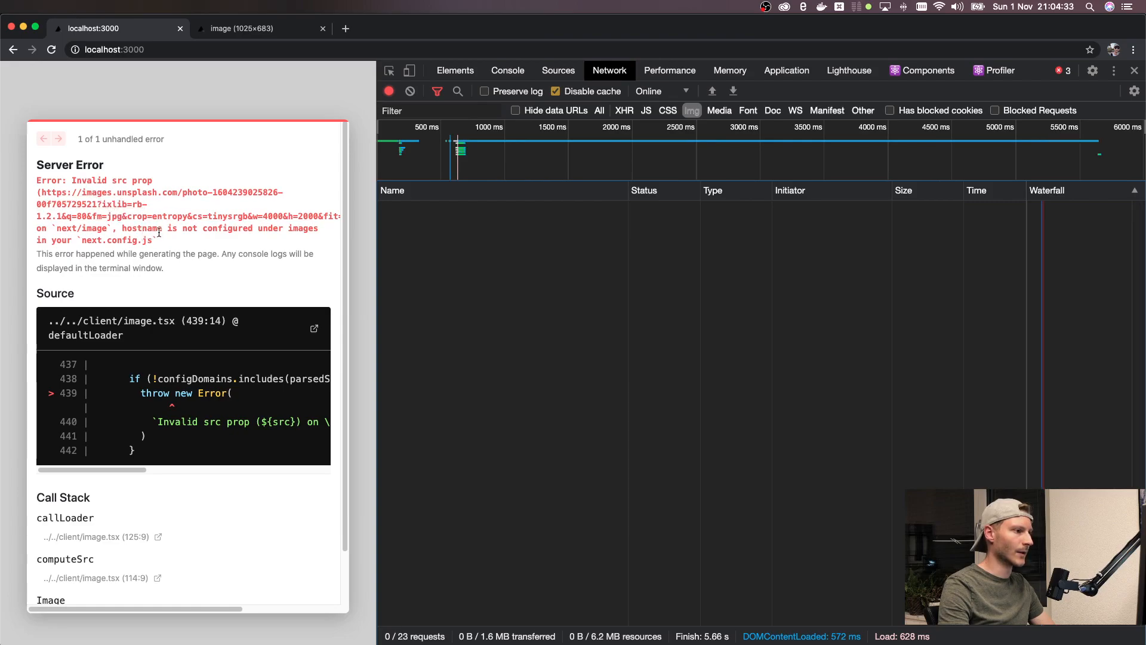
pyautogui.moveTo(193, 241)
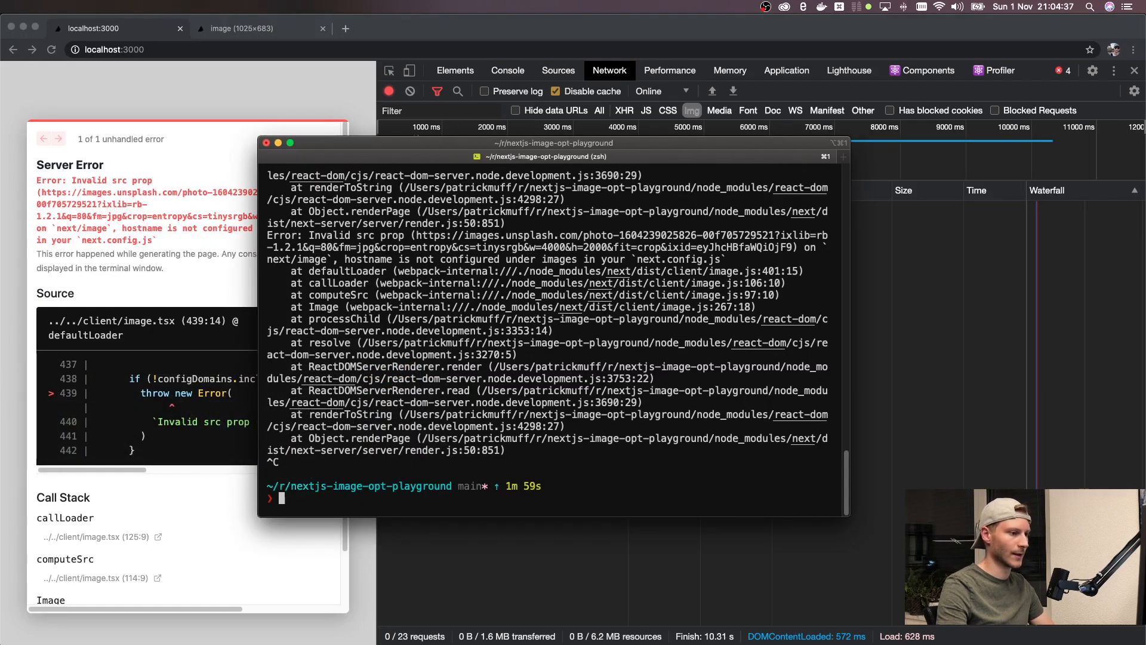
pyautogui.write('npm run dev')
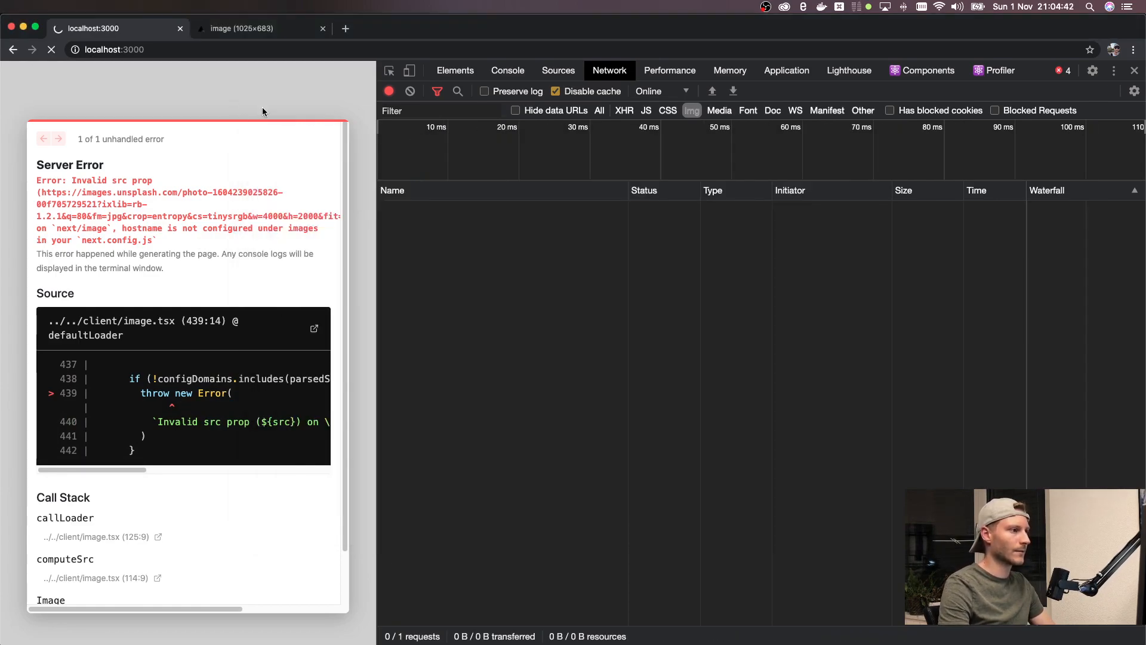
pyautogui.click(51, 50)
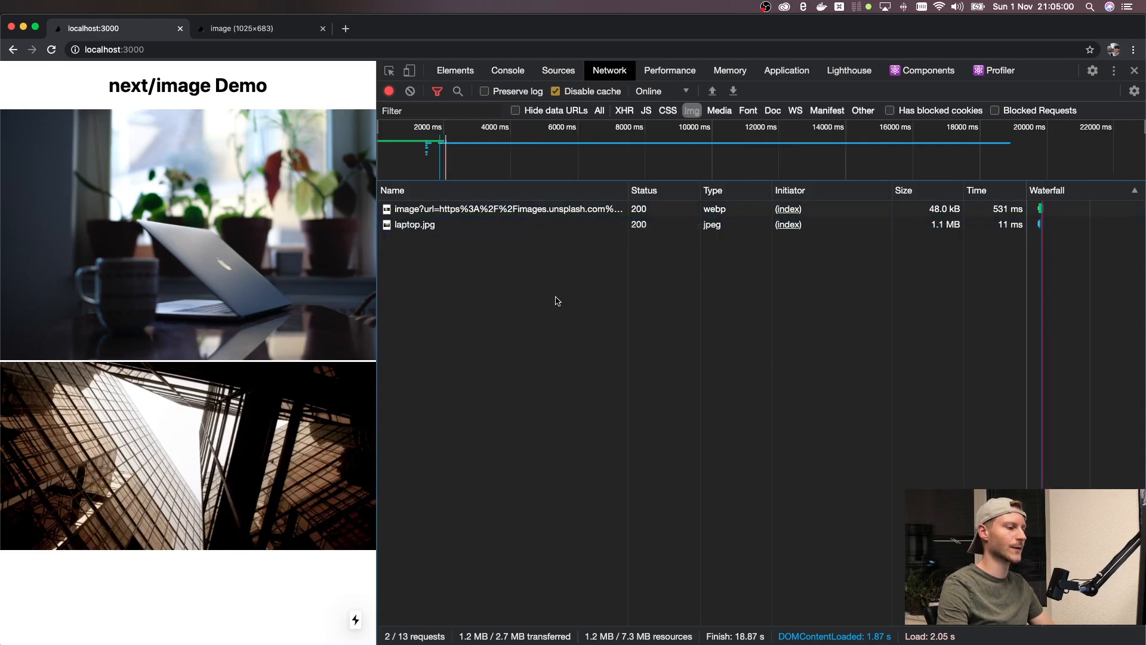
pyautogui.moveTo(564, 356)
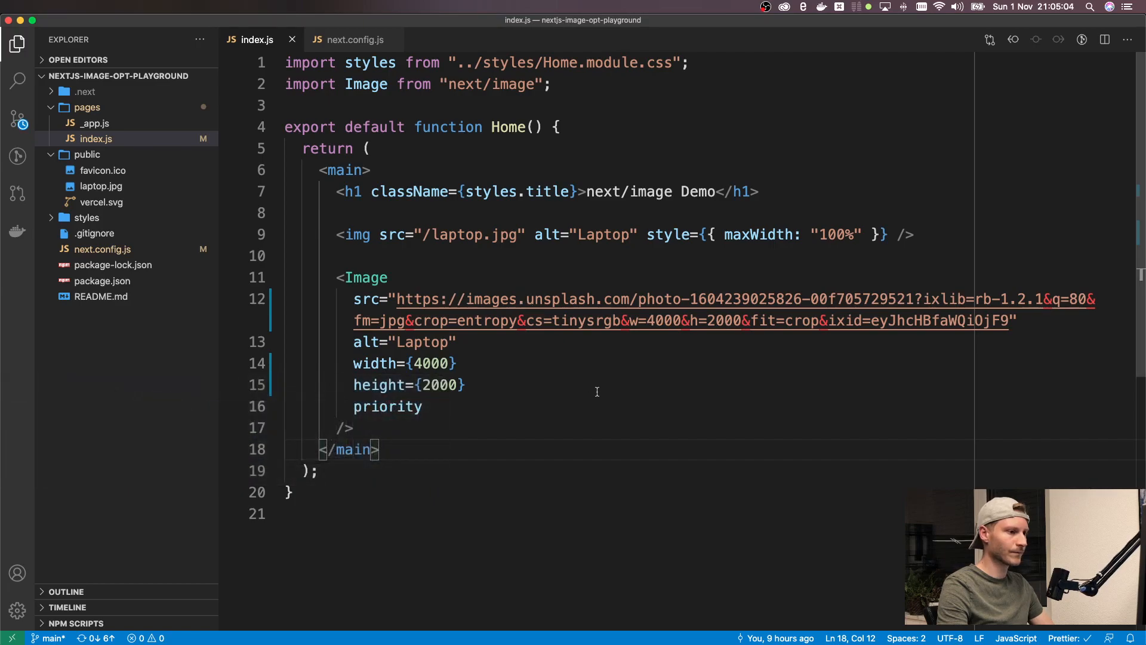
# Step: Check that next.config.js domains lists images.unsplash.com, then go to the path setting
pyautogui.click(353, 39)
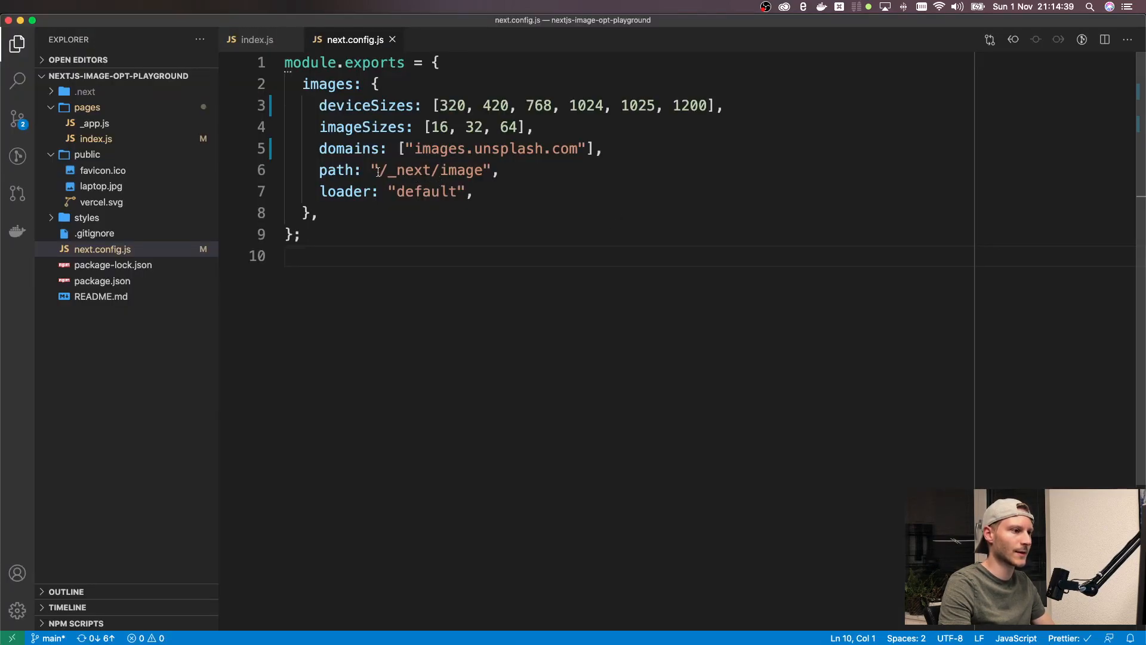
pyautogui.click(501, 170)
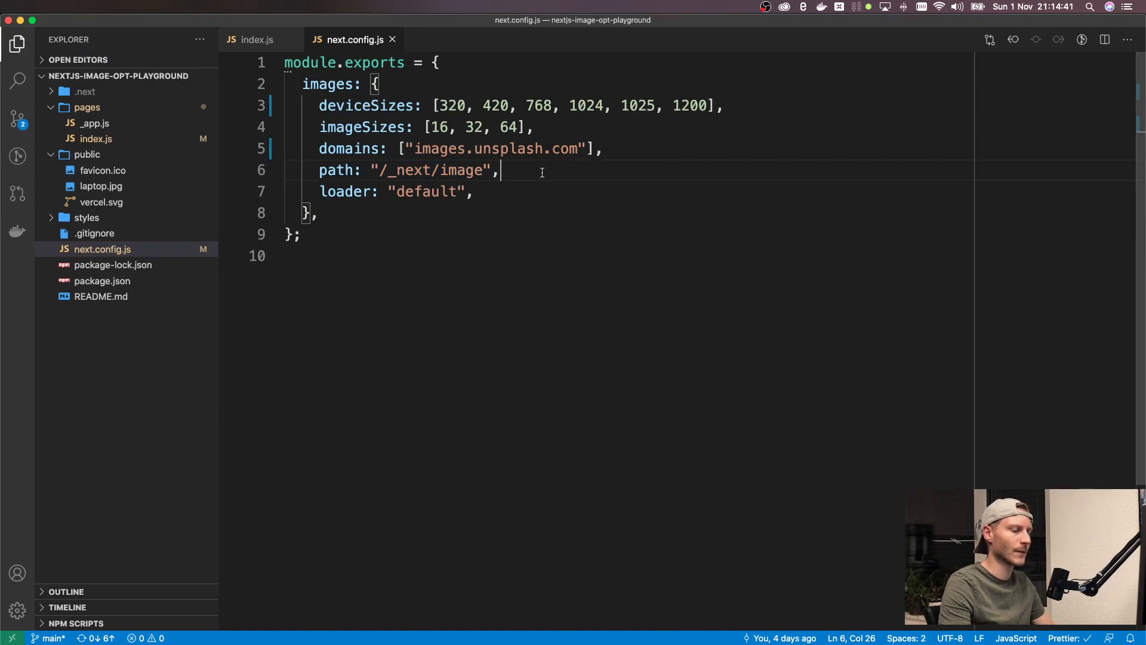
pyautogui.moveTo(561, 170)
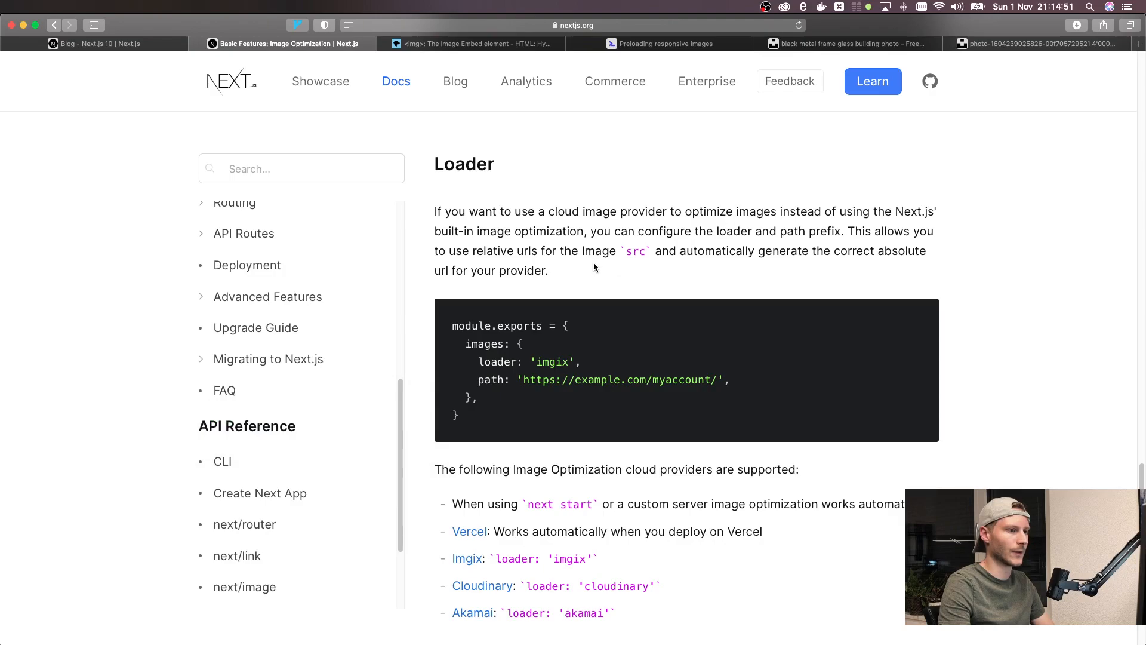
pyautogui.moveTo(729, 310)
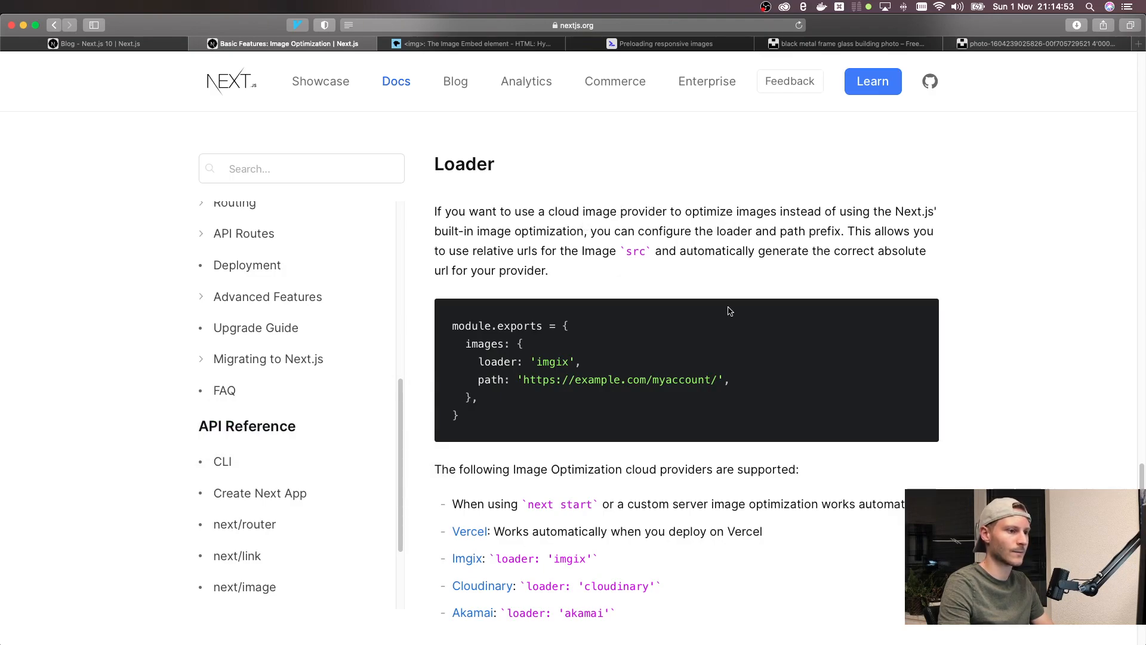